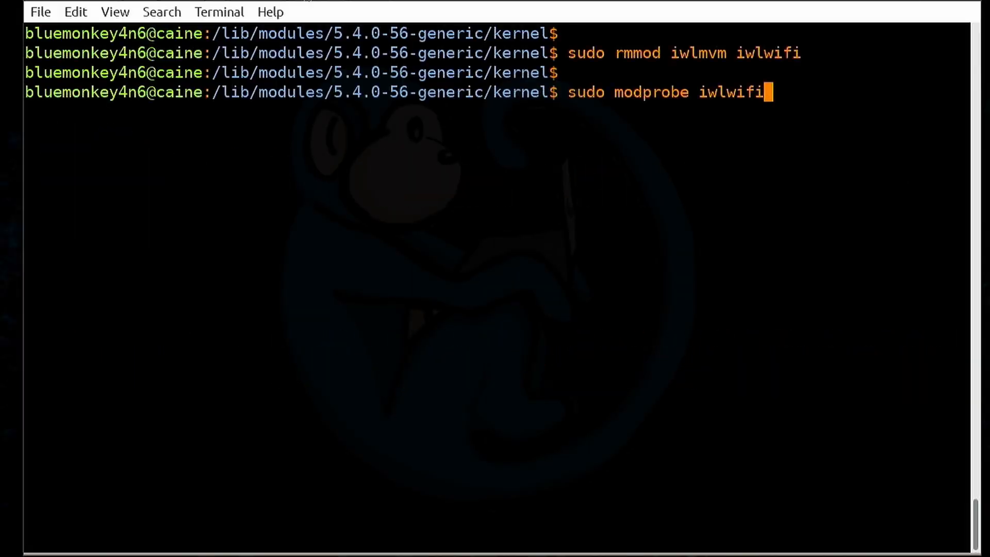
# Step: Load the iwlwifi driver, unload it with modprobe -r, and rerun the ping
pyautogui.press('Return')
pyautogui.write('!ping')
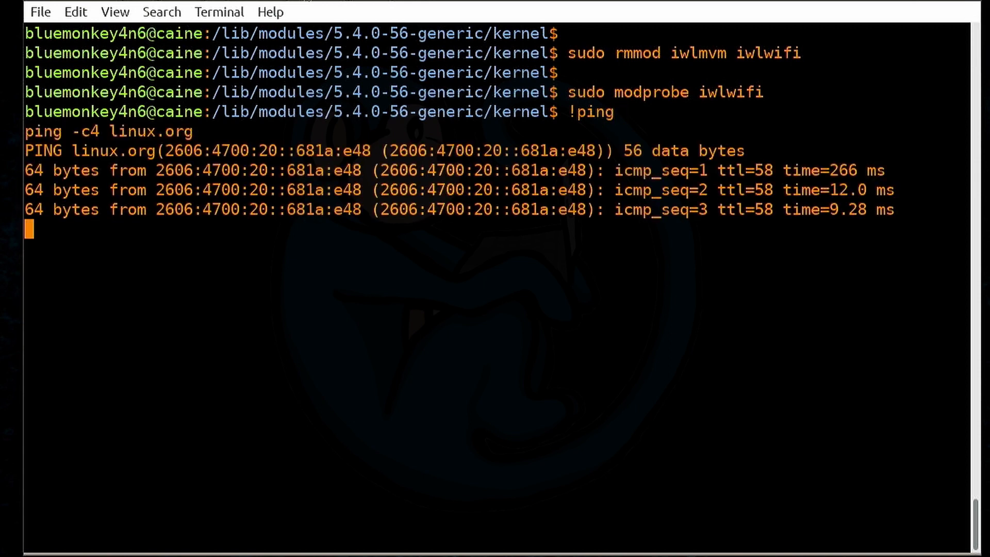
pyautogui.write('sudo')
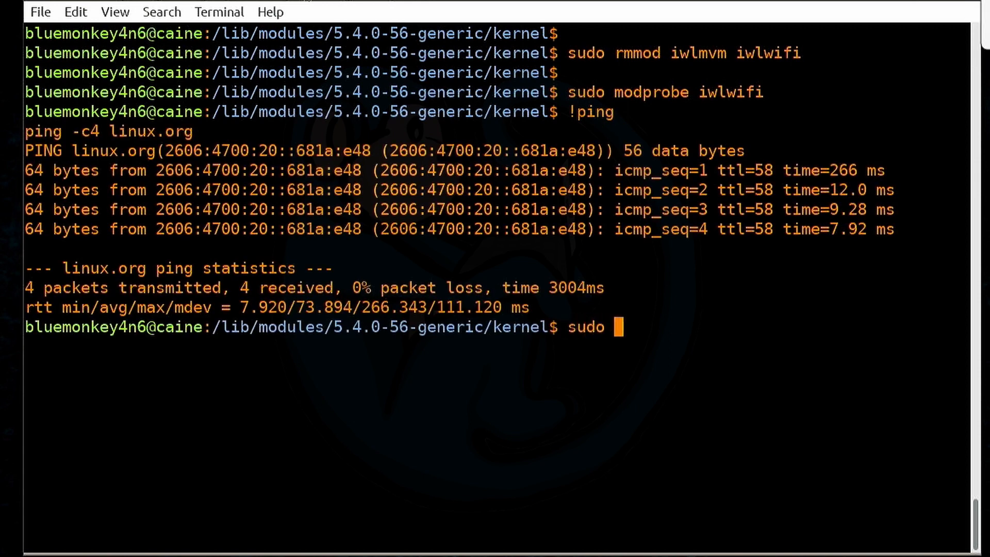
pyautogui.write('modprobe -r iwlwif')
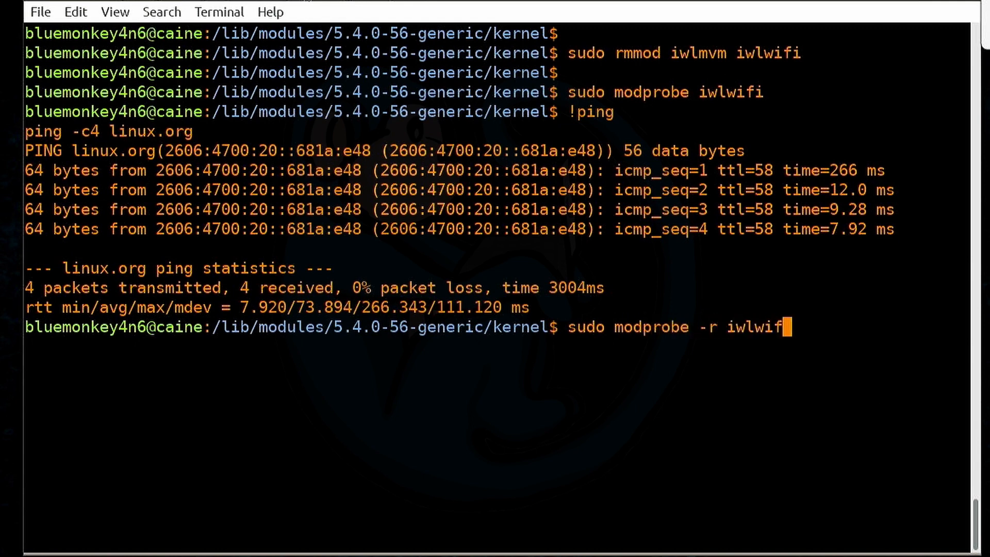
pyautogui.press('Return')
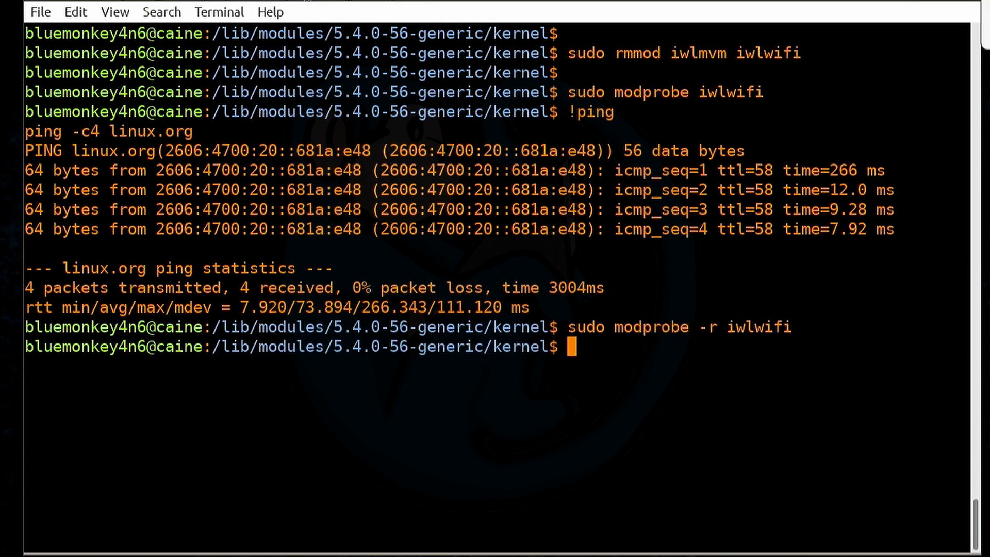
pyautogui.write('!ping')
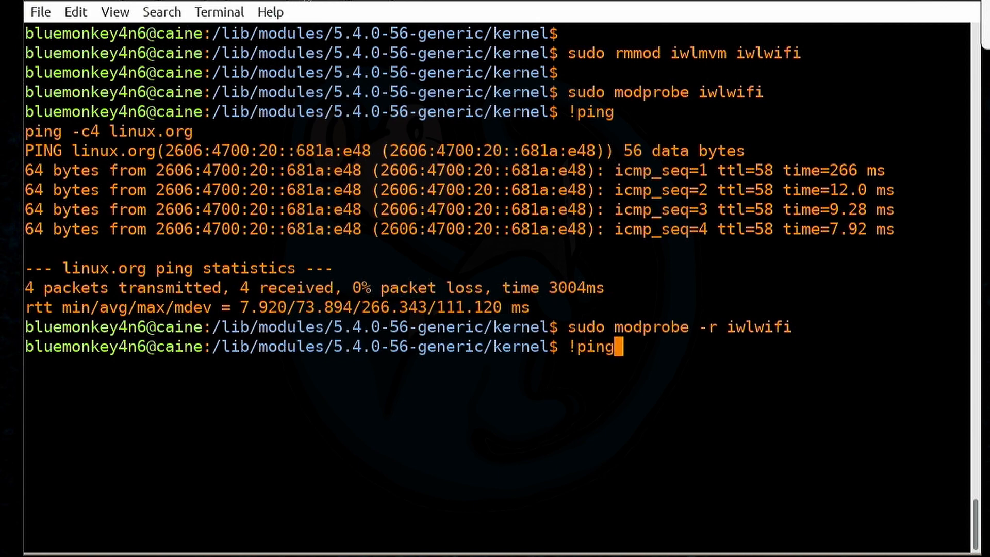
pyautogui.press('Return')
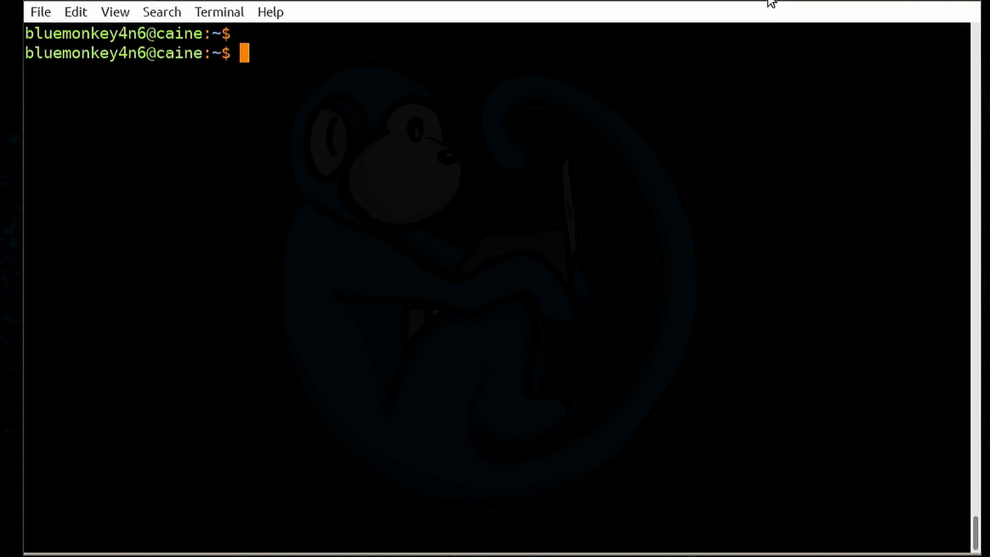
# Step: Print the kernel name with uname, then full details (5.4.0-56-generic, x86_64) with uname -a
pyautogui.write('uname')
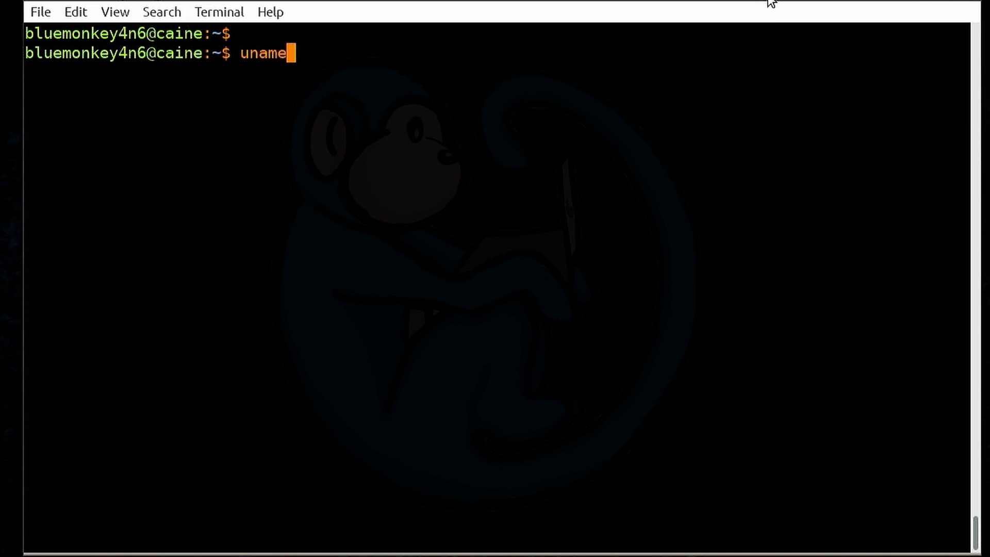
pyautogui.press('Return')
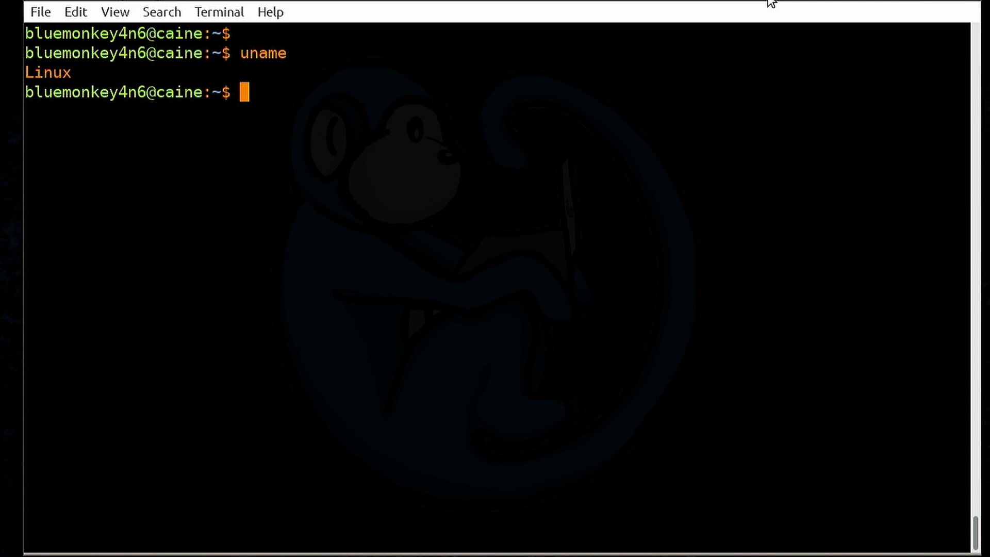
pyautogui.write('uname -')
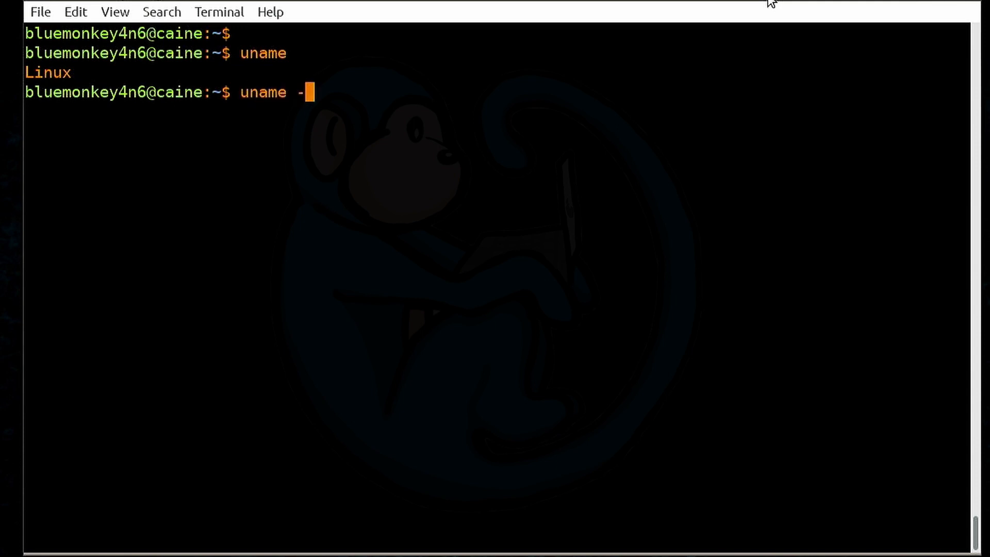
pyautogui.write('a')
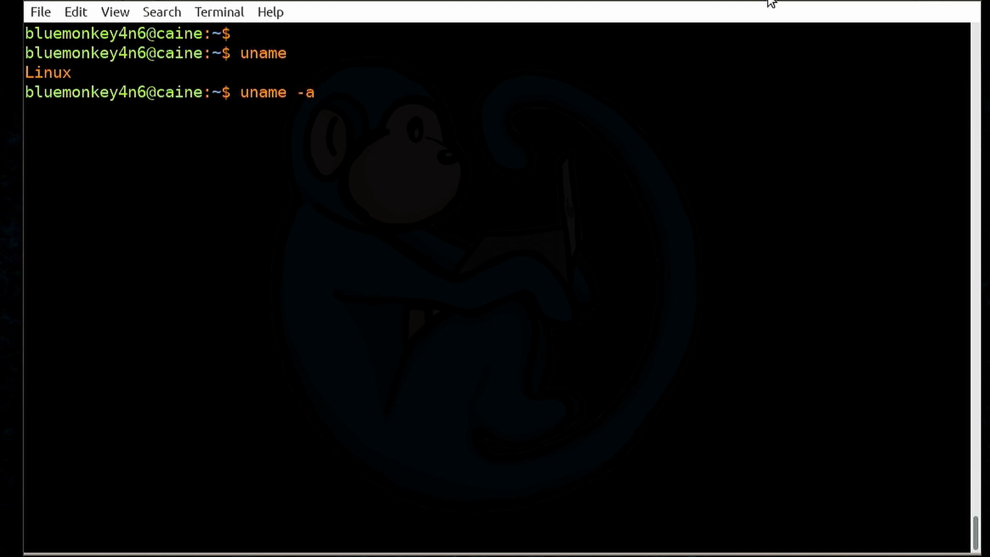
pyautogui.press('Return')
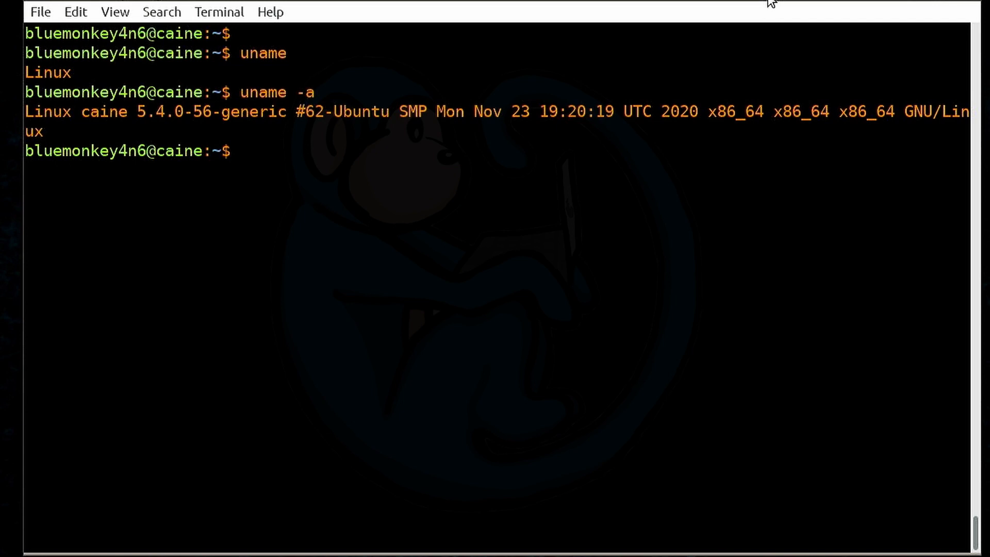
# Step: Display /proc/version, showing the kernel built with gcc 9.3.0, then start a fresh prompt line
pyautogui.write('cat /proc')
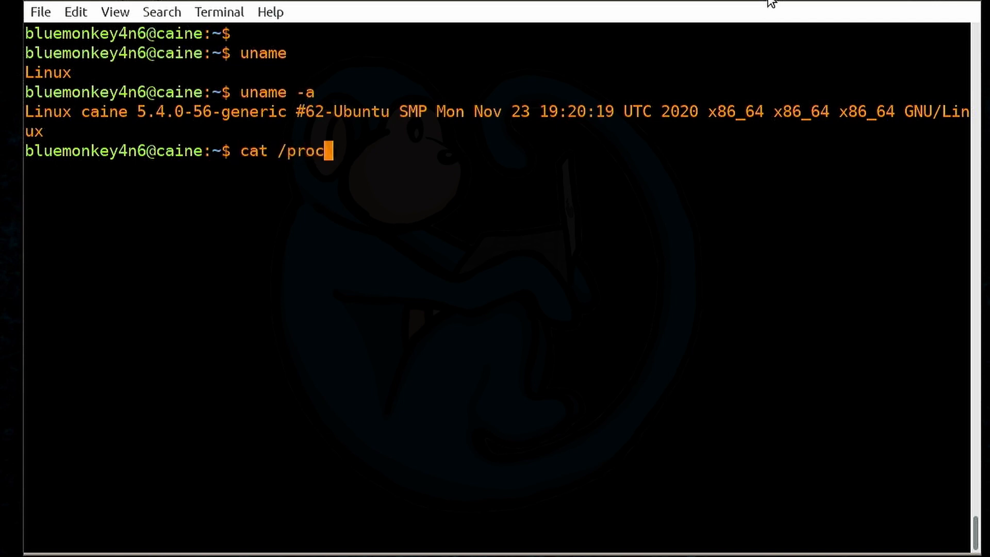
pyautogui.write('/version')
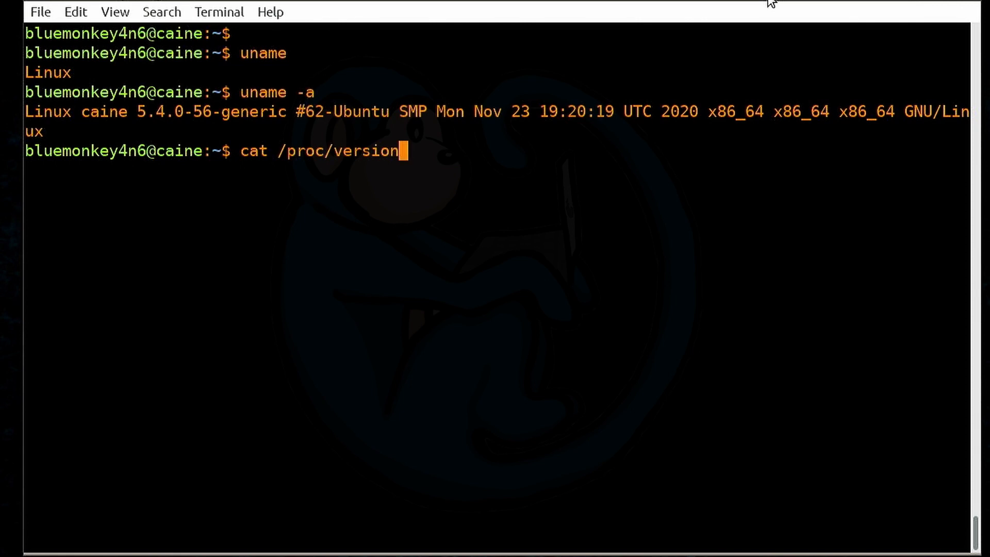
pyautogui.press('Return')
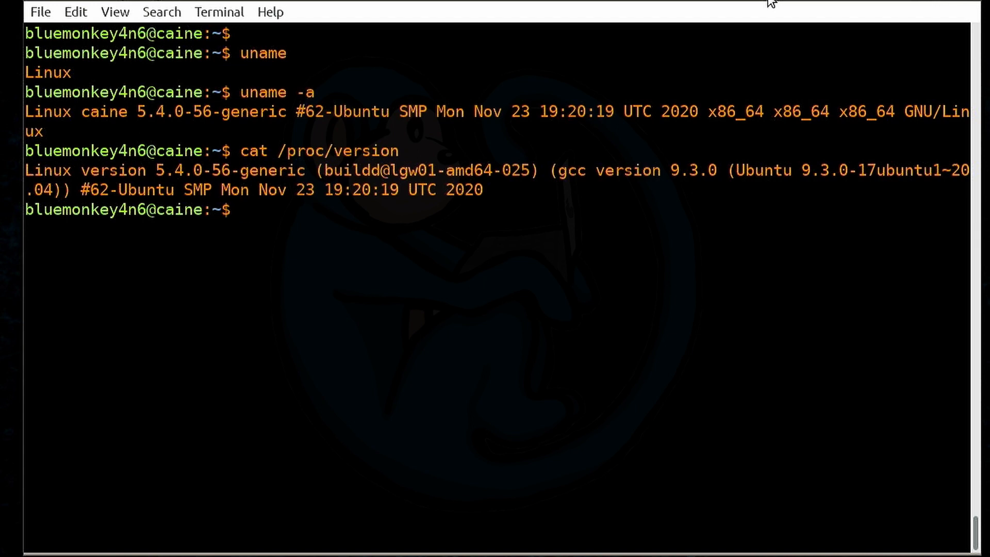
pyautogui.press('Return')
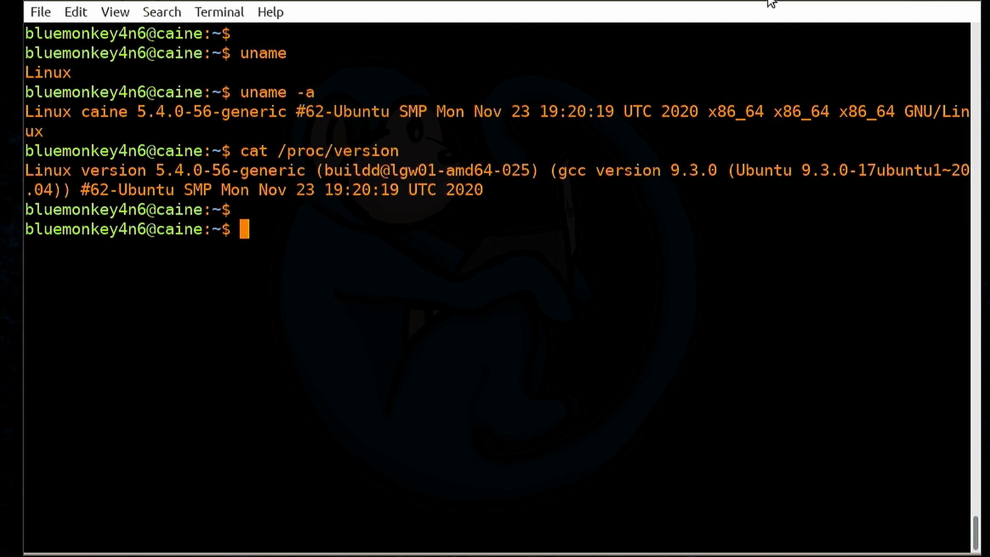
pyautogui.write('un')
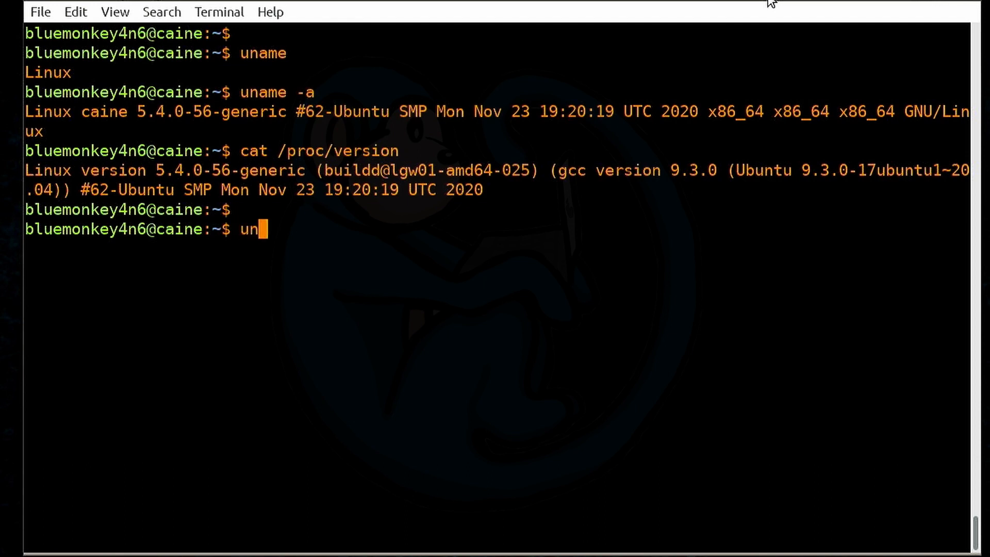
pyautogui.write('ame')
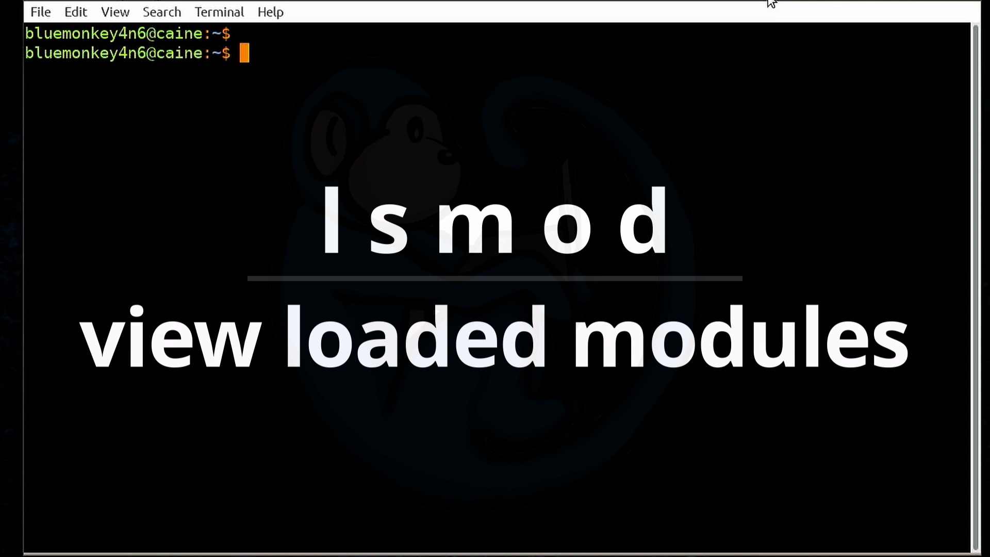
# Step: Page through lsmod output in less, including iwlwifi and bluetooth, then quit to the prompt
pyautogui.write('lsm')
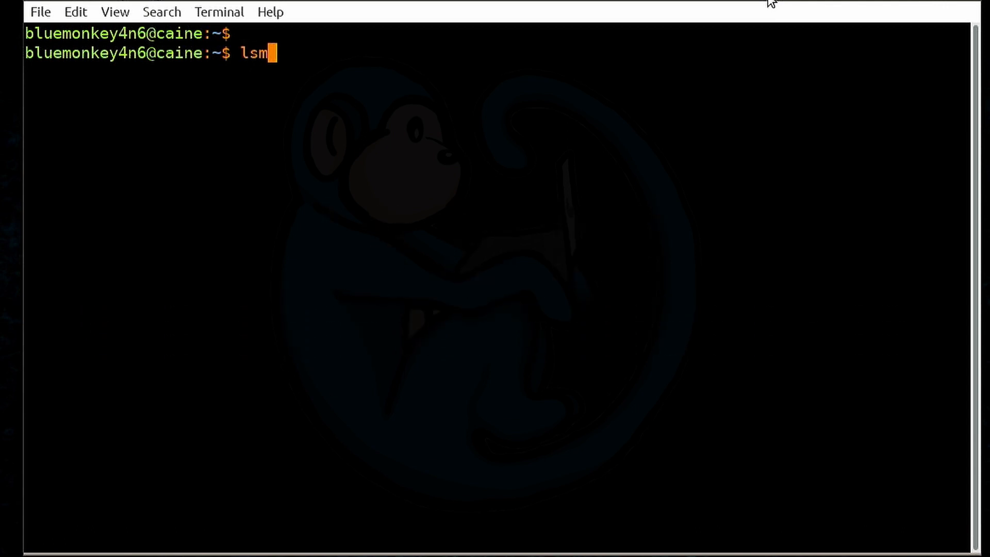
pyautogui.write('od |')
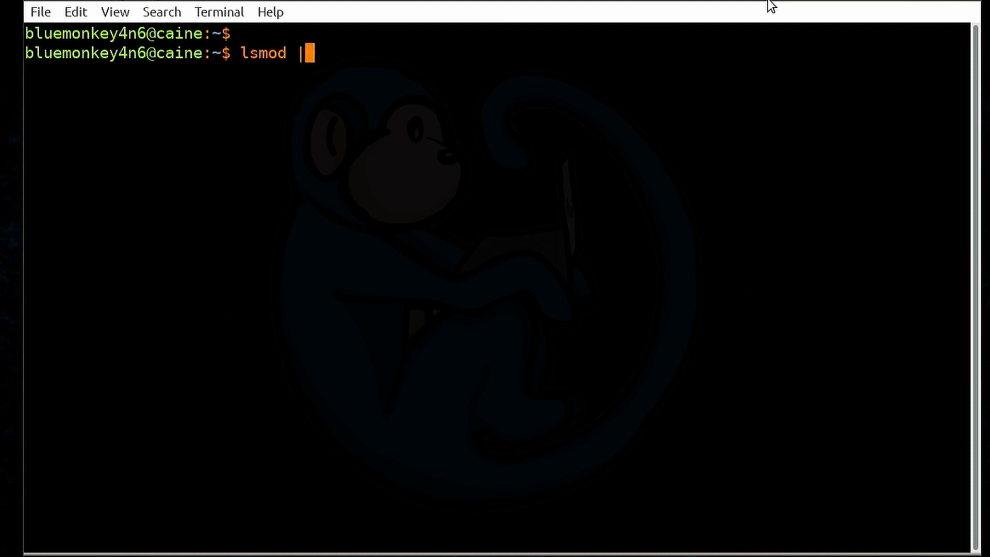
pyautogui.write('less')
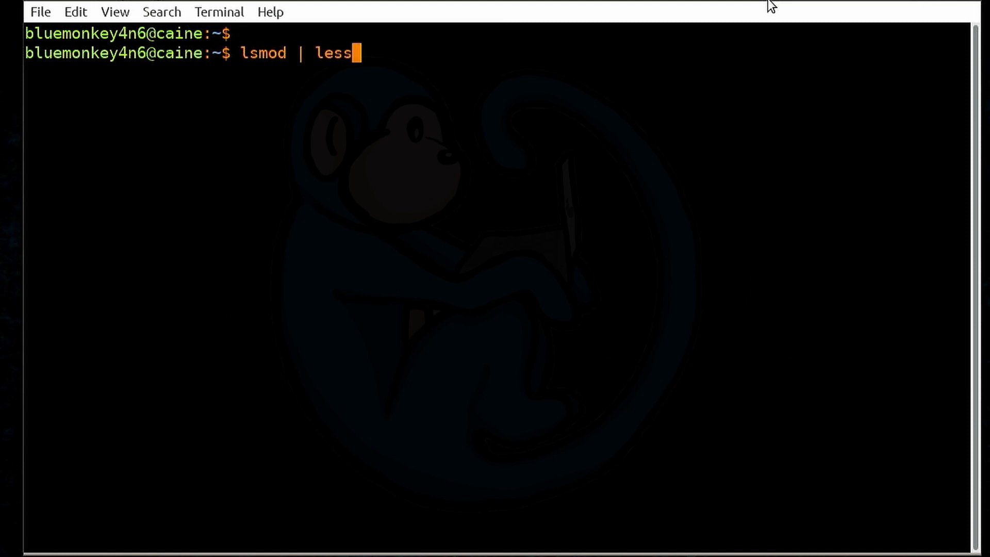
pyautogui.press('Return')
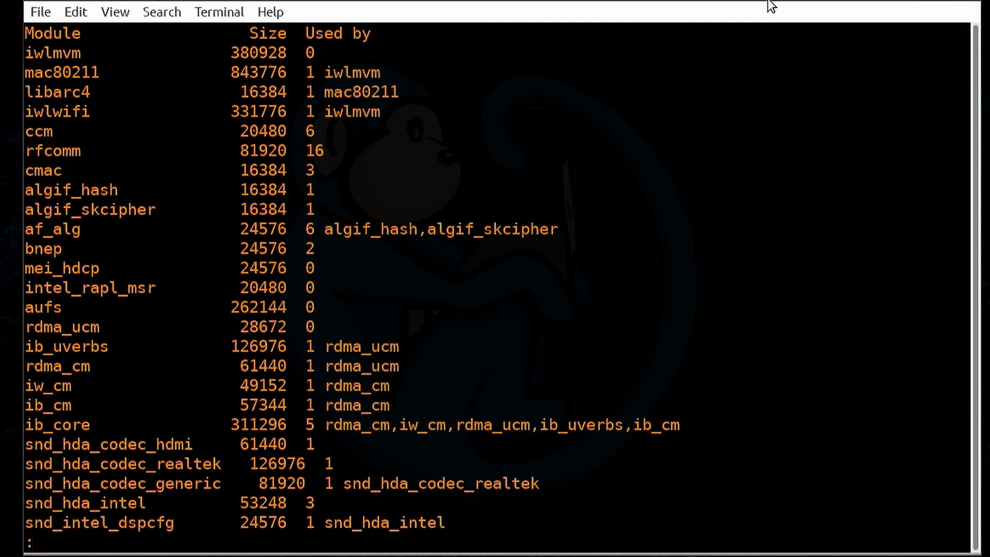
pyautogui.scroll(-3)
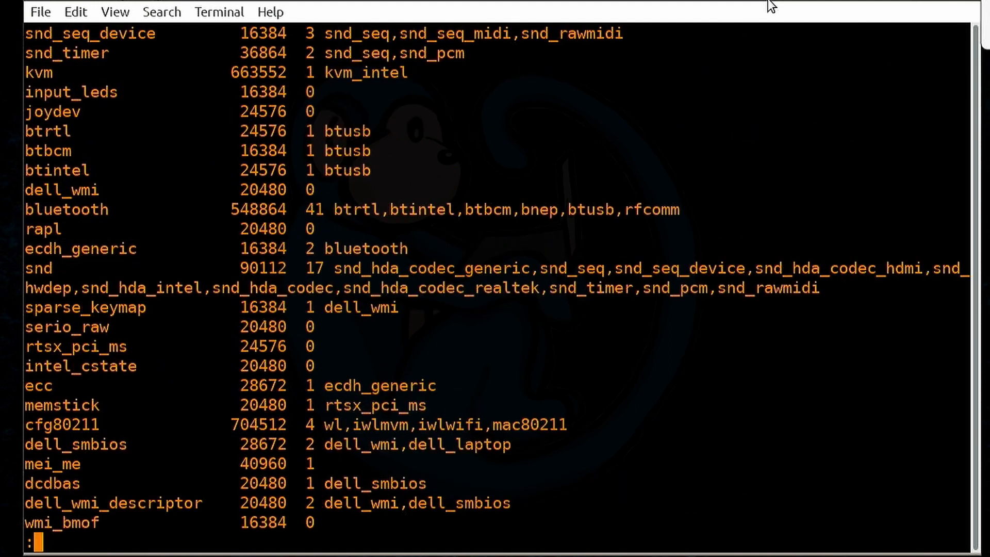
pyautogui.press('q')
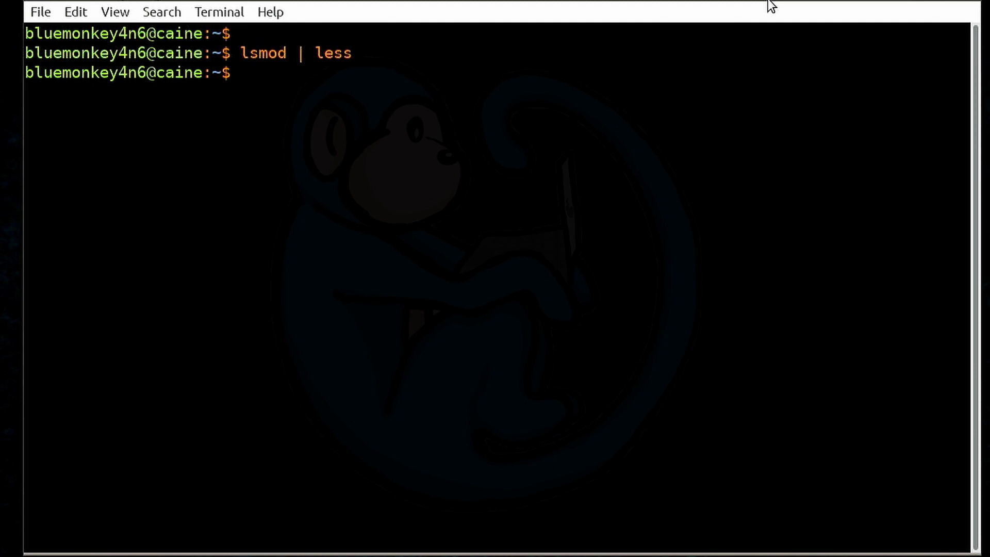
# Step: Open /proc/modules in less and scroll through module sizes, users and Live states
pyautogui.write('less')
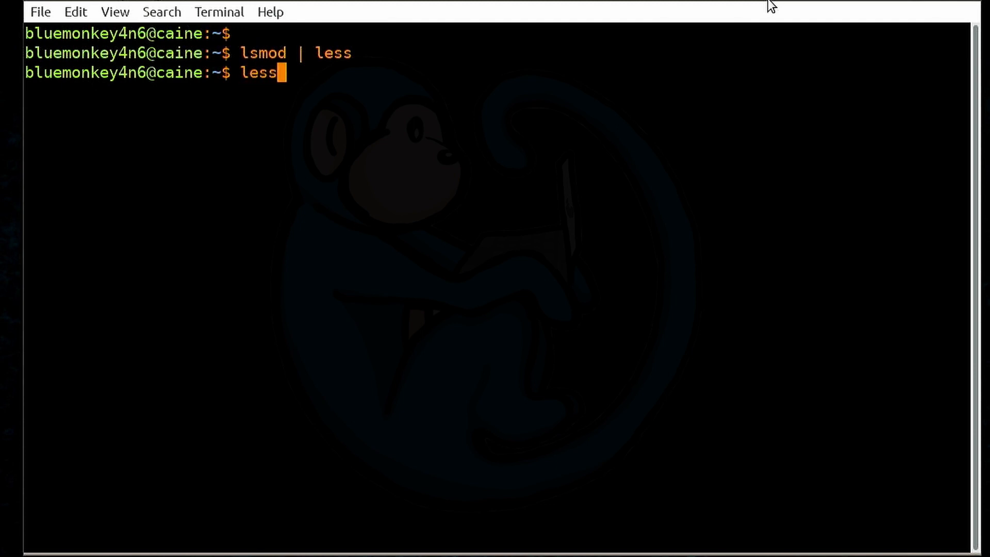
pyautogui.write('/proc/modu')
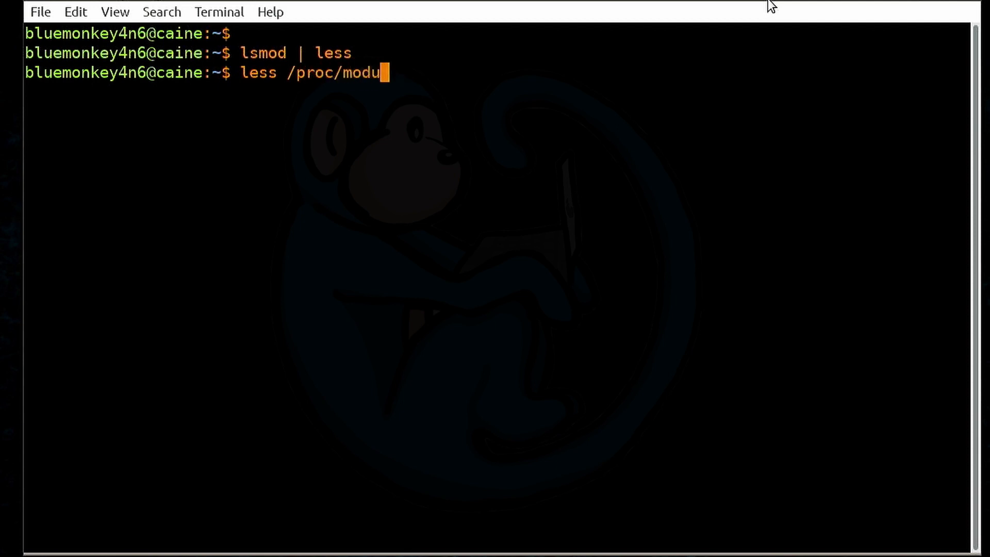
pyautogui.press('Return')
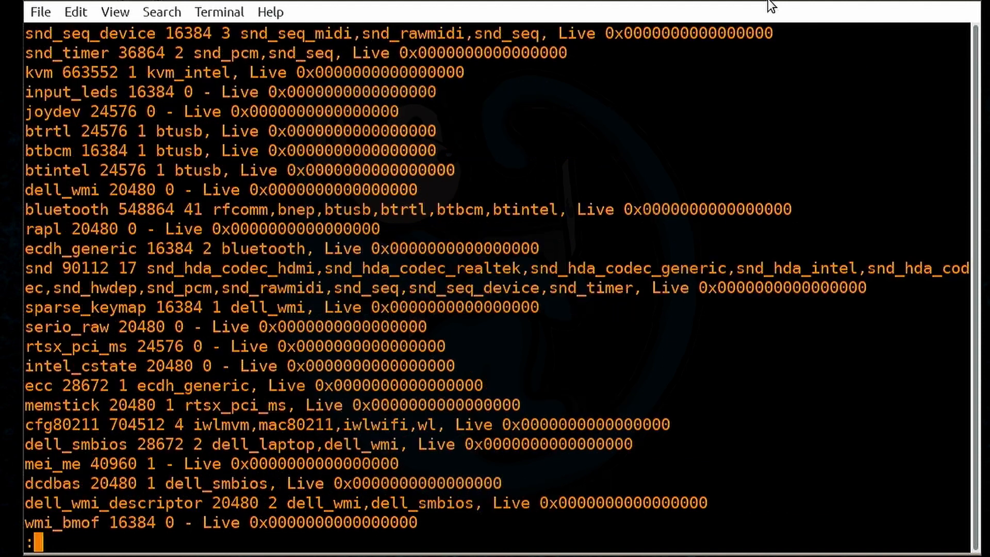
pyautogui.scroll(3)
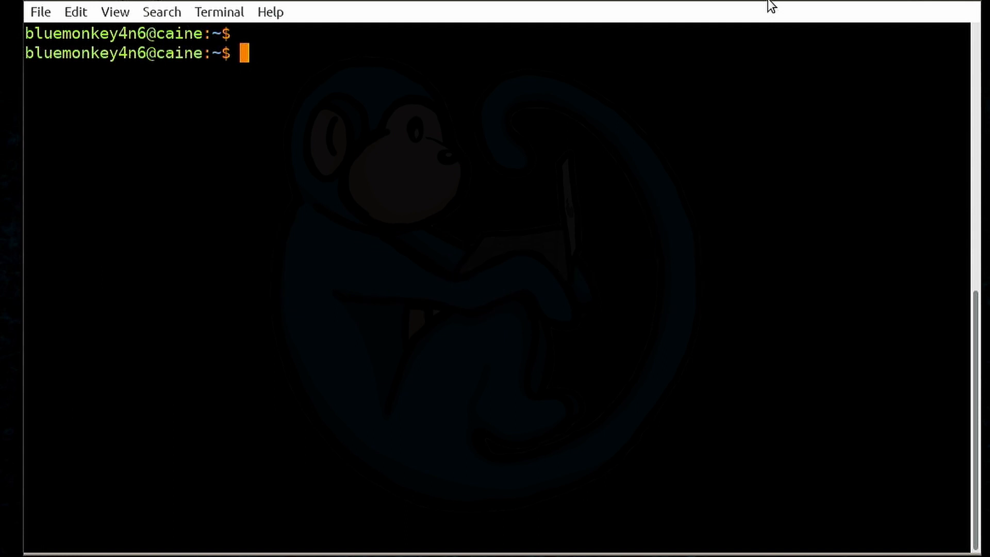
# Step: View iwlwifi's modinfo output in less, scrolling past the Intel author and WiFi driver description
pyautogui.write('modinfo')
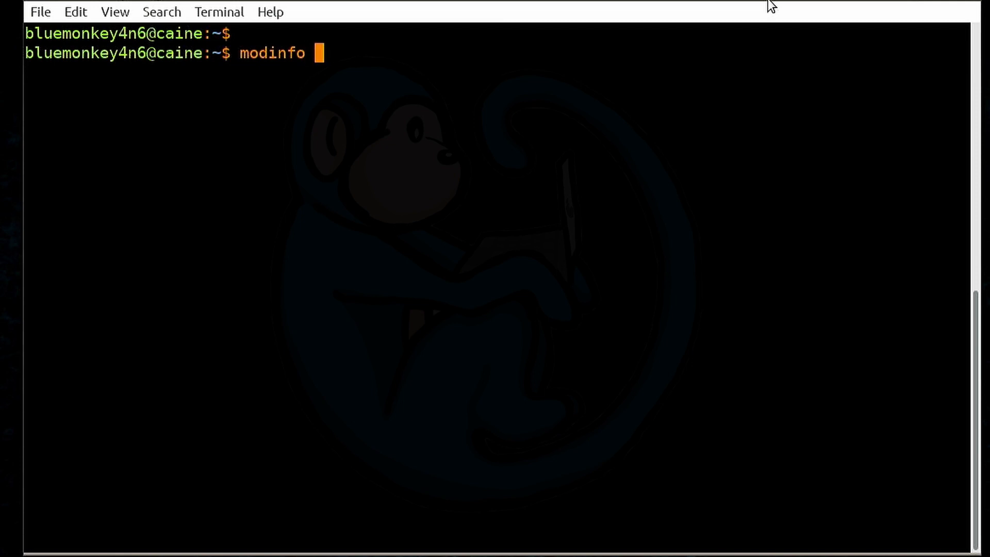
pyautogui.write('iwlwifi |')
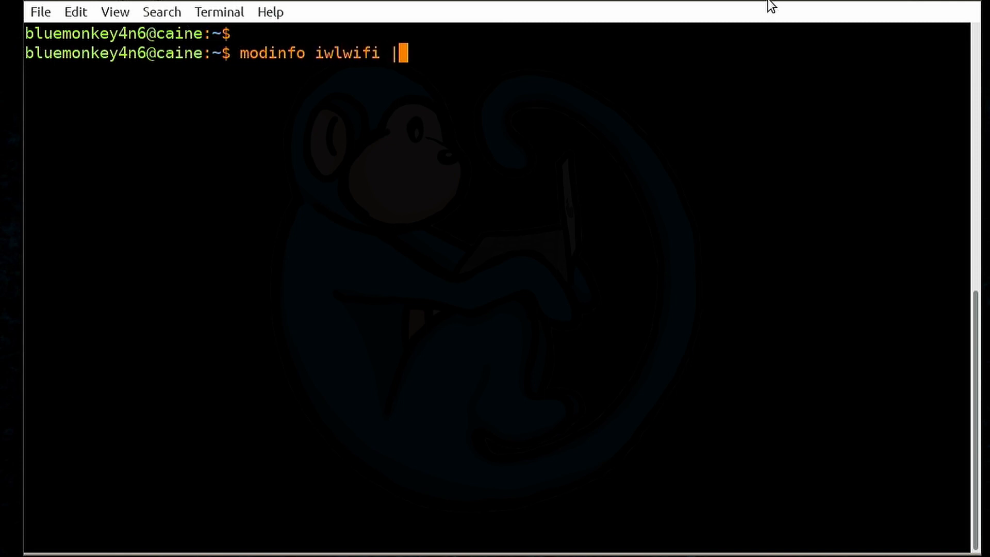
pyautogui.write('less')
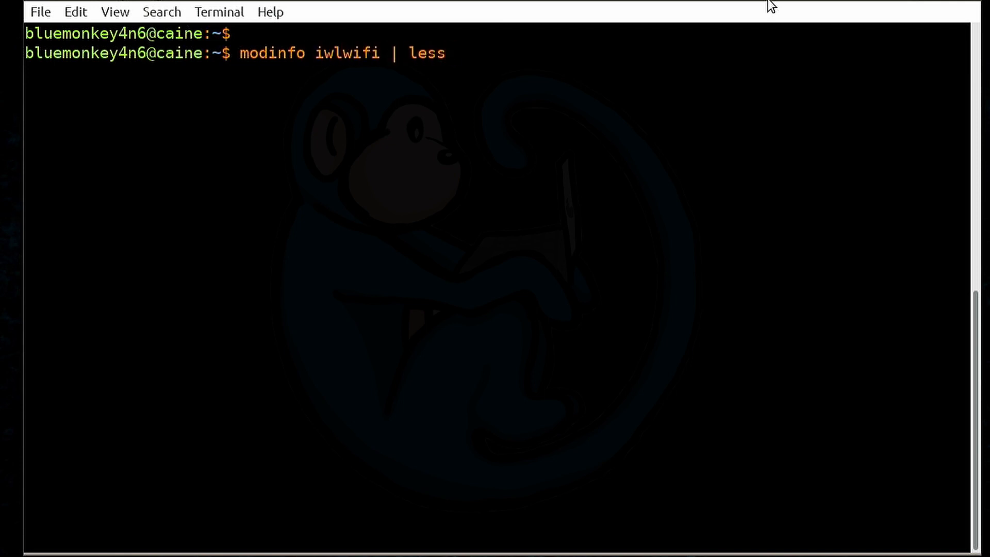
pyautogui.press('Return')
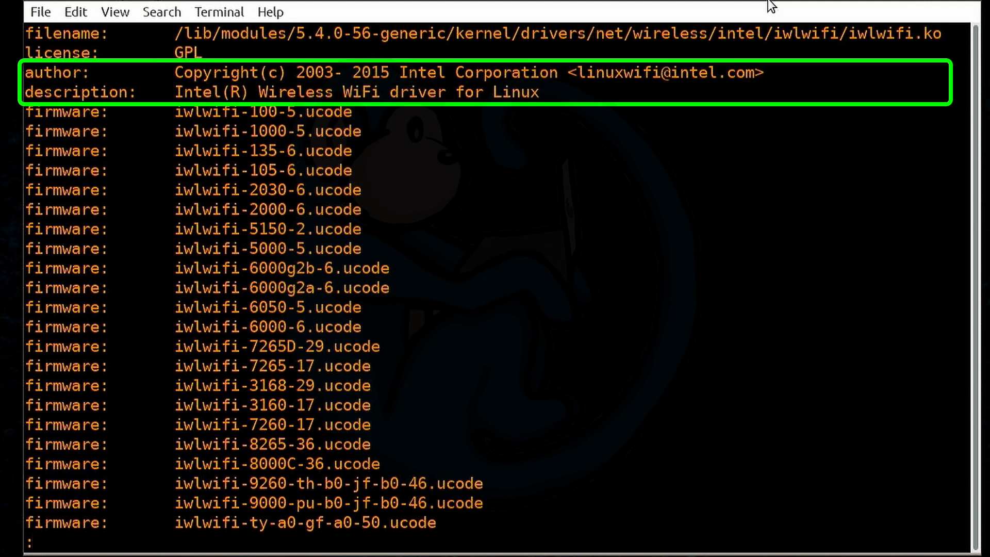
pyautogui.scroll(-3)
pyautogui.write('c')
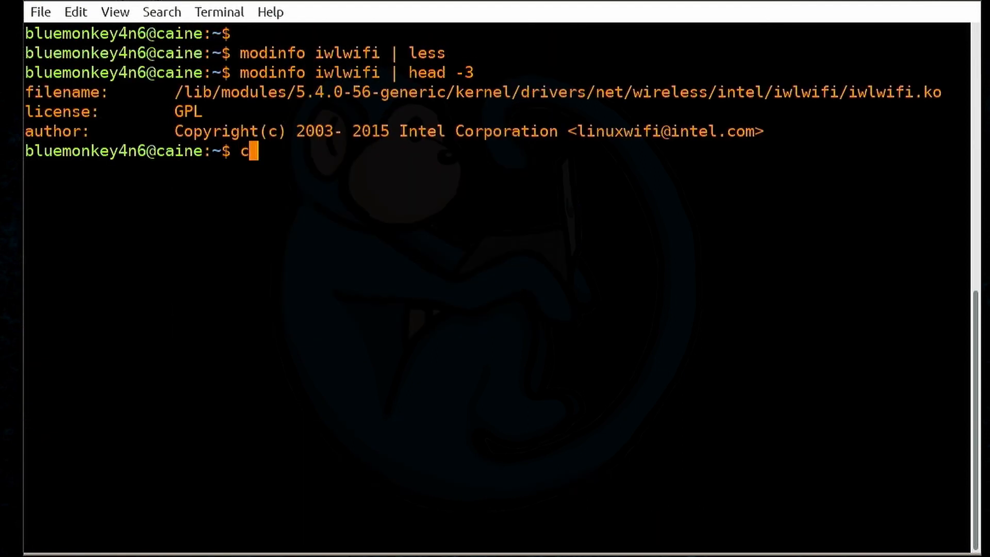
# Step: Move from /lib/modules into 5.4.0-56-generic/kernel, listing each directory, then clear the screen
pyautogui.write('d /lib/modules')
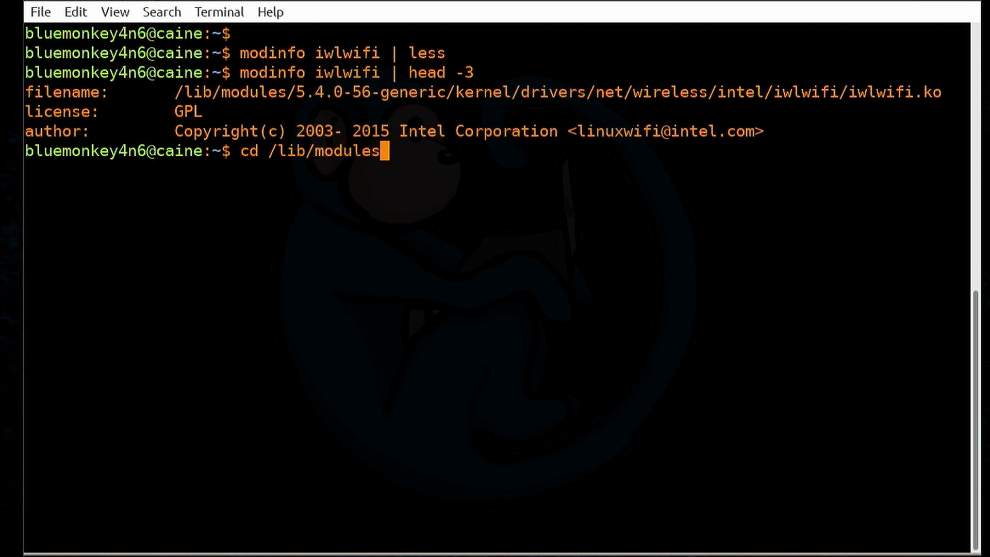
pyautogui.press('Return')
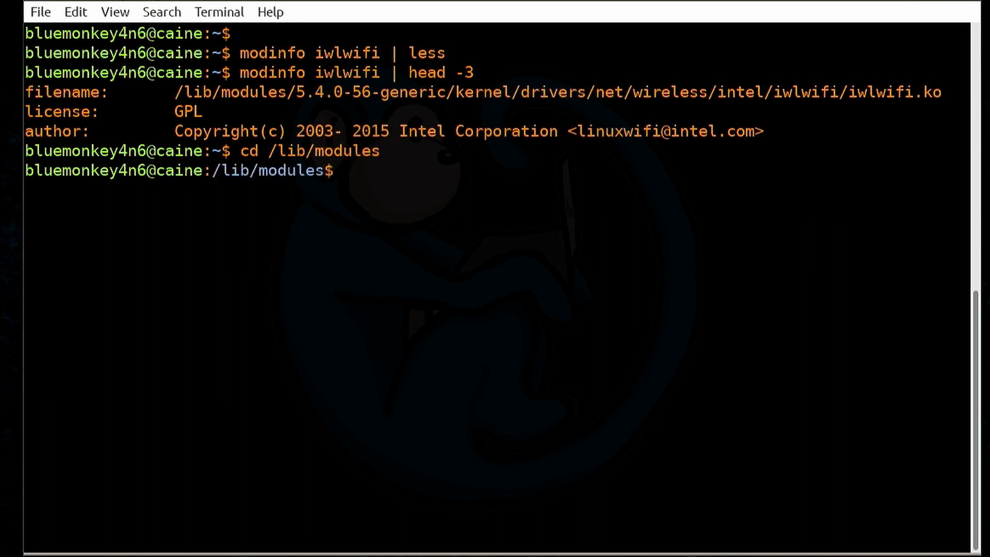
pyautogui.write('ls')
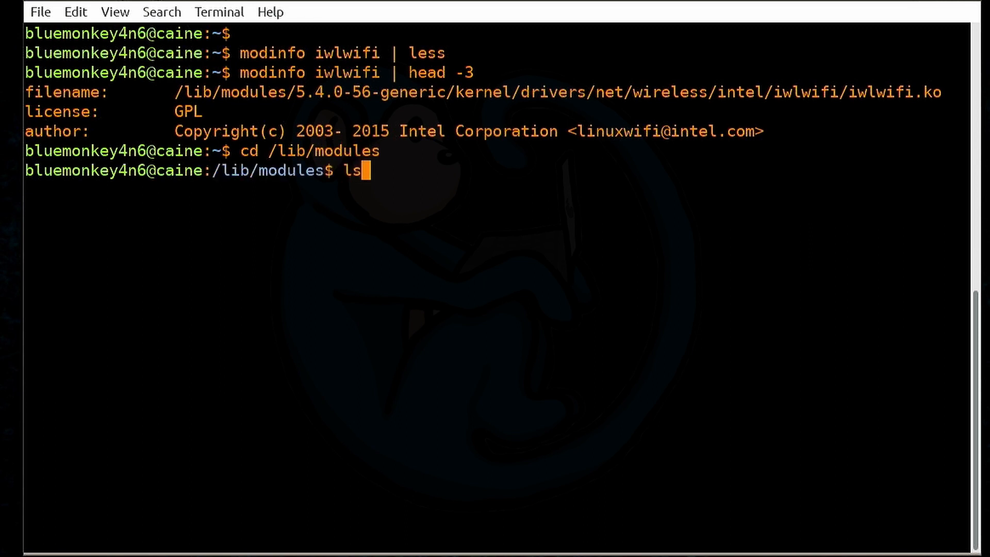
pyautogui.press('Return')
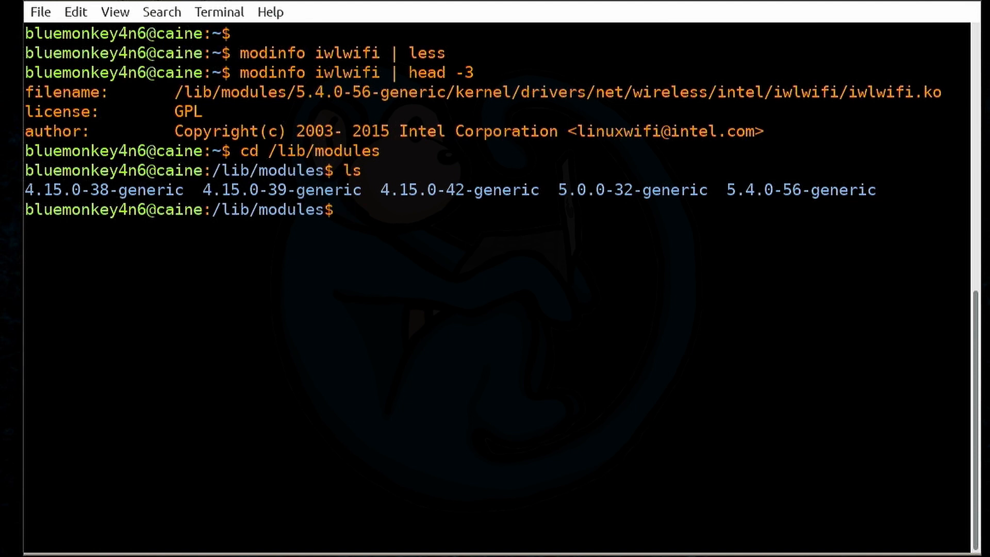
pyautogui.write('cd 5.4.0-56-generic/')
pyautogui.write('ls')
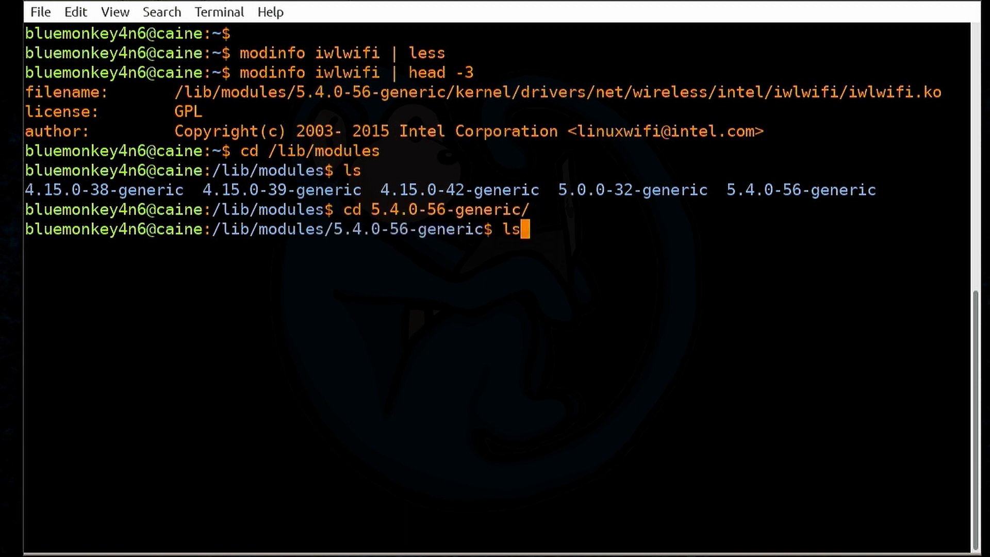
pyautogui.press('Return')
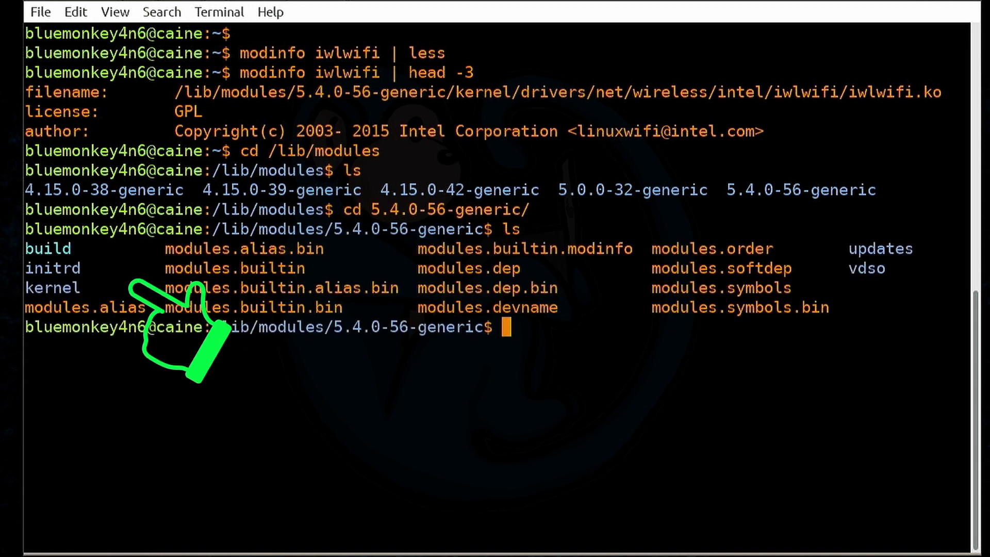
pyautogui.write('c')
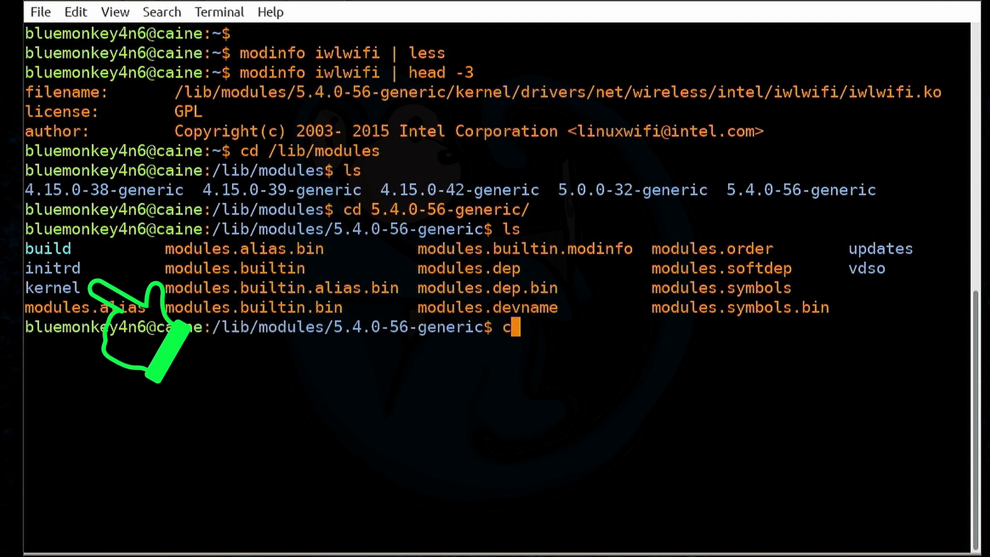
pyautogui.press('Return')
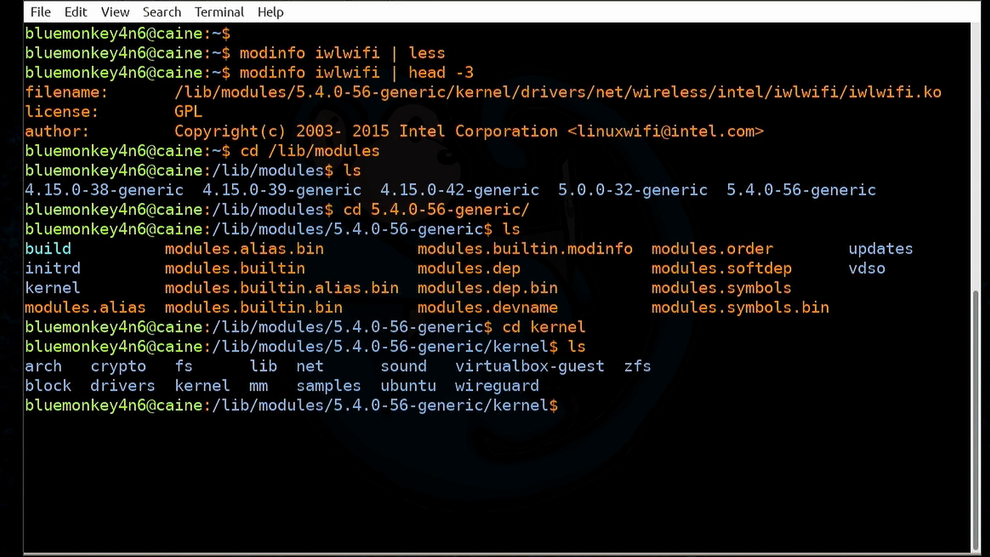
pyautogui.press('Return')
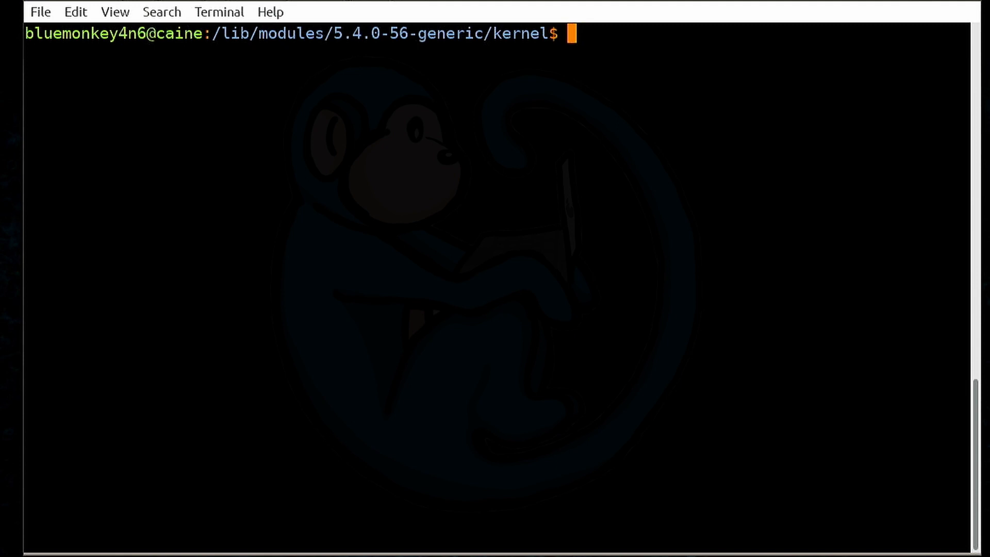
# Step: Ping linux.org with ping -c4, getting 4 of 4 replies and 0% packet loss
pyautogui.press('Return')
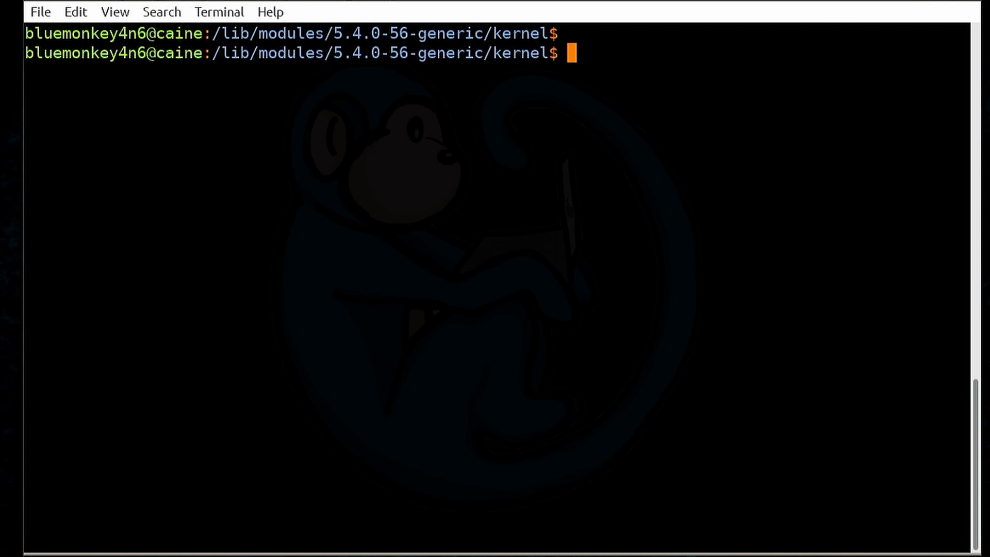
pyautogui.write('ping')
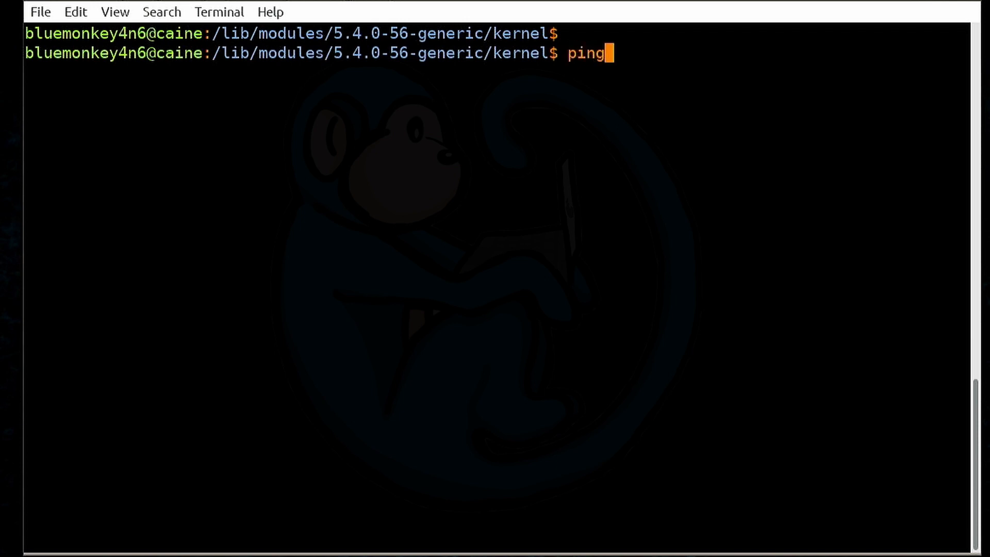
pyautogui.write('-c4 linux')
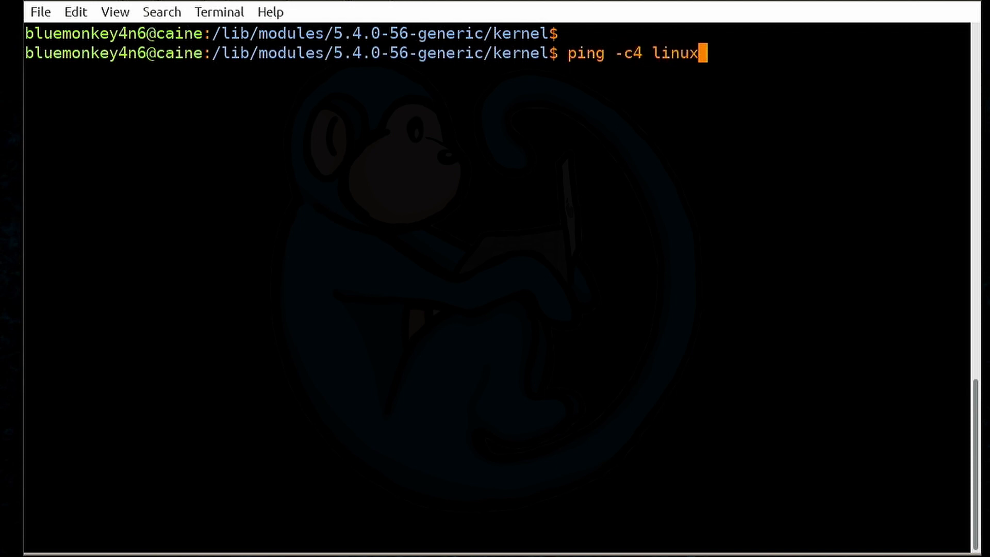
pyautogui.write('.org')
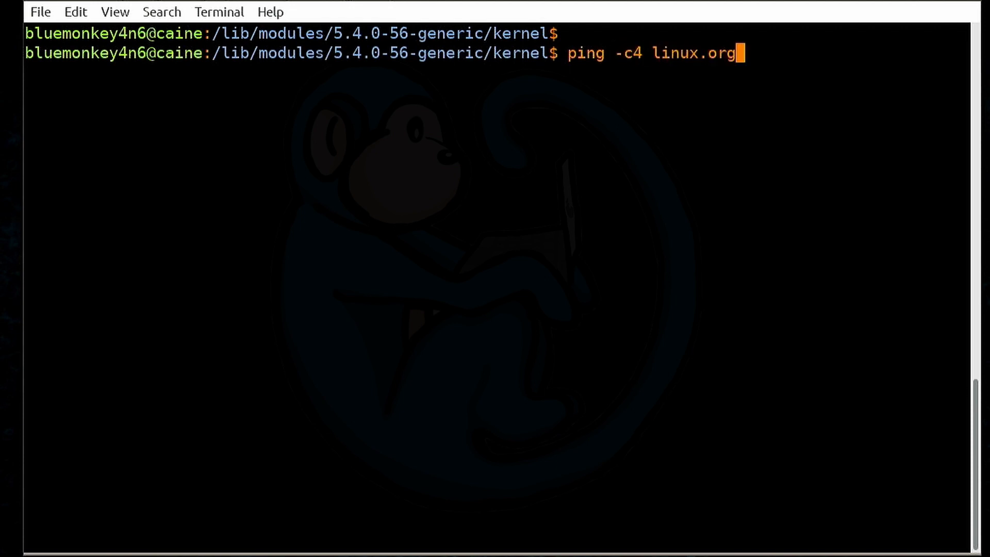
pyautogui.press('Return')
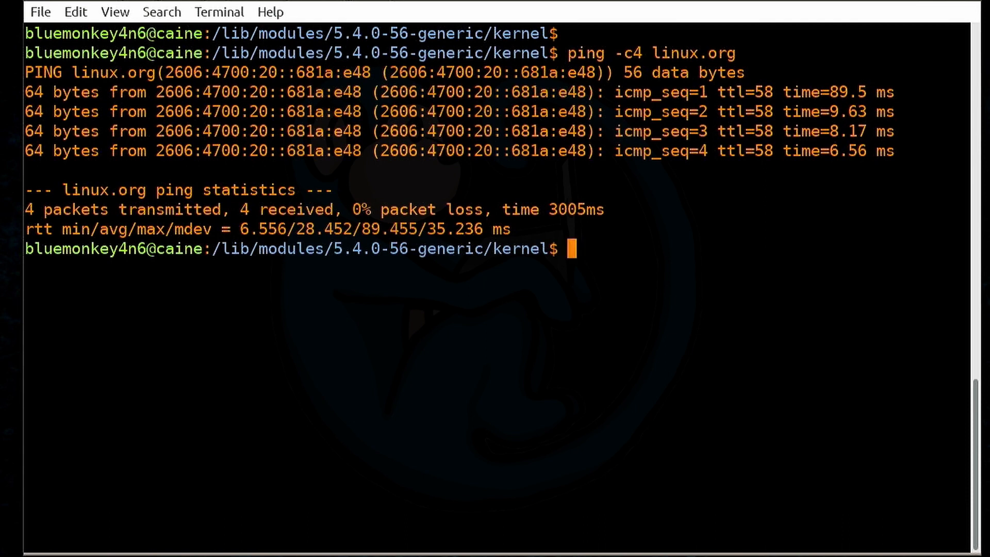
# Step: Unload the iwlmvm wireless module with sudo rmmod iwlmvm
pyautogui.write('sudo')
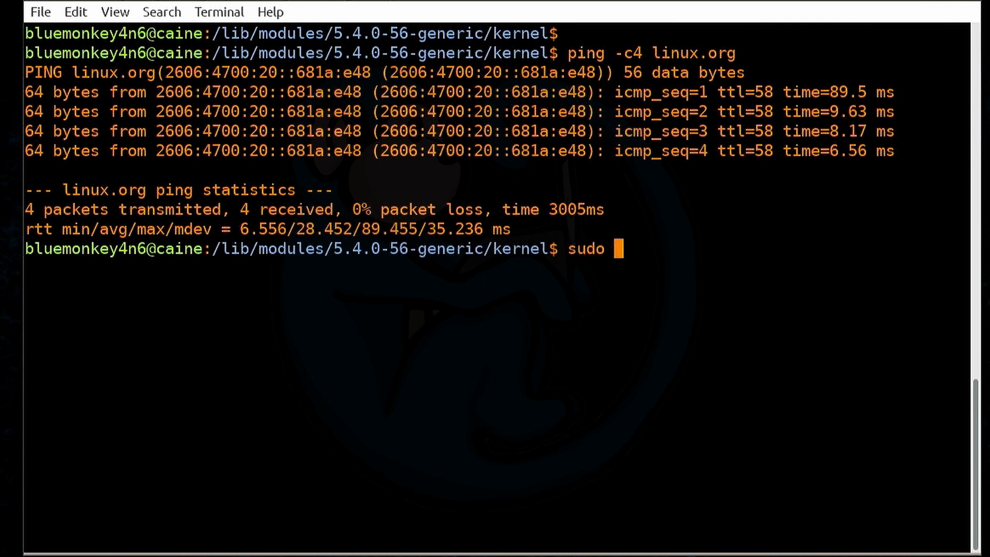
pyautogui.write('rmmod iwlm')
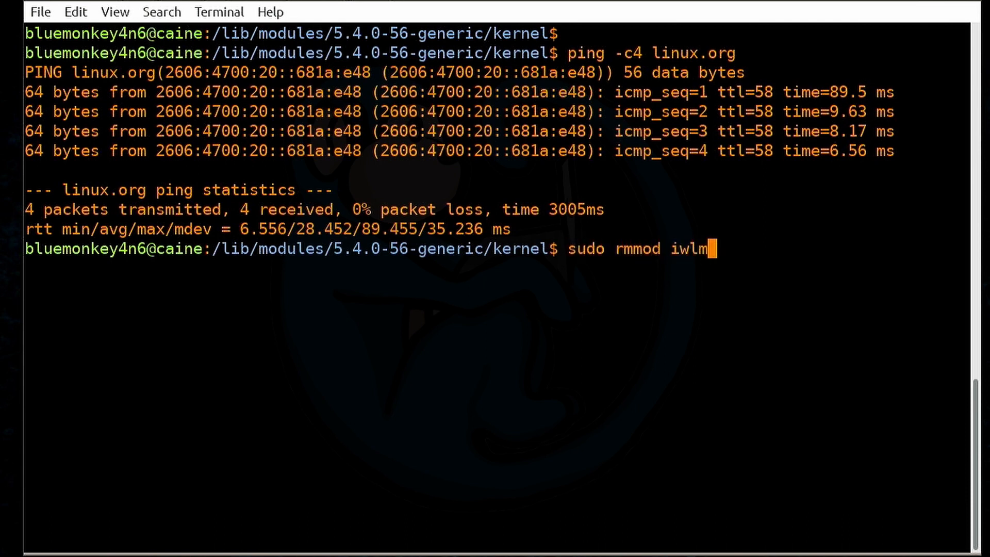
pyautogui.write('vm')
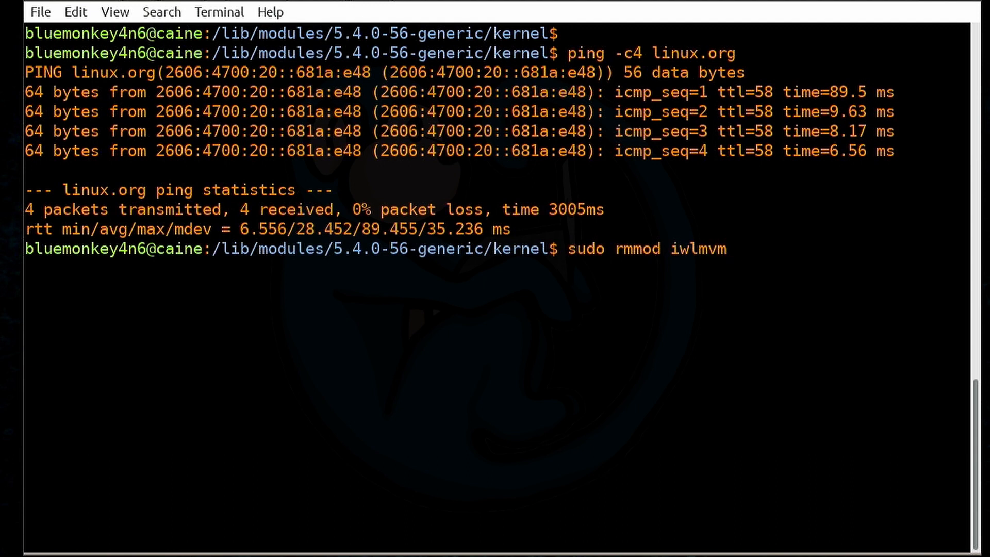
pyautogui.press('Return')
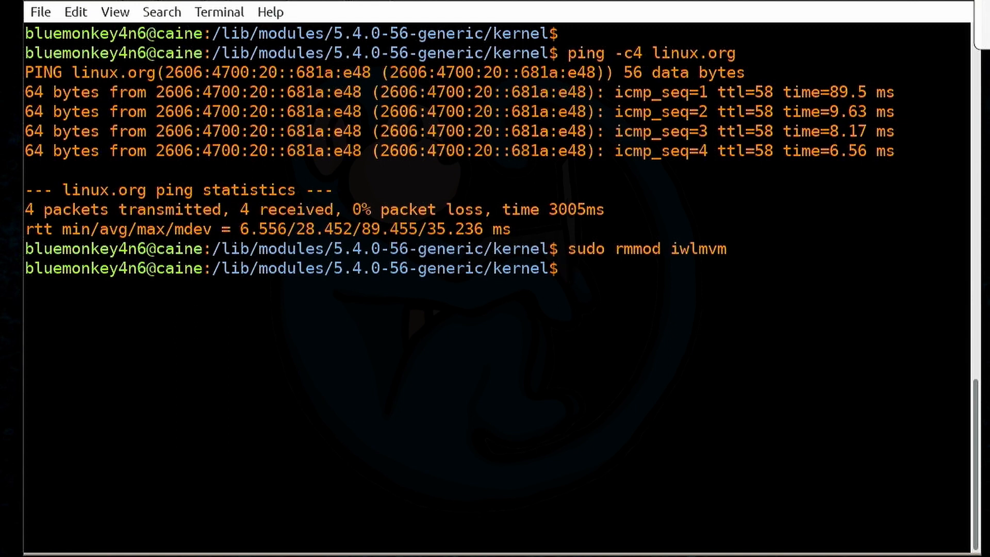
# Step: Rerun the linux.org ping with !ping, which now fails with a name-resolution error
pyautogui.write('!')
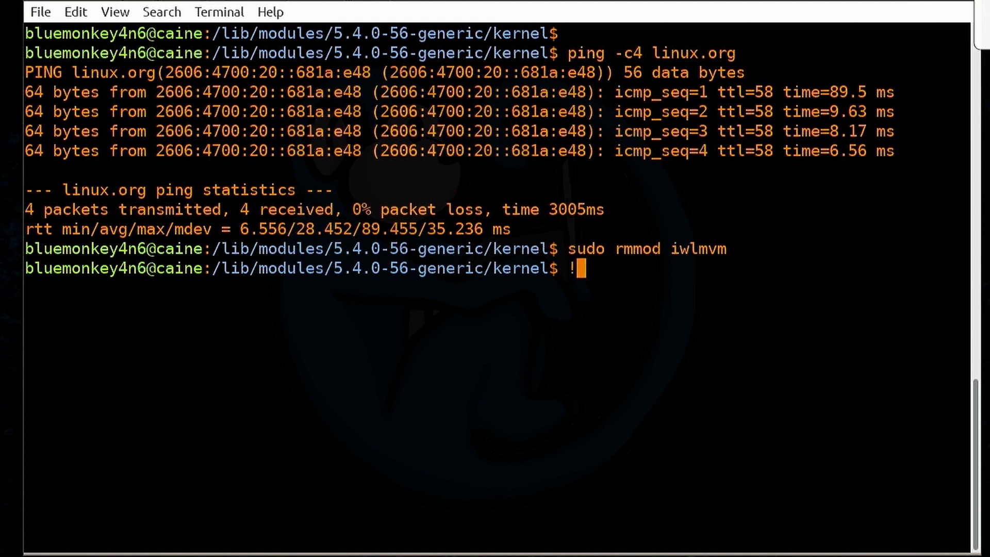
pyautogui.write('p')
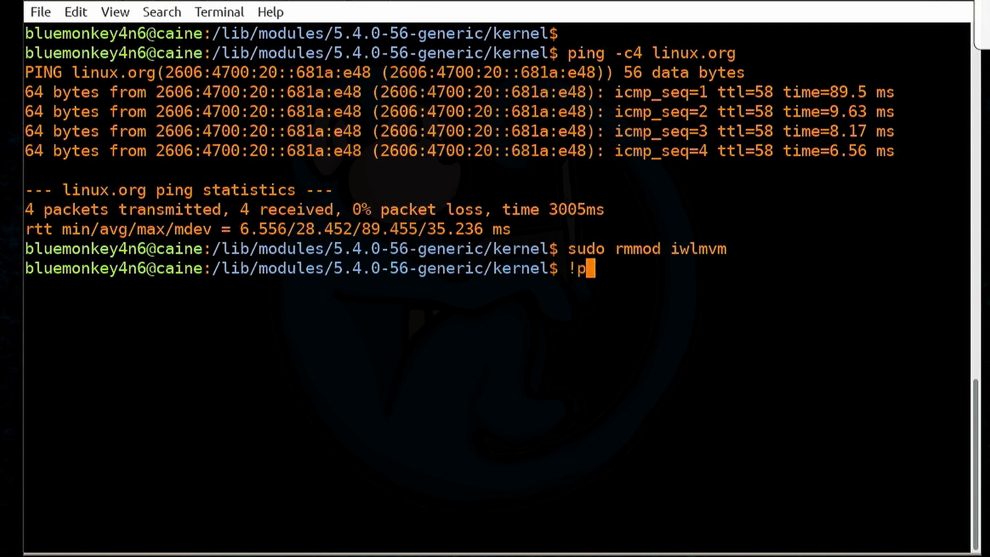
pyautogui.write('ing')
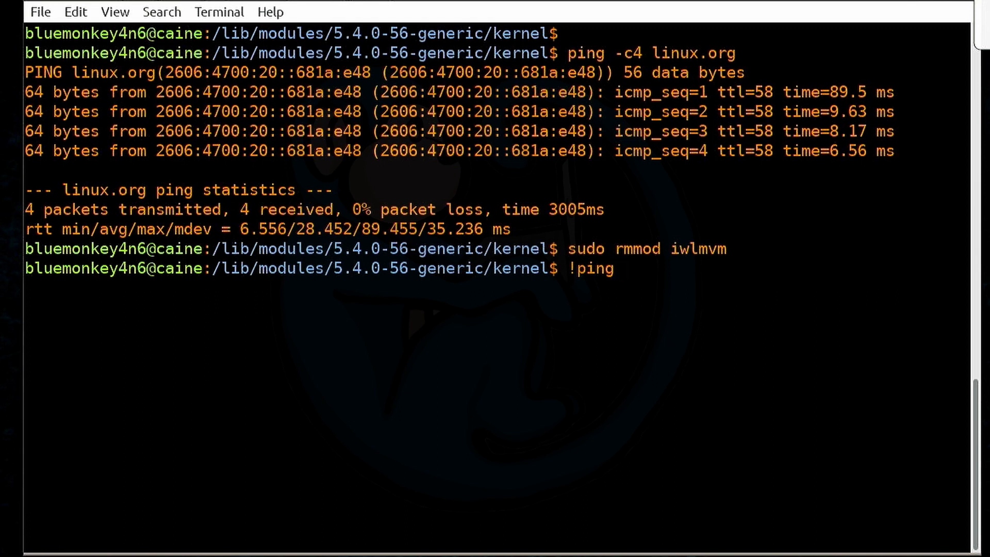
pyautogui.press('Return')
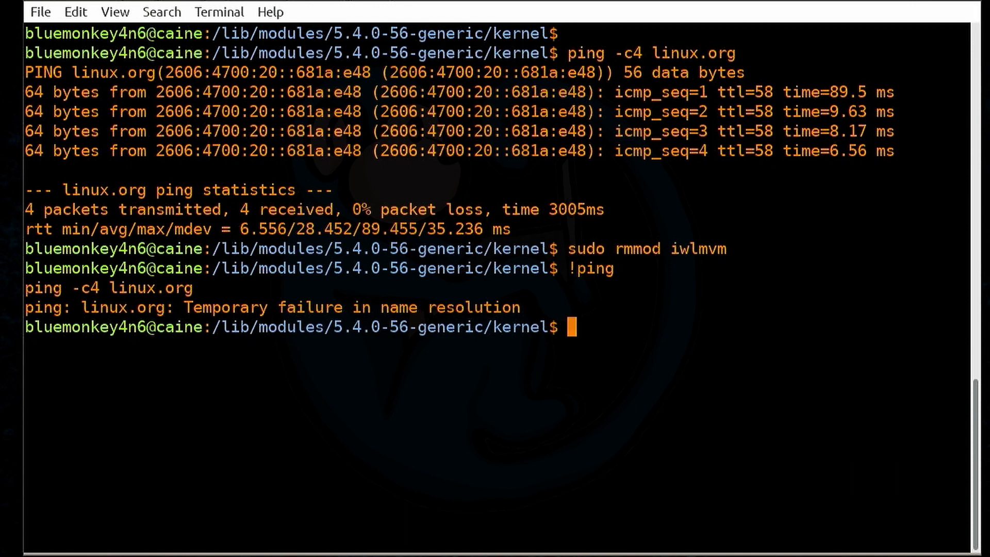
# Step: Filter loaded modules with lsmod | grep iwl, showing iwlwifi still loaded with cfg80211 depending on it
pyautogui.write('lsmod')
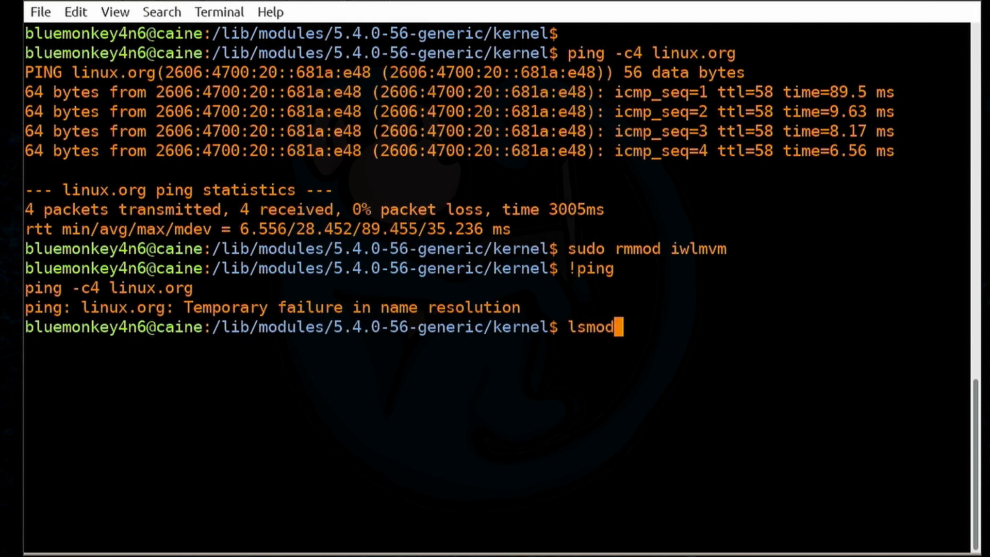
pyautogui.write('|')
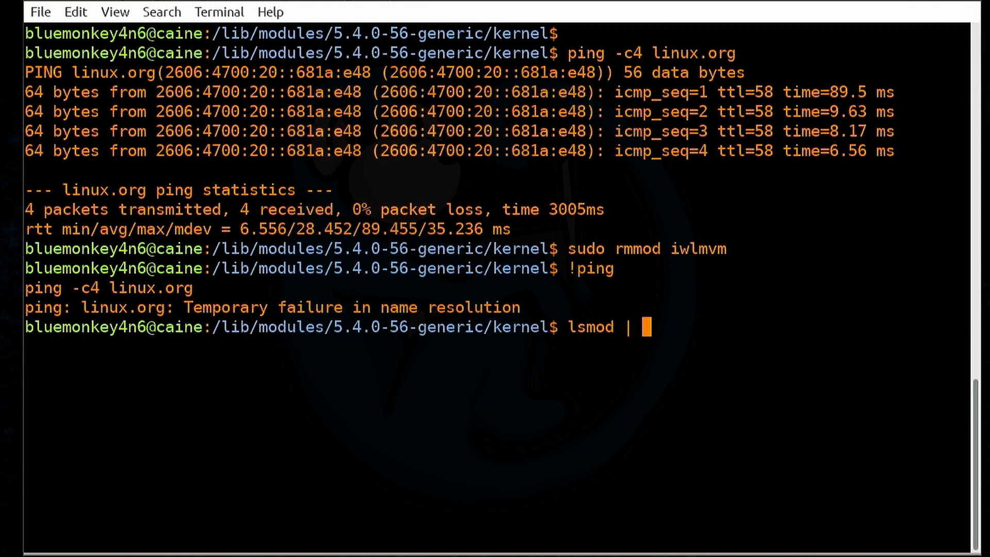
pyautogui.write('grep')
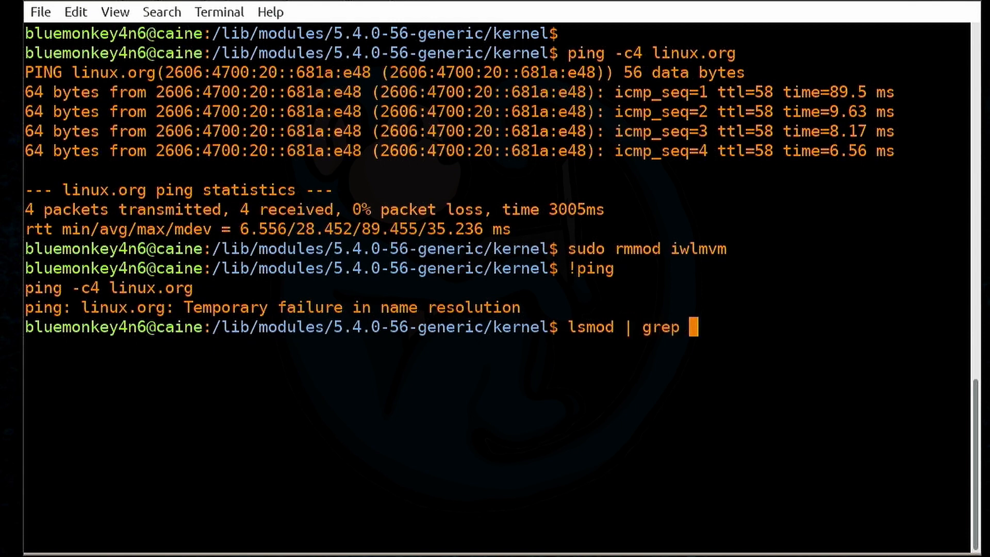
pyautogui.write('iwl')
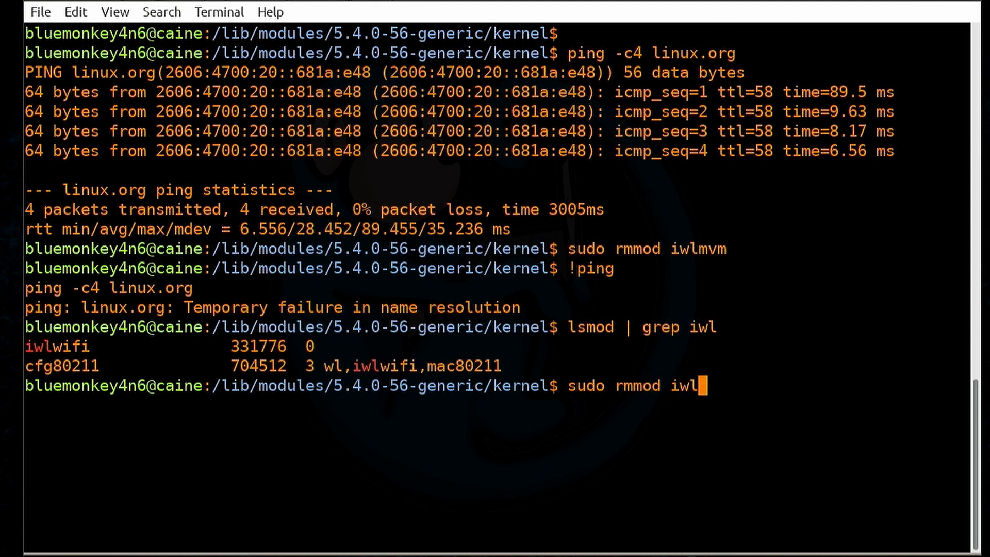
pyautogui.press('Return')
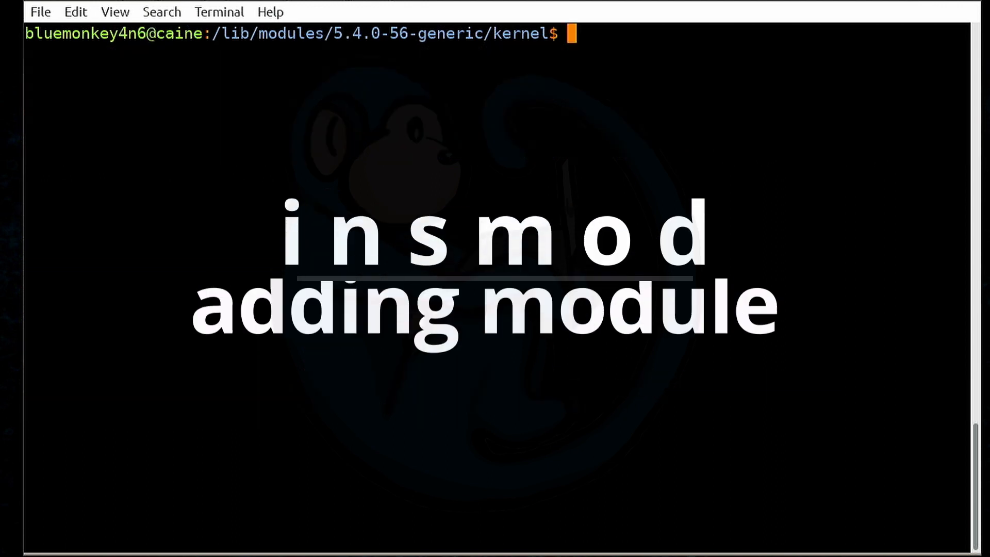
# Step: Run lsmod | grep iwl to look for loaded iwl wireless modules; none are listed
pyautogui.press('Return')
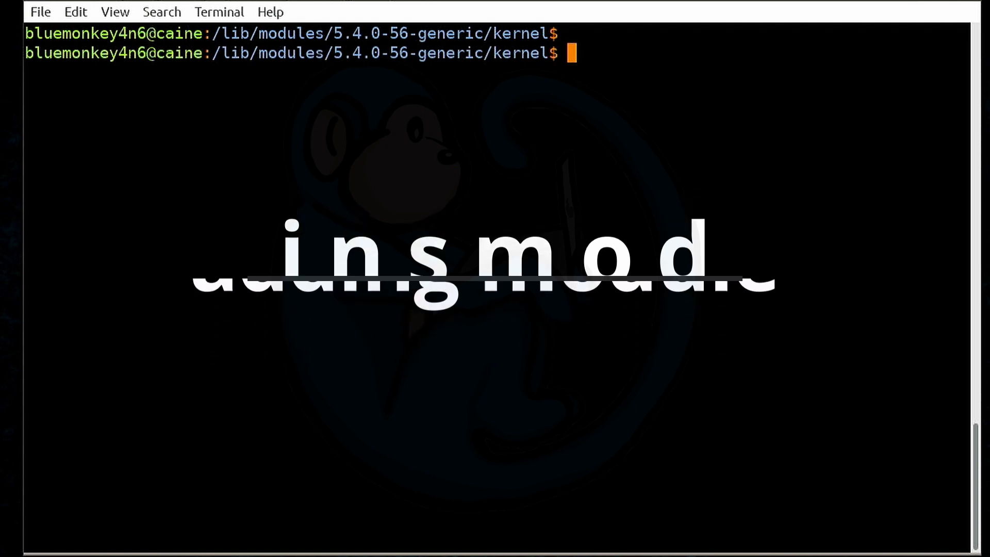
pyautogui.write('ls')
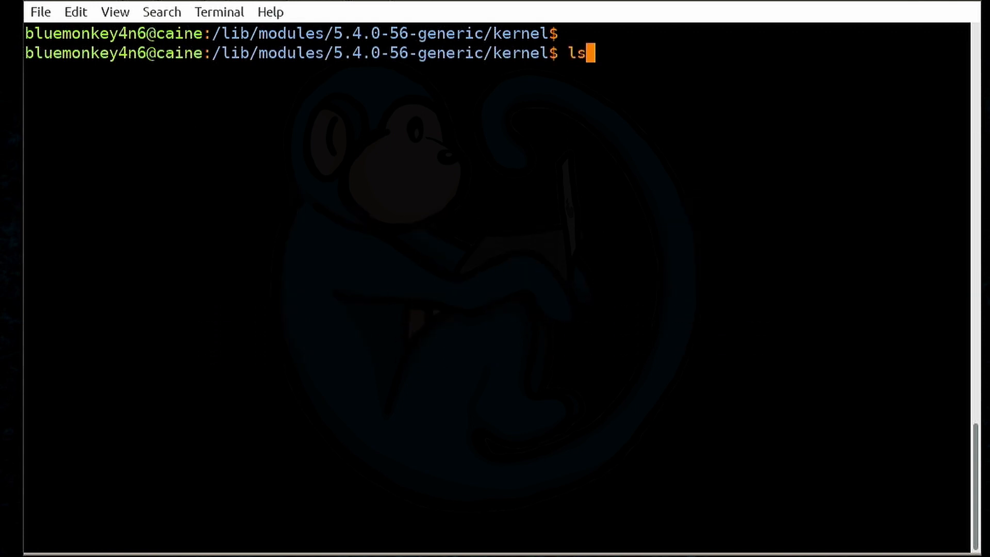
pyautogui.write('mod | grep iwl')
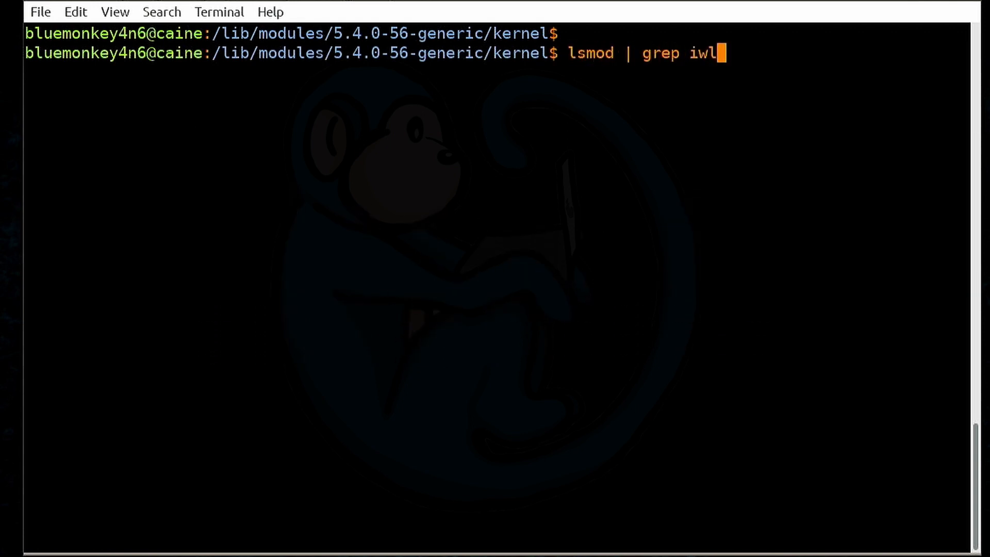
pyautogui.press('Return')
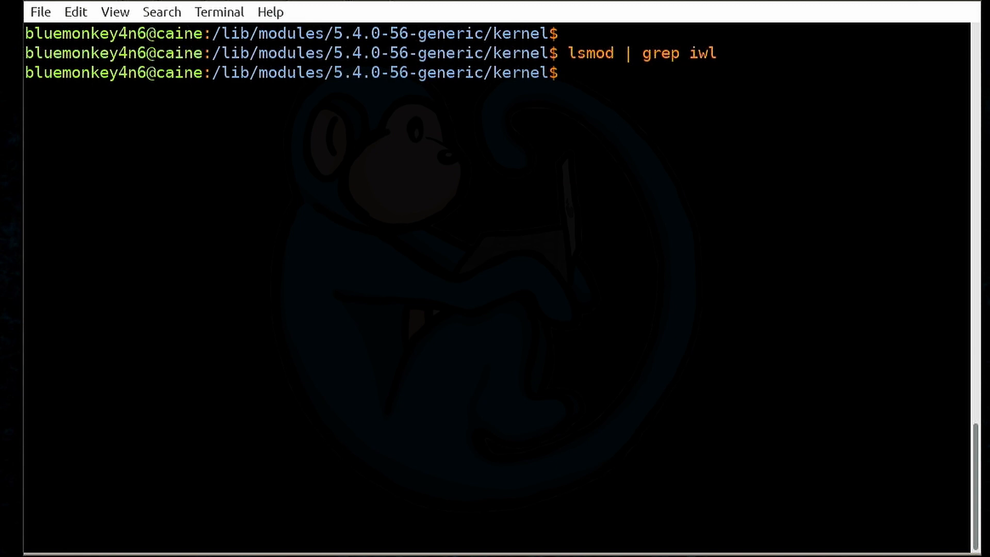
# Step: Search the current directory for the iwlwifi.ko file with find
pyautogui.write('find .')
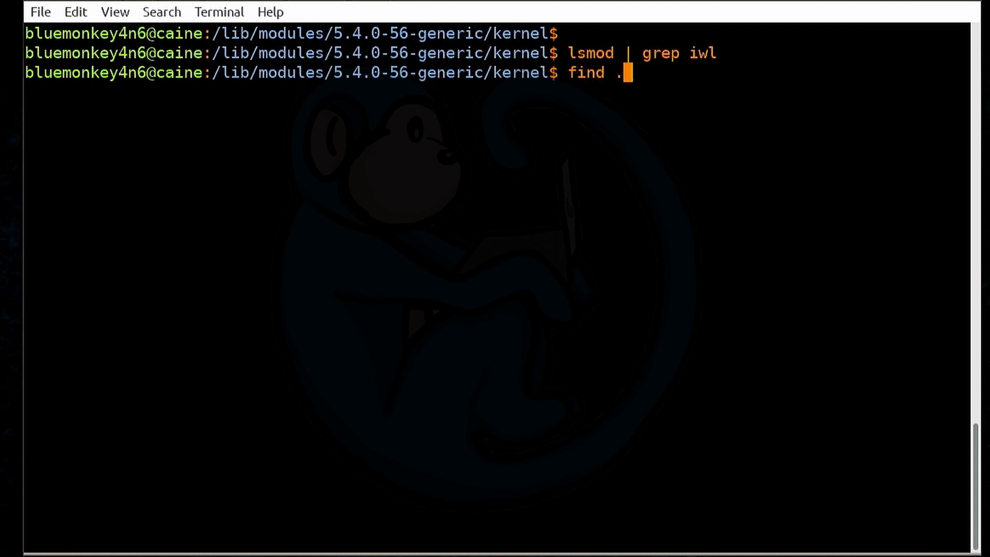
pyautogui.write('-na')
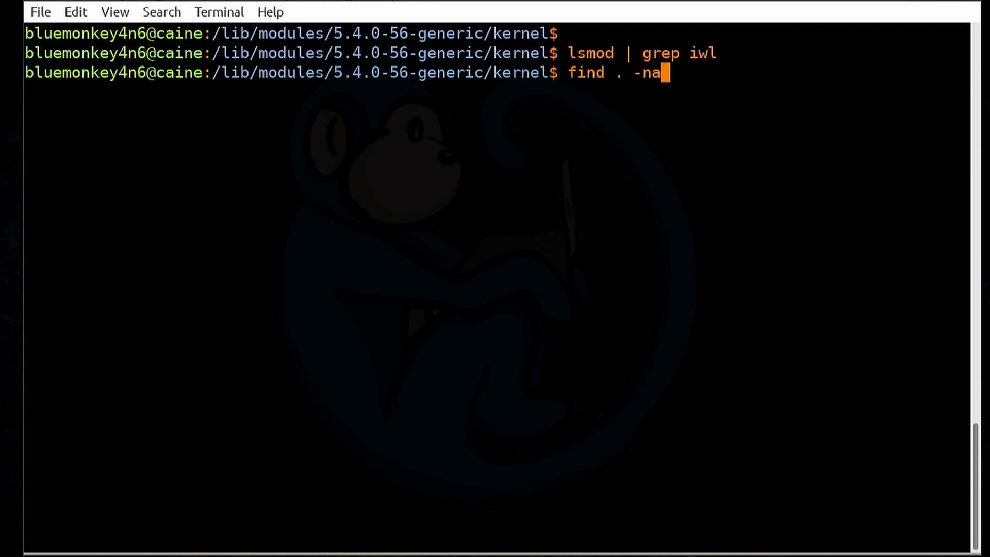
pyautogui.write('me iwlwifi.ko')
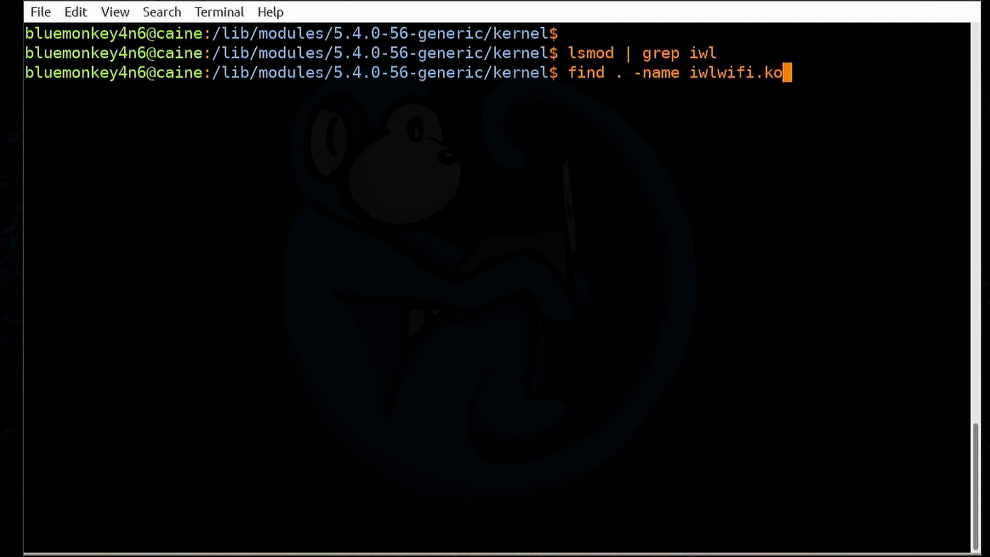
pyautogui.press('Return')
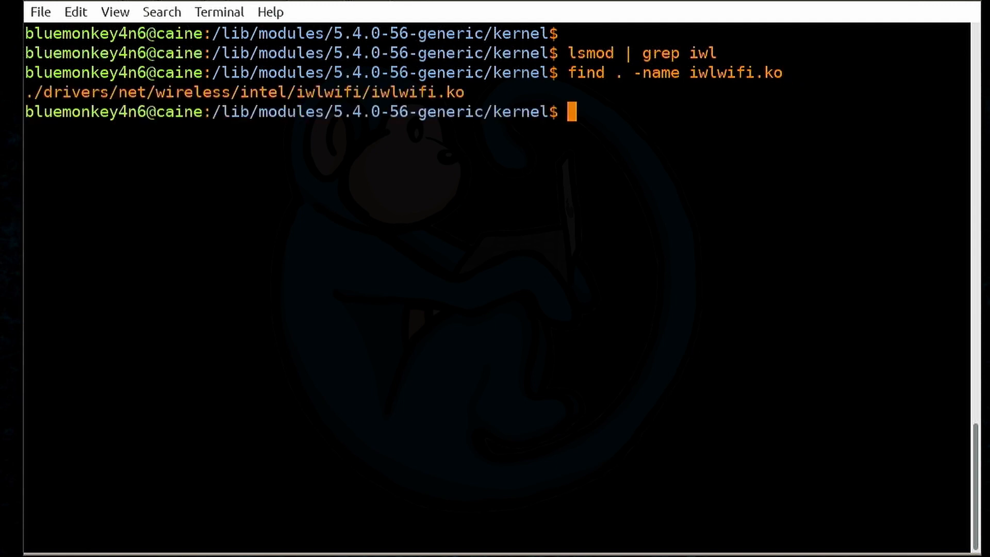
# Step: Load the found iwlwifi.ko into the kernel with sudo insmod `!!`
pyautogui.write('sudoin')
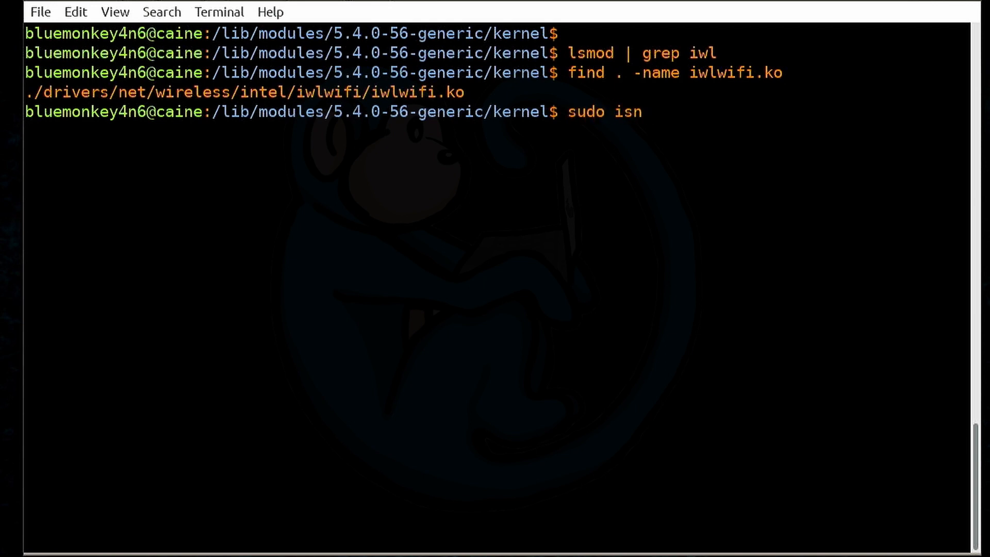
pyautogui.write('mod')
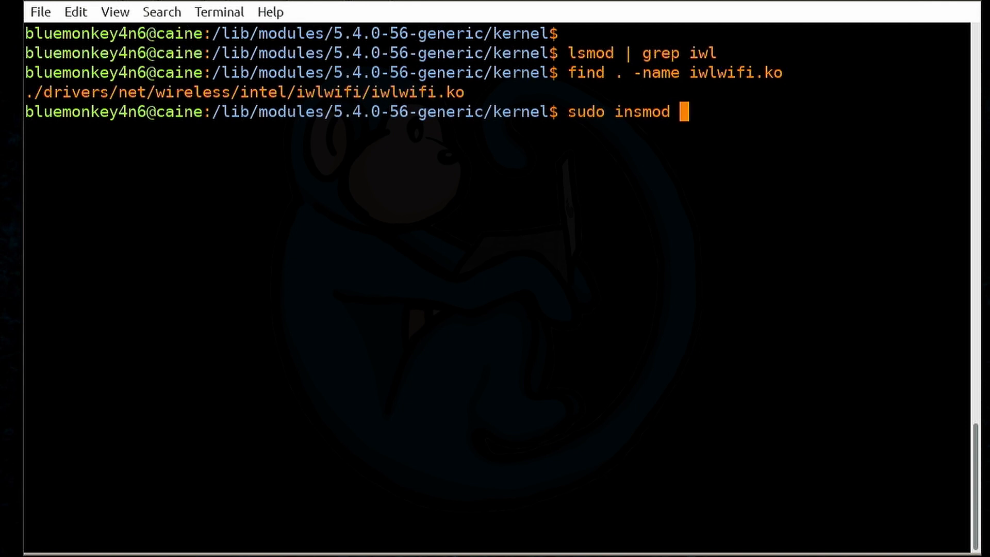
pyautogui.write('`!!`')
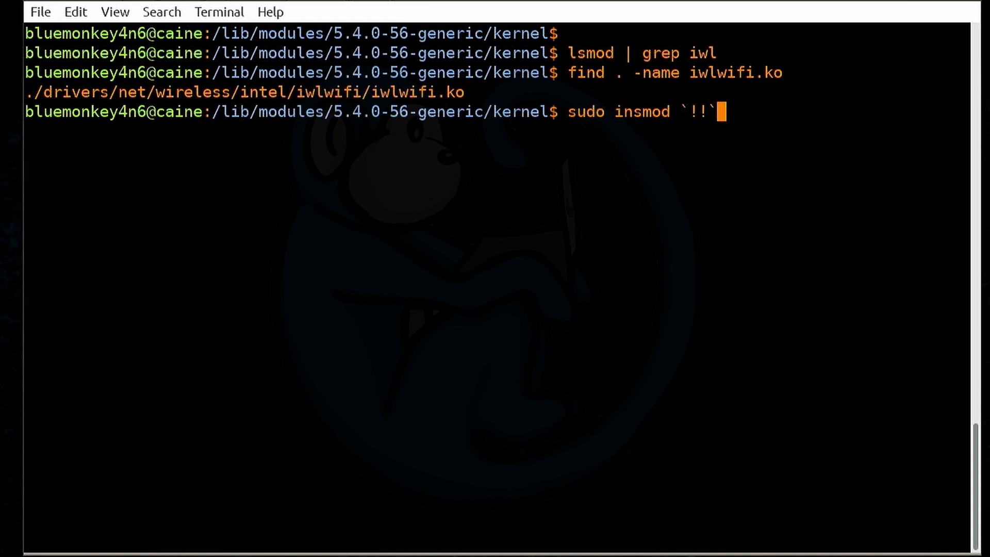
pyautogui.press('Return')
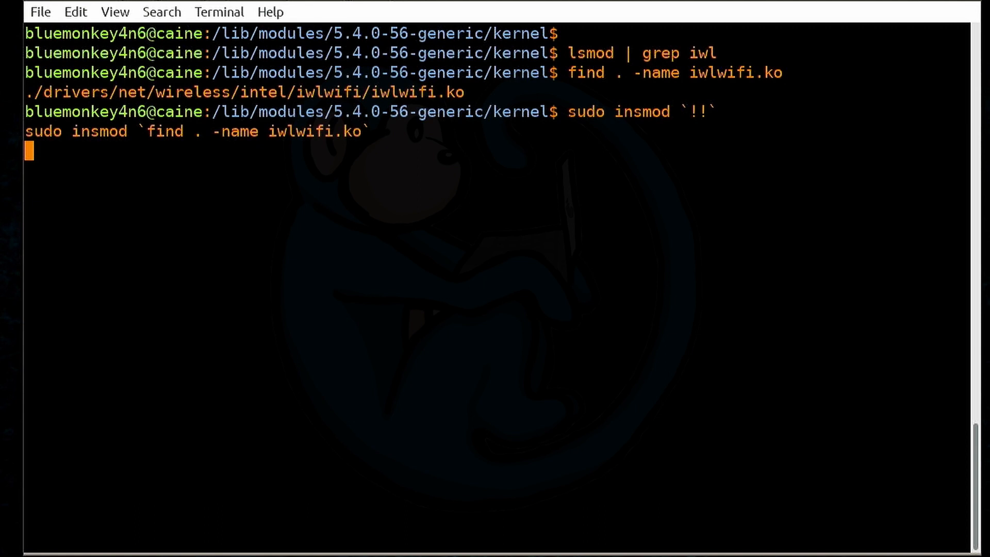
pyautogui.press('Return')
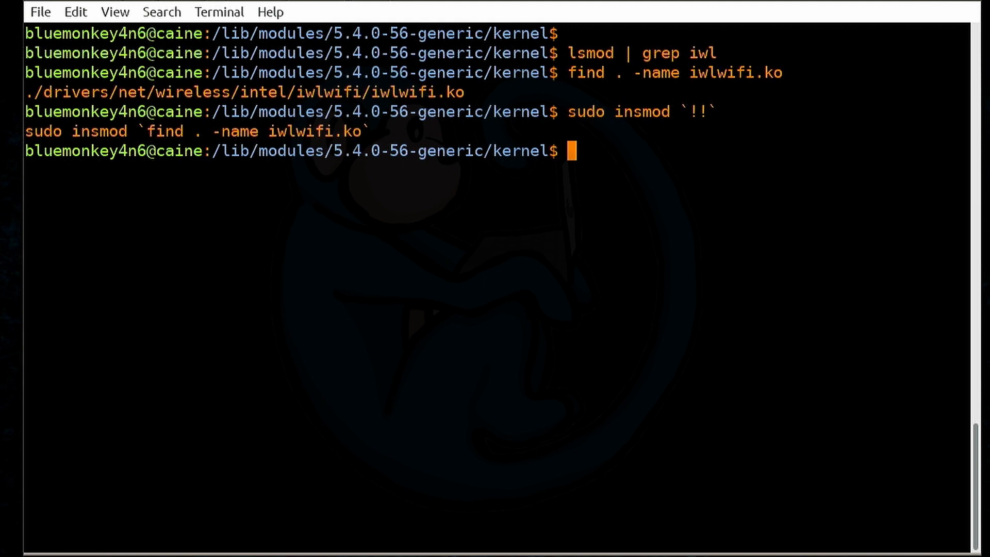
# Step: Rerun the linux.org ping for 4 of 4 replies, then list loaded iwl modules
pyautogui.write('!ping')
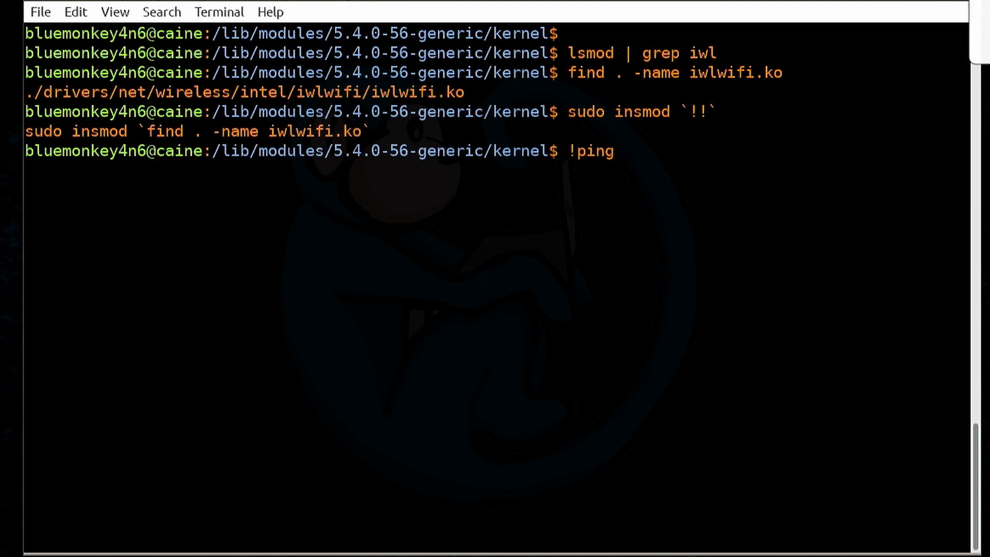
pyautogui.press('Return')
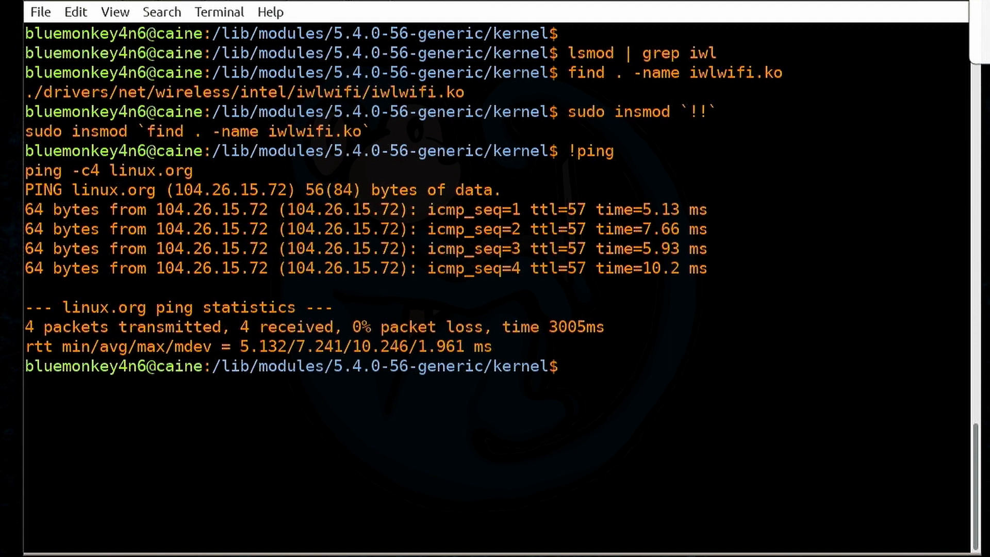
pyautogui.write('lsmod | g')
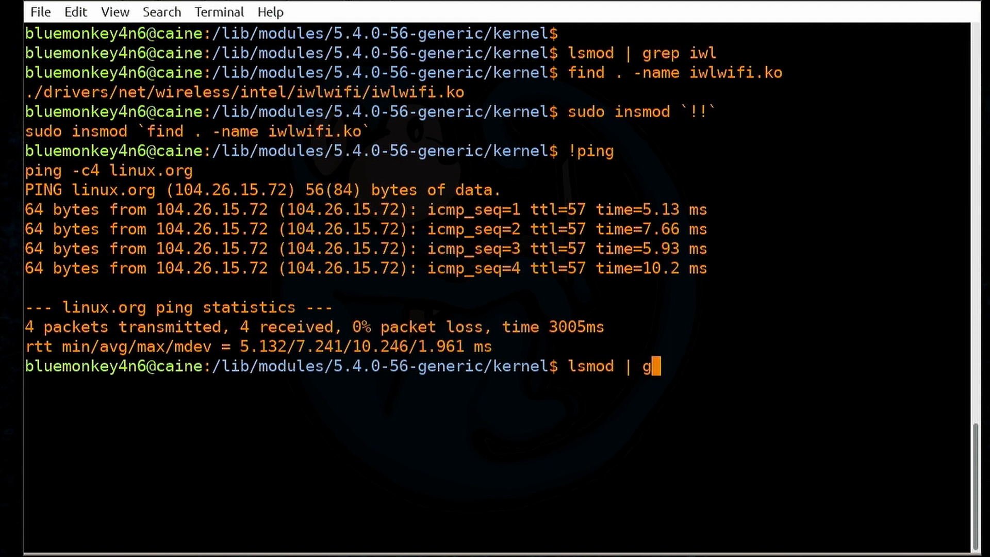
pyautogui.write('rep iwl')
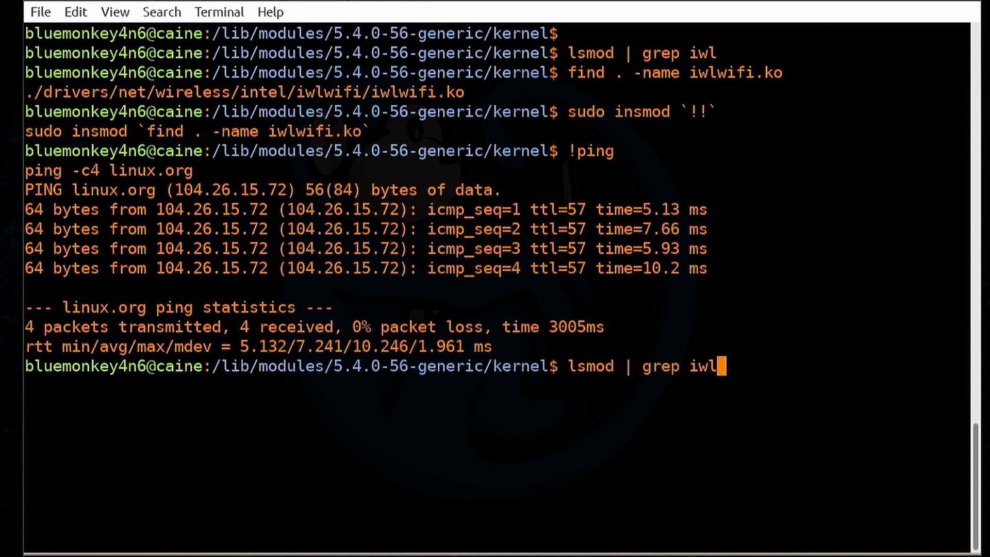
pyautogui.press('Return')
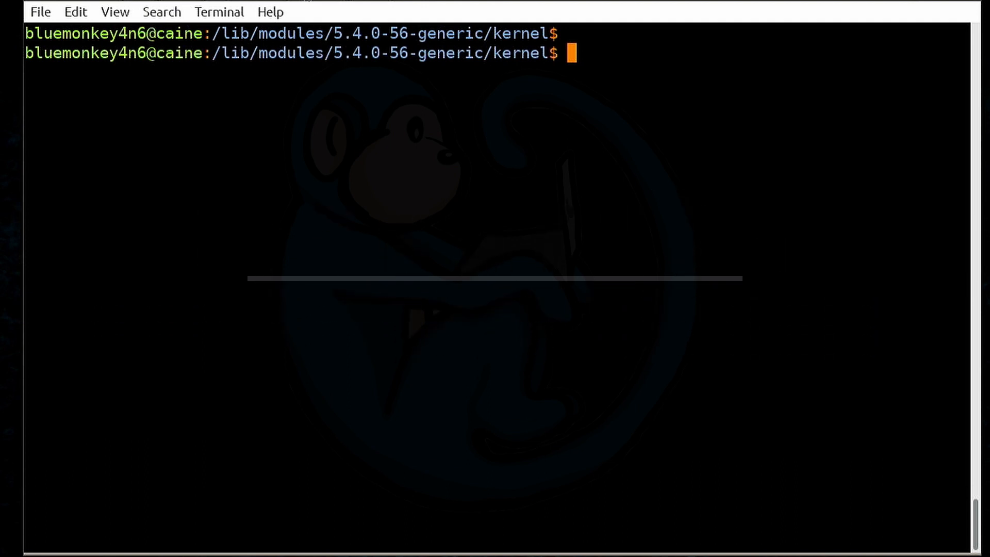
# Step: Unload the iwlmvm and iwlwifi modules with sudo rmmod
pyautogui.write('sudo rmmod i')
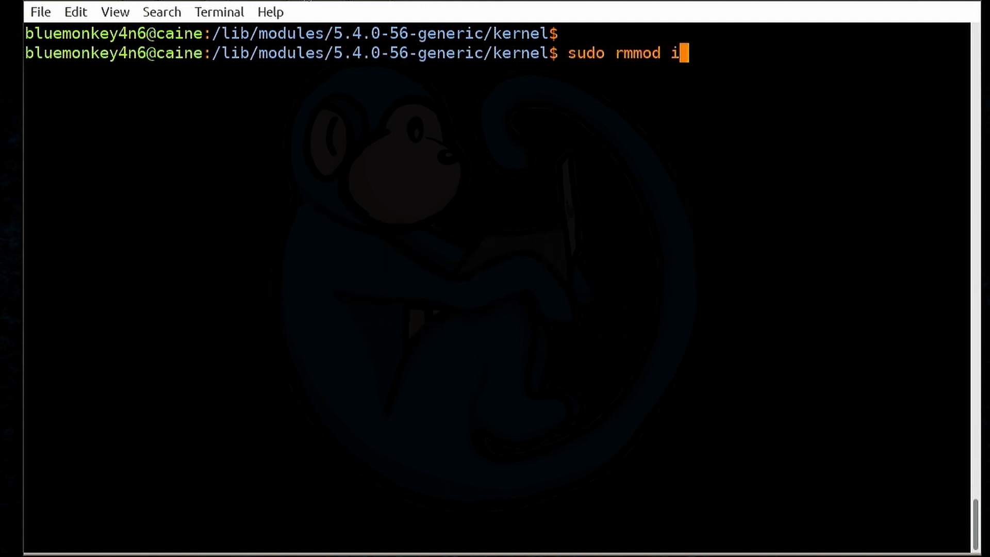
pyautogui.write('wlmvm iwlwi')
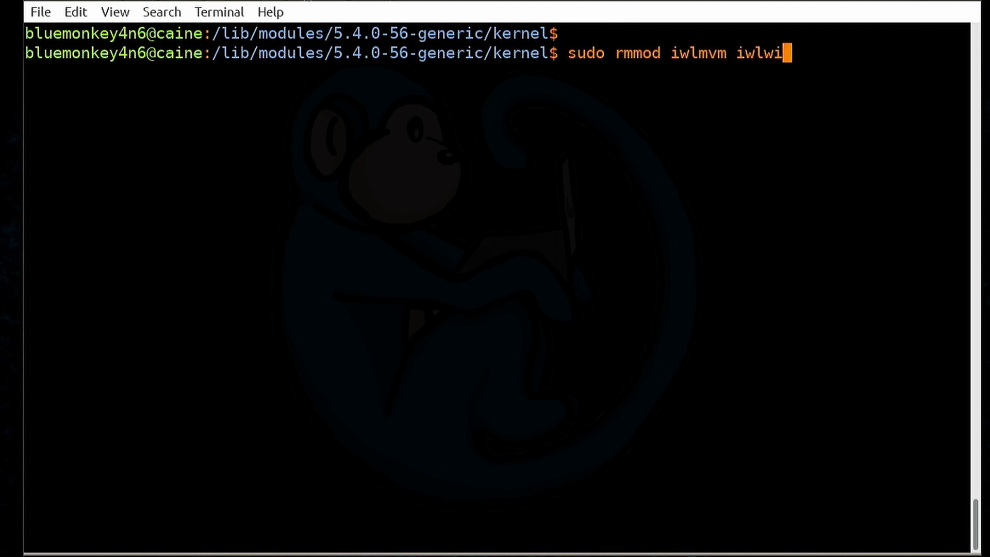
pyautogui.press('Return')
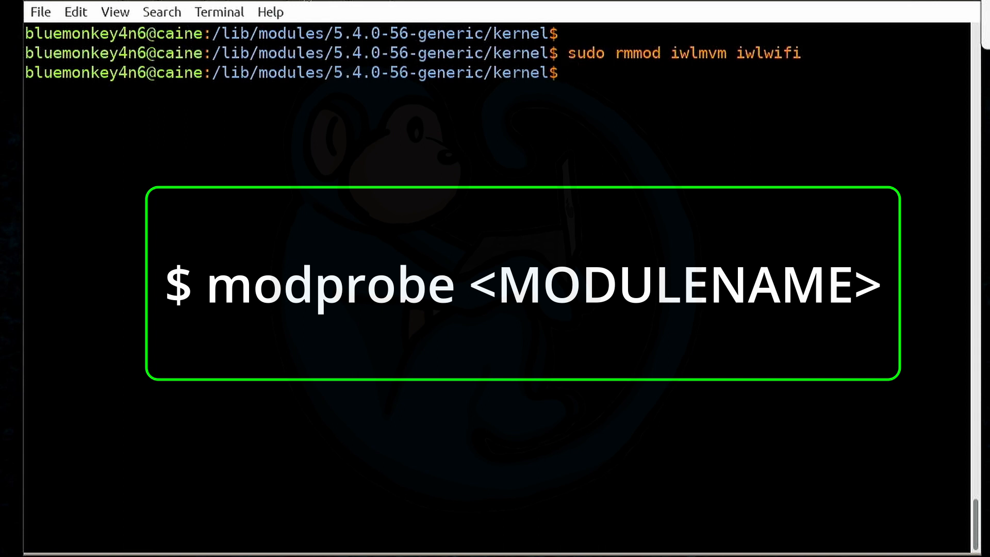
pyautogui.press('Return')
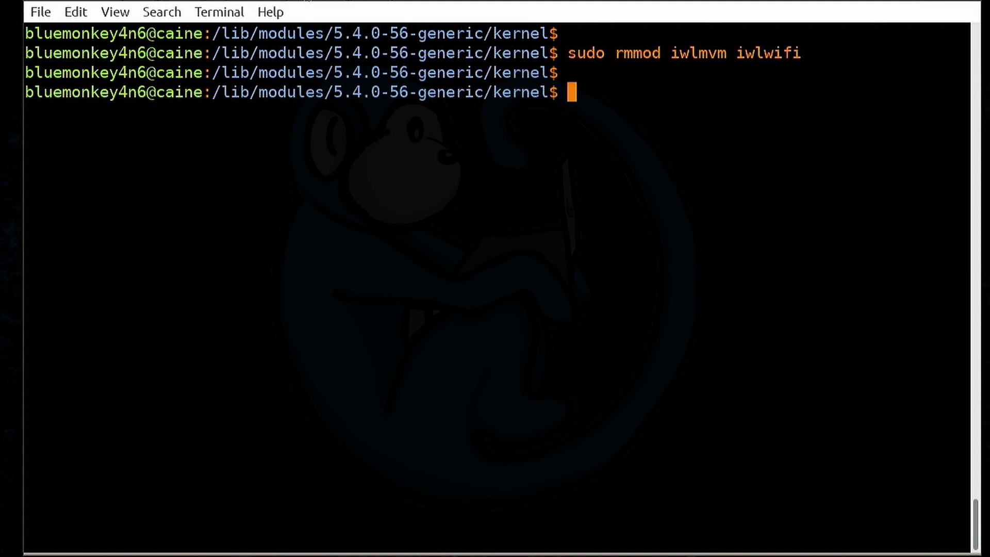
# Step: Reload iwlwifi with sudo modprobe, then rerun the linux.org ping with !ping
pyautogui.write('sudo modpro')
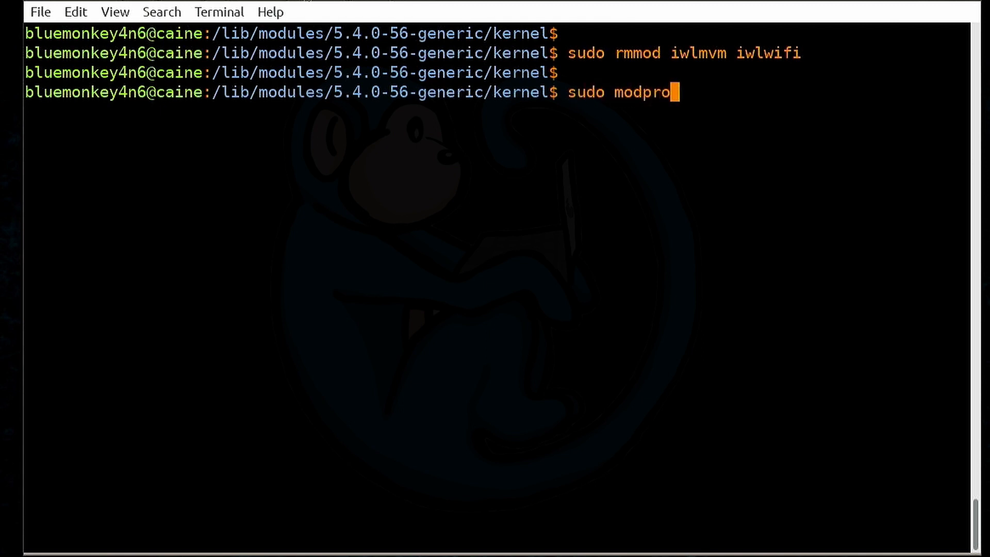
pyautogui.write('be iwlwifi')
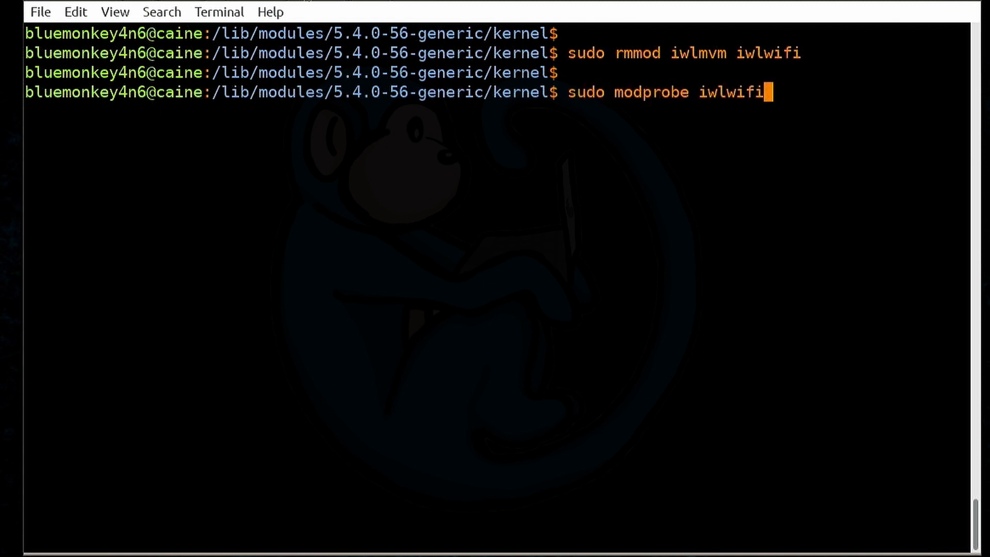
pyautogui.press('Return')
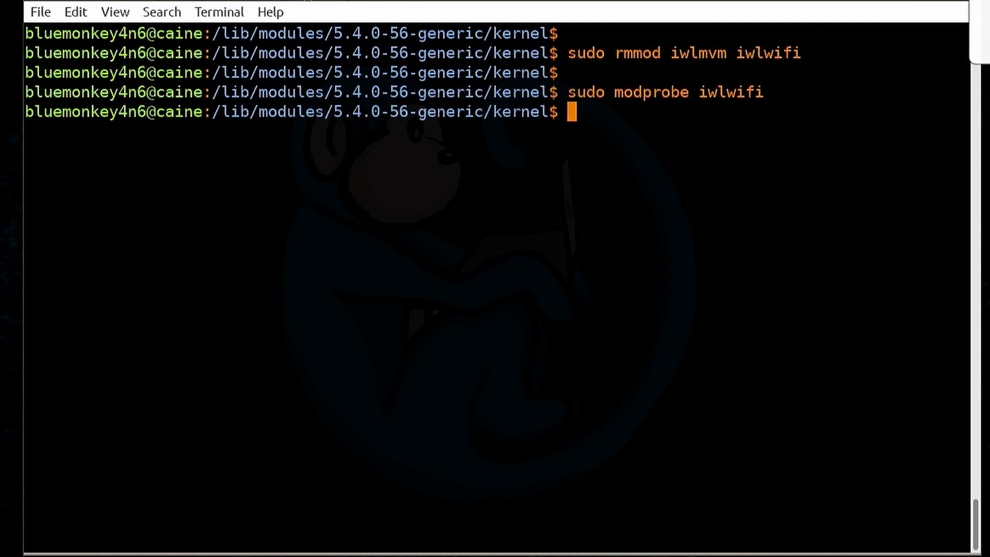
pyautogui.write('!ping')
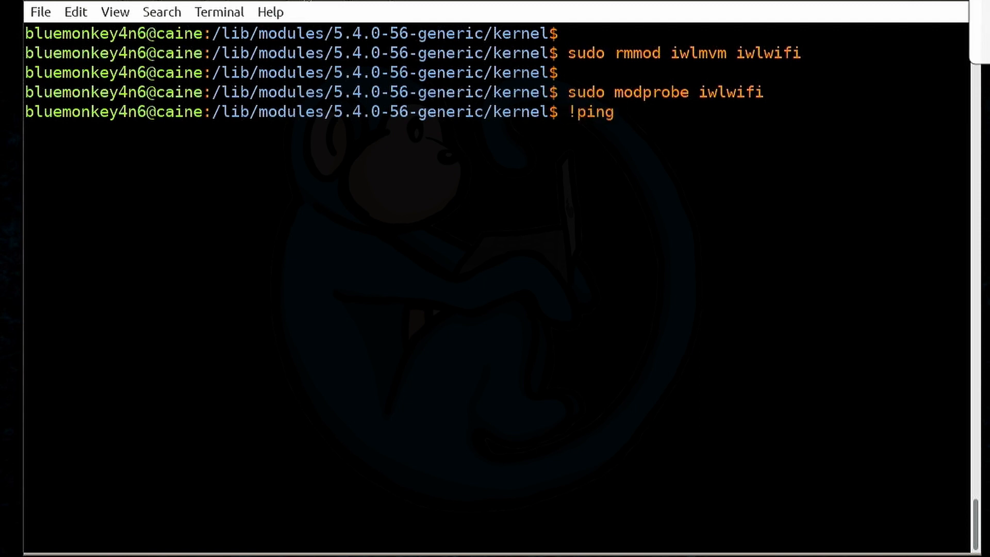
pyautogui.press('Return')
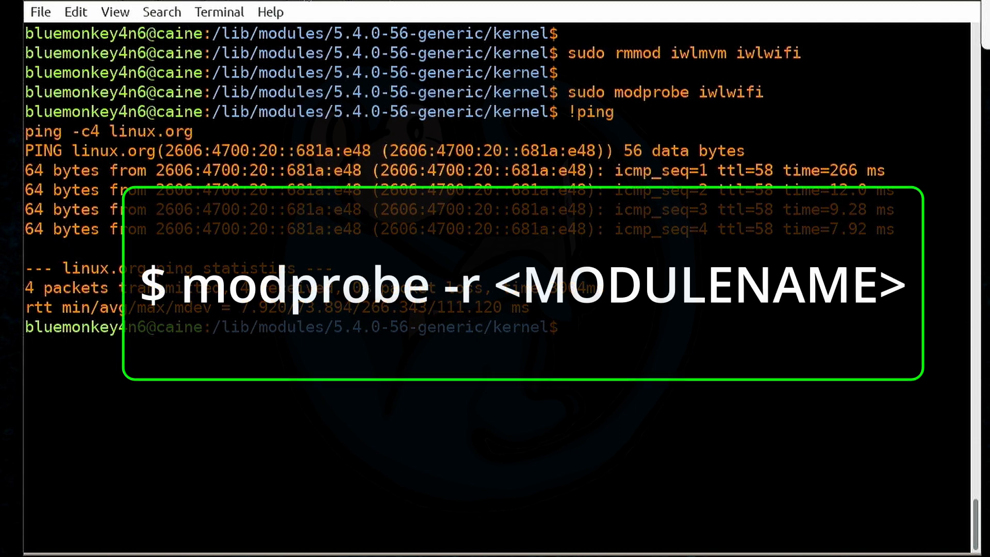
# Step: Unload iwlwifi with sudo modprobe -r iwlwifi and clear the screen to the prompt
pyautogui.write('sud')
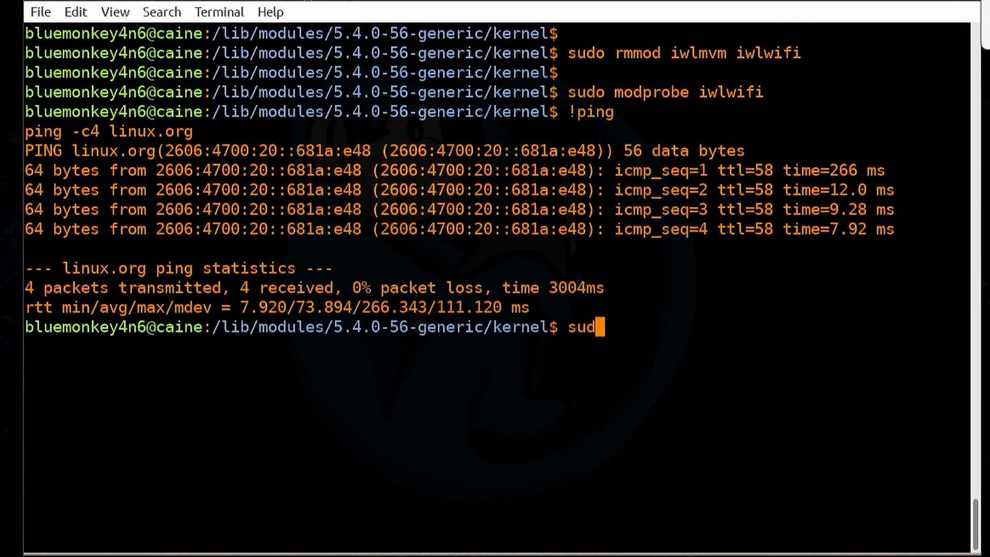
pyautogui.write('o modprobe -r')
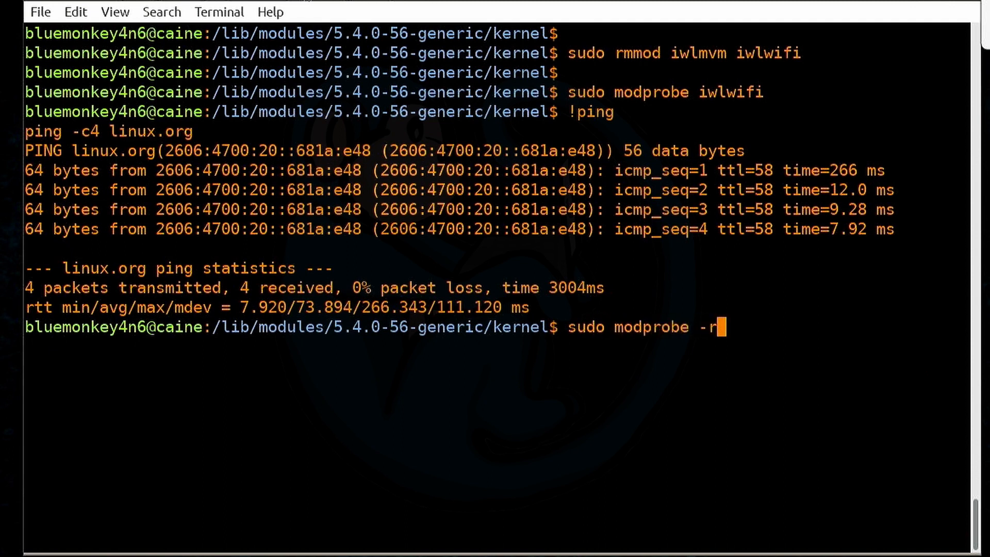
pyautogui.write('iwlwifi')
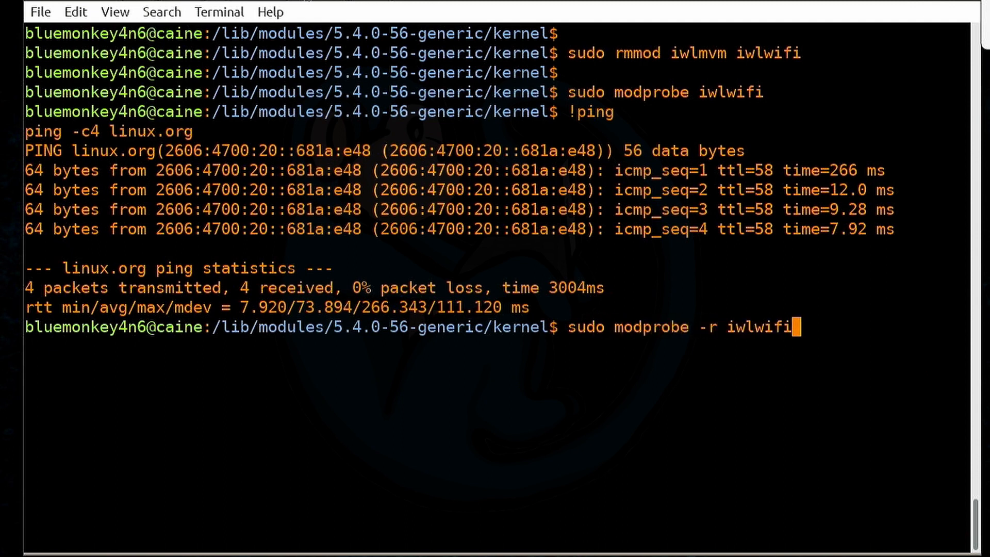
pyautogui.press('Return')
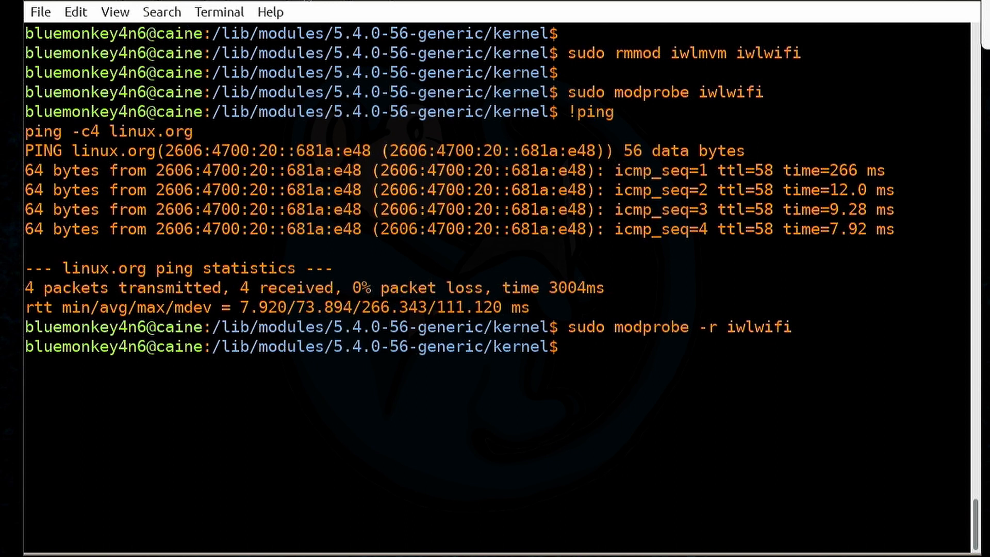
pyautogui.write('!')
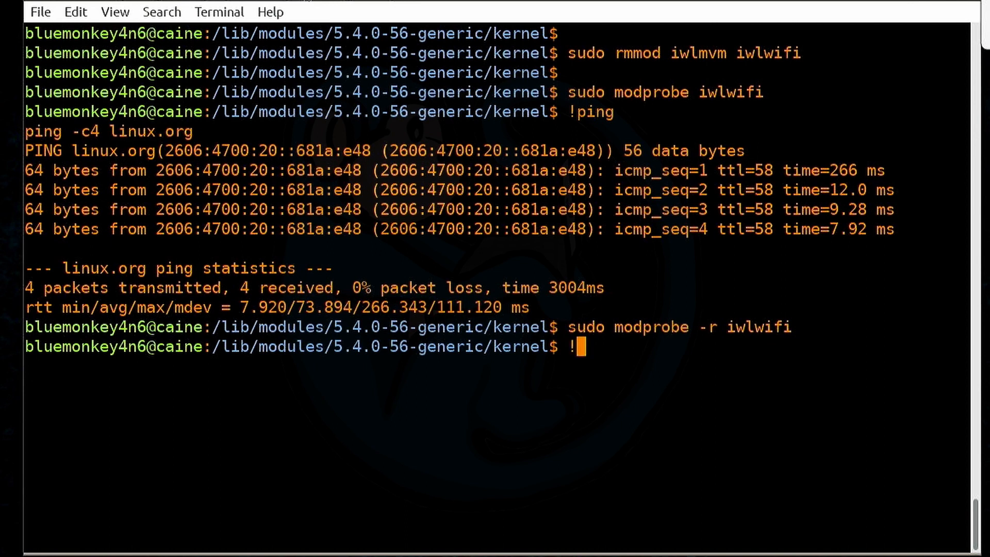
pyautogui.press('Return')
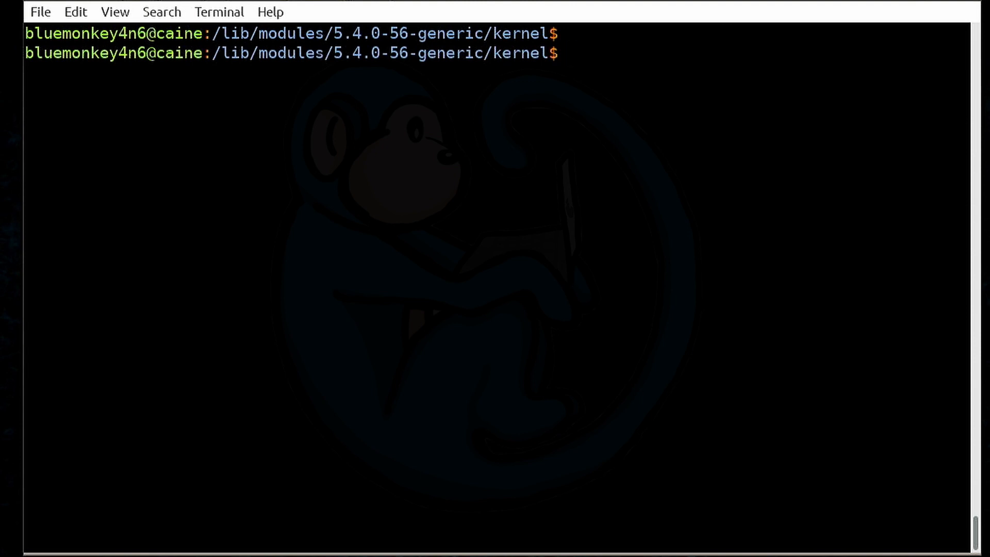
# Step: List all kernel parameters through a pager with sudo sysctl -a | less
pyautogui.write('sud')
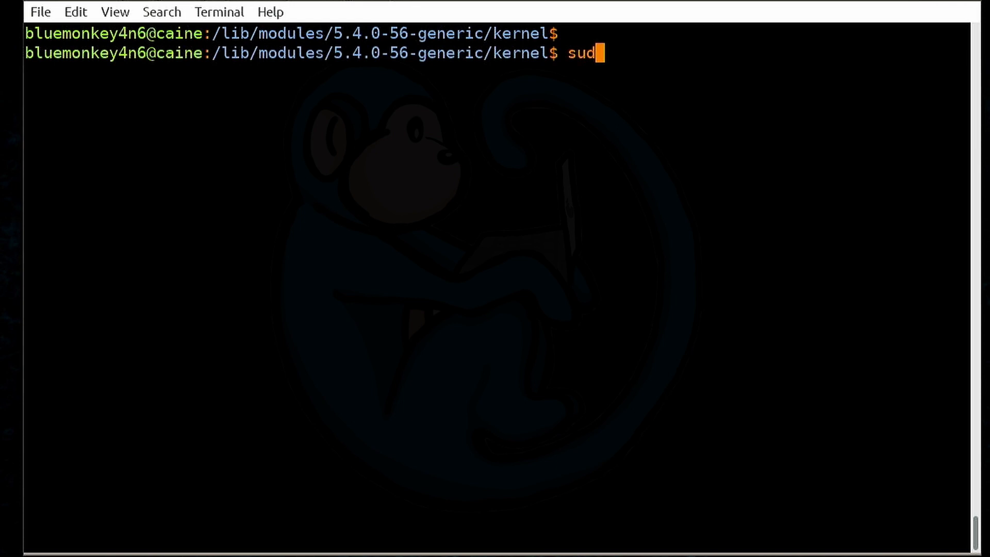
pyautogui.write('o sy')
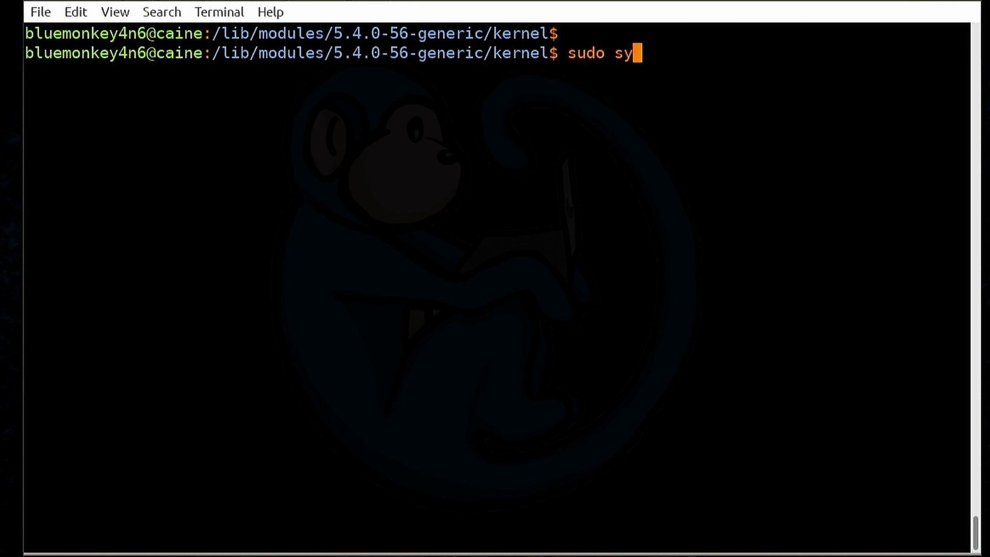
pyautogui.write('sctl')
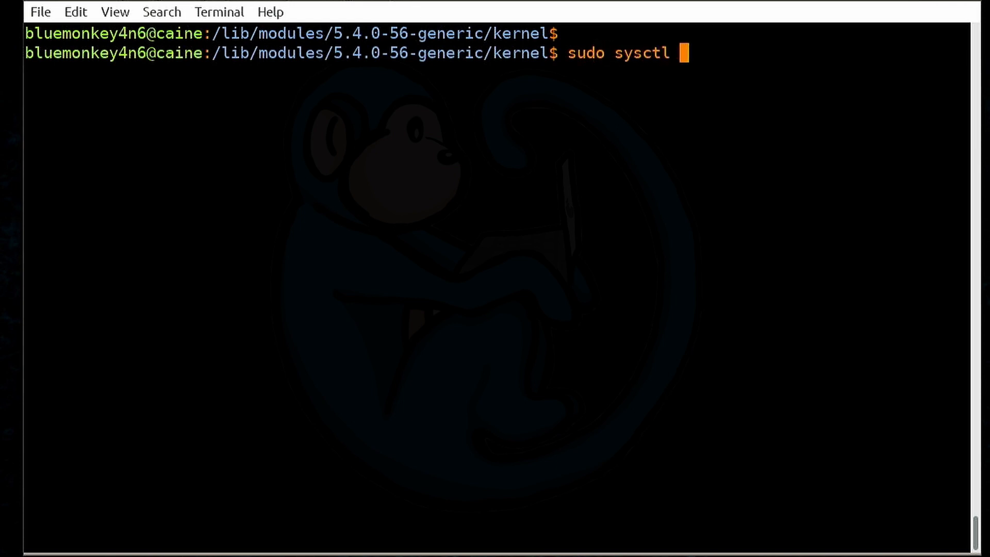
pyautogui.write('-a |')
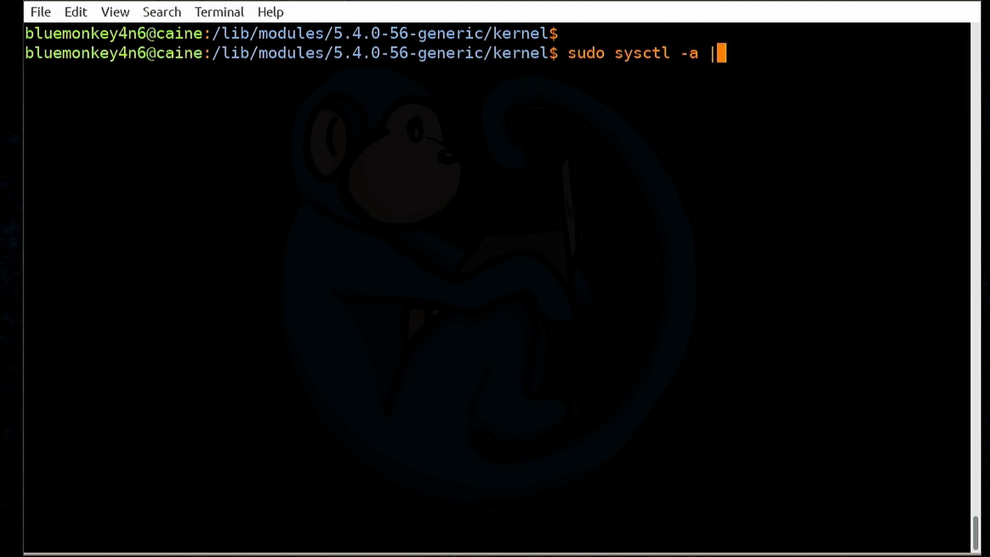
pyautogui.write('less')
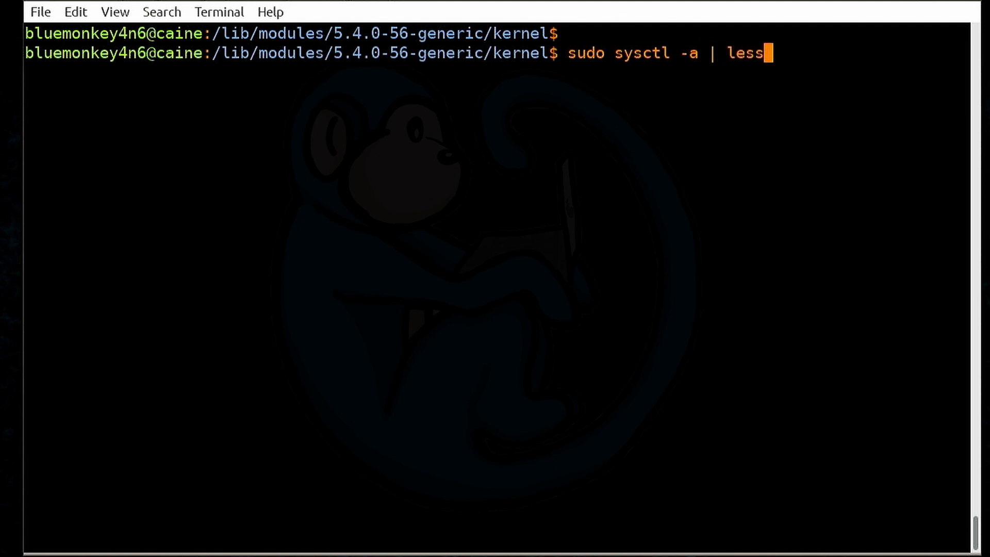
pyautogui.press('Return')
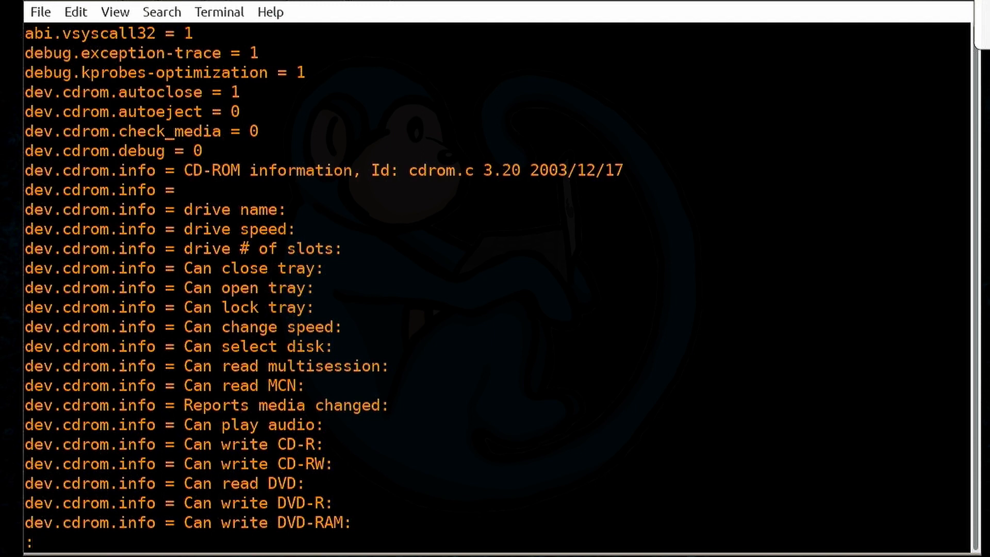
# Step: Page down to the end of the parameter list, then quit less
pyautogui.scroll(-3)
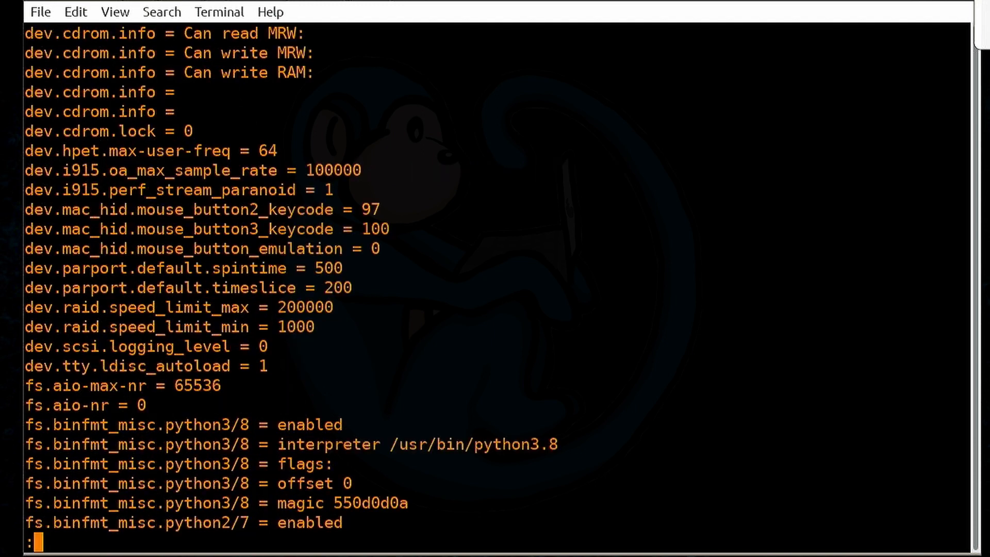
pyautogui.scroll(-3)
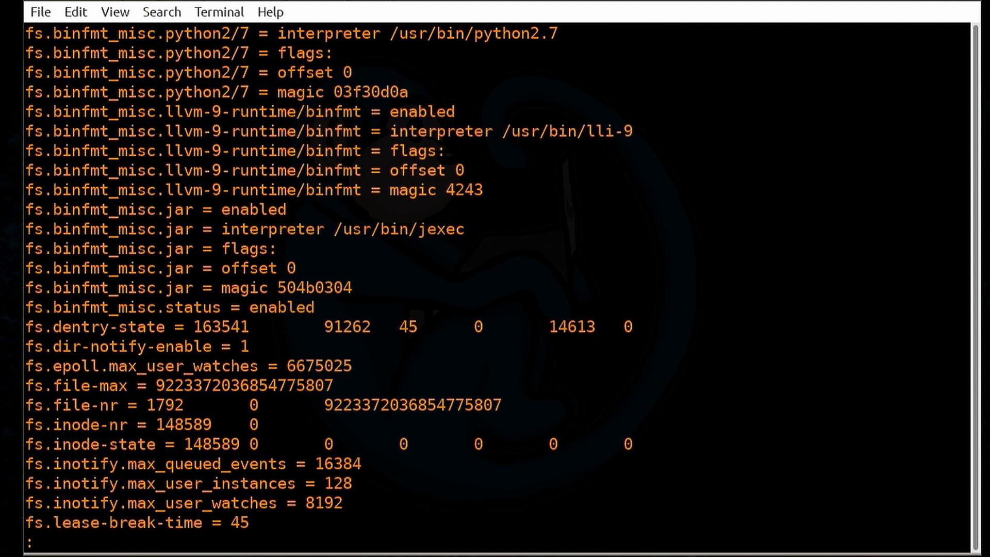
pyautogui.scroll(-3)
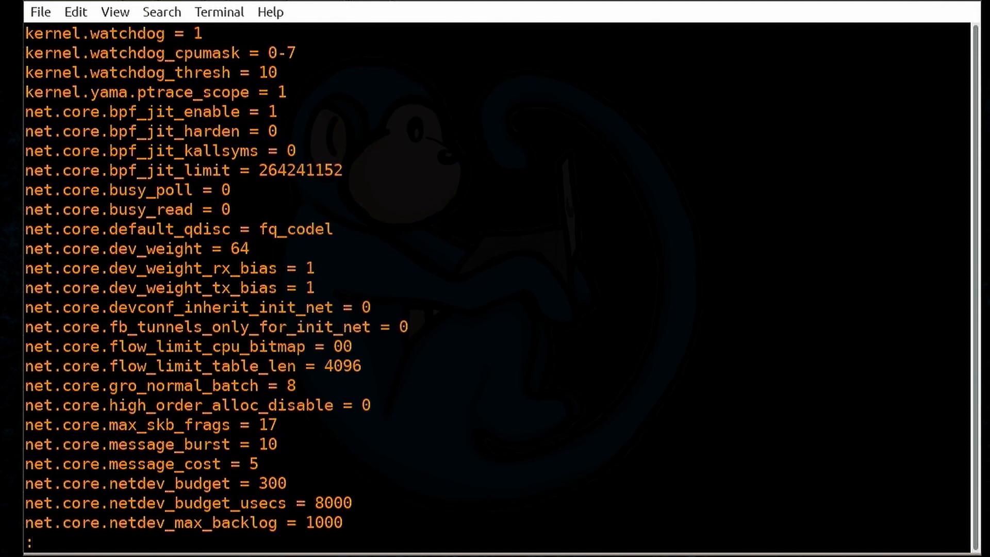
pyautogui.scroll(-3)
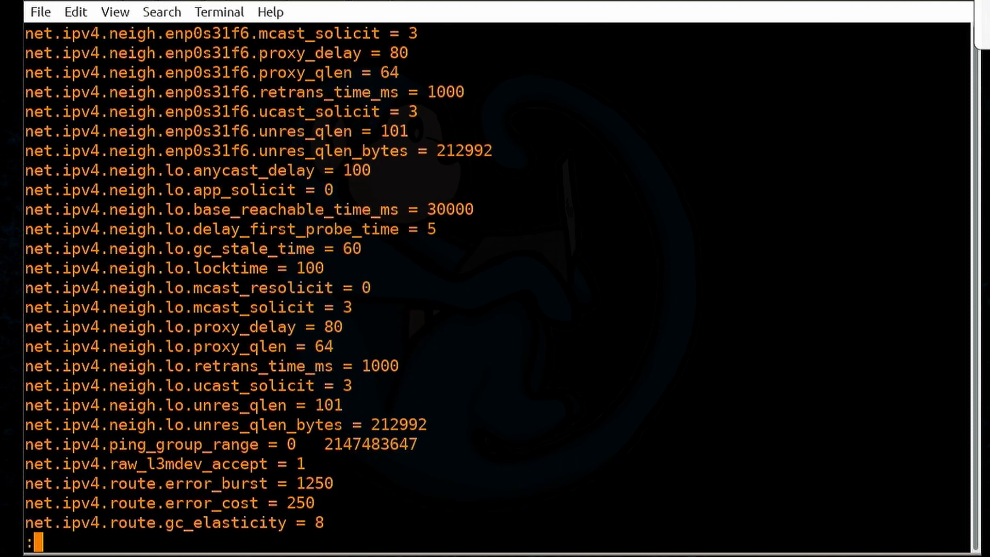
pyautogui.scroll(-3)
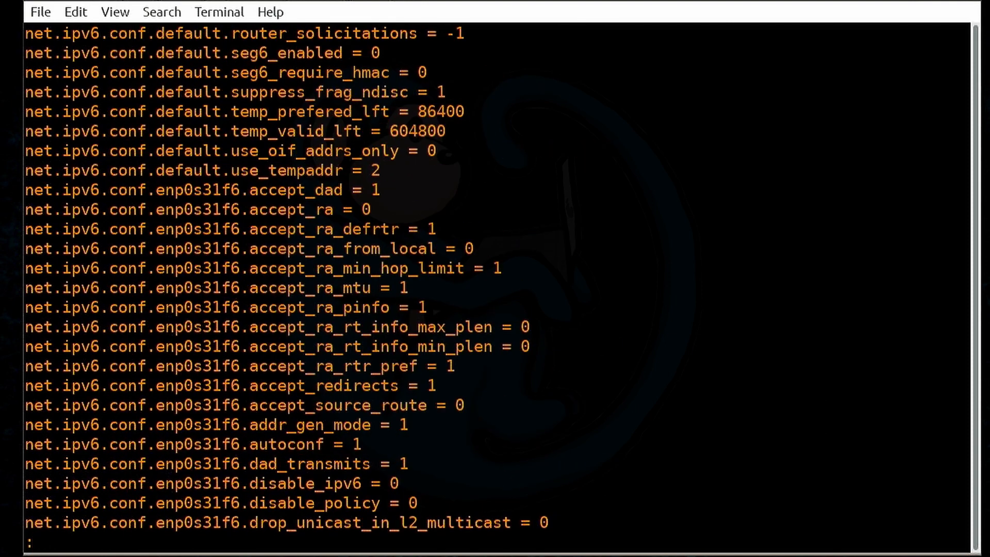
pyautogui.scroll(-3)
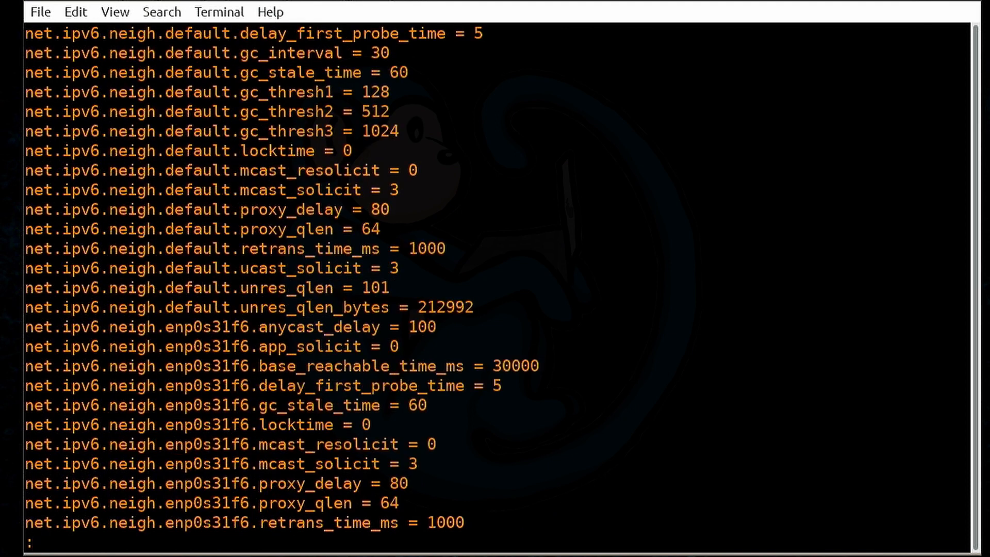
pyautogui.press('G')
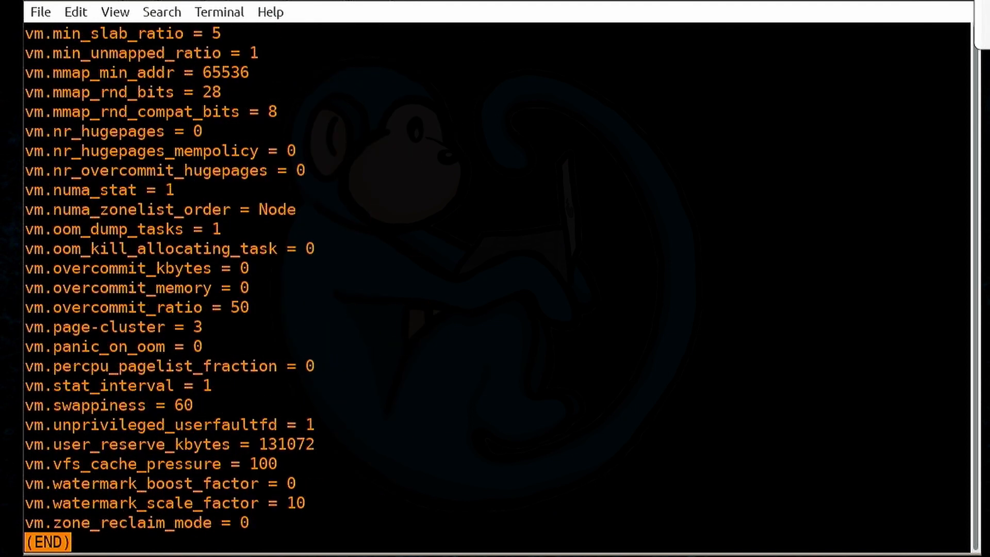
pyautogui.press('q')
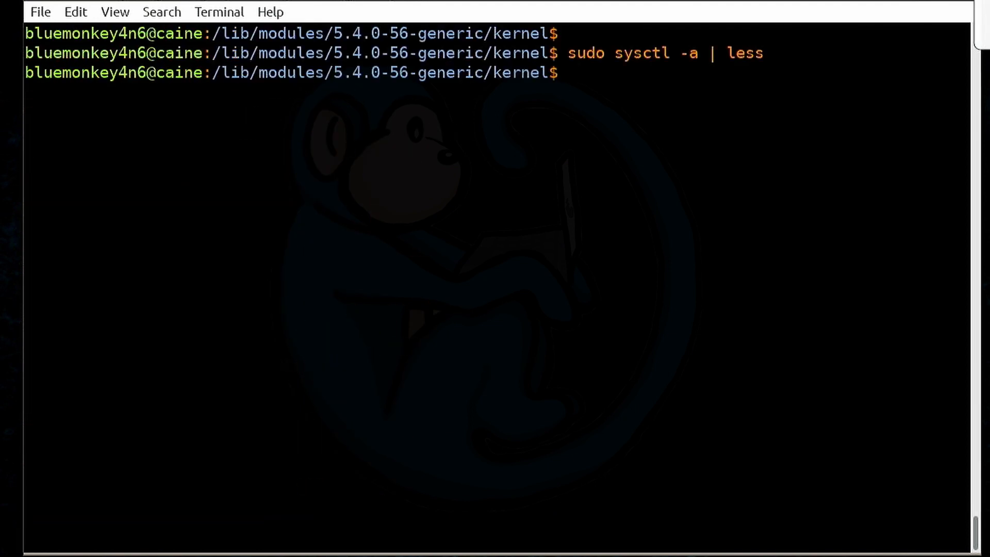
# Step: Filter kernel parameters for echo_ignore, showing icmp_echo_ignore_all = 0
pyautogui.write('sudo sysctl -a | gr')
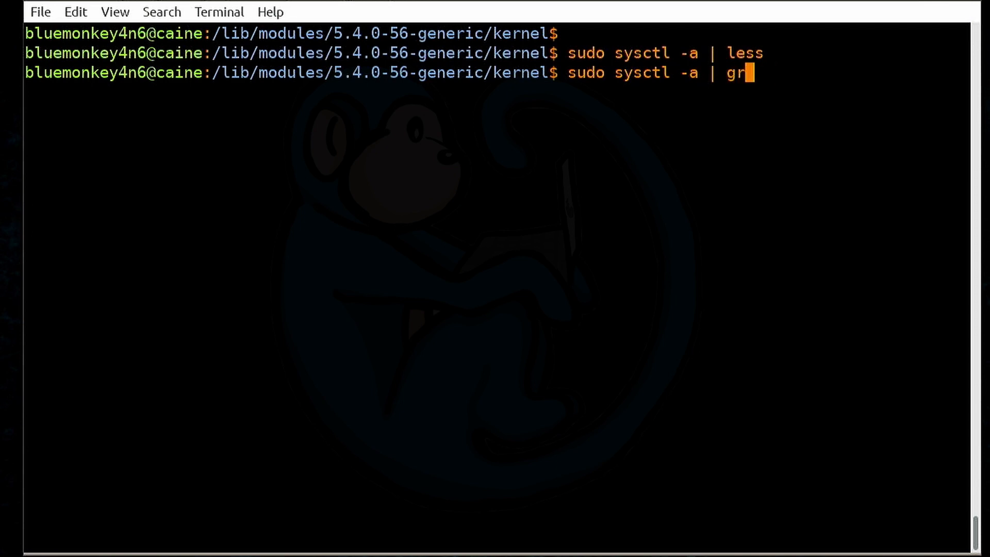
pyautogui.write('ep echo_')
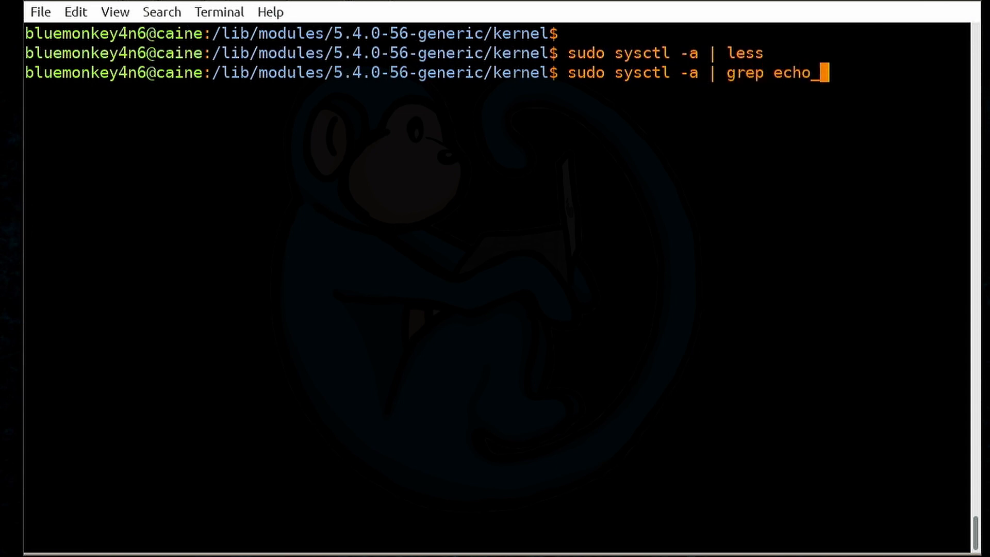
pyautogui.press('Return')
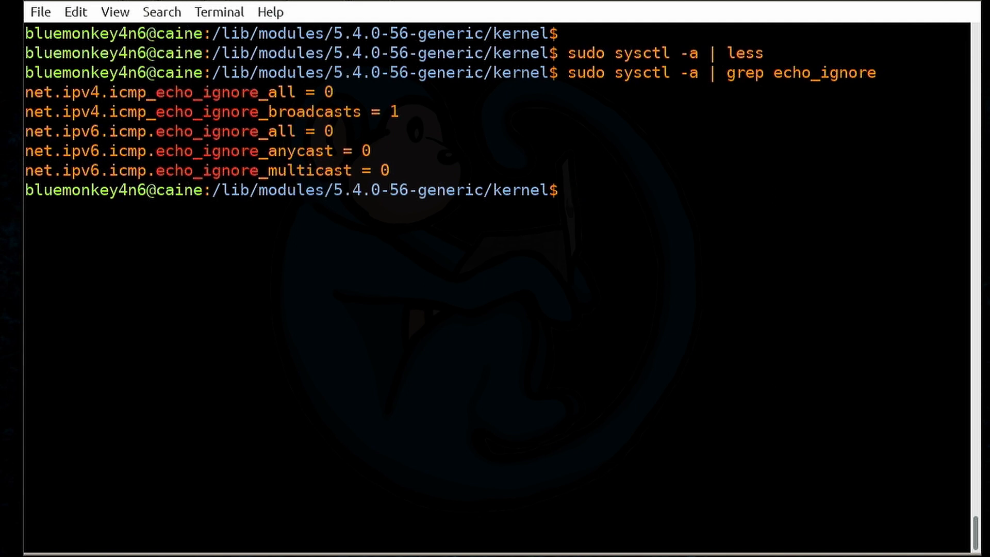
# Step: Ping localhost four times with ping -c4, receiving all 4 replies
pyautogui.write('ping -c4')
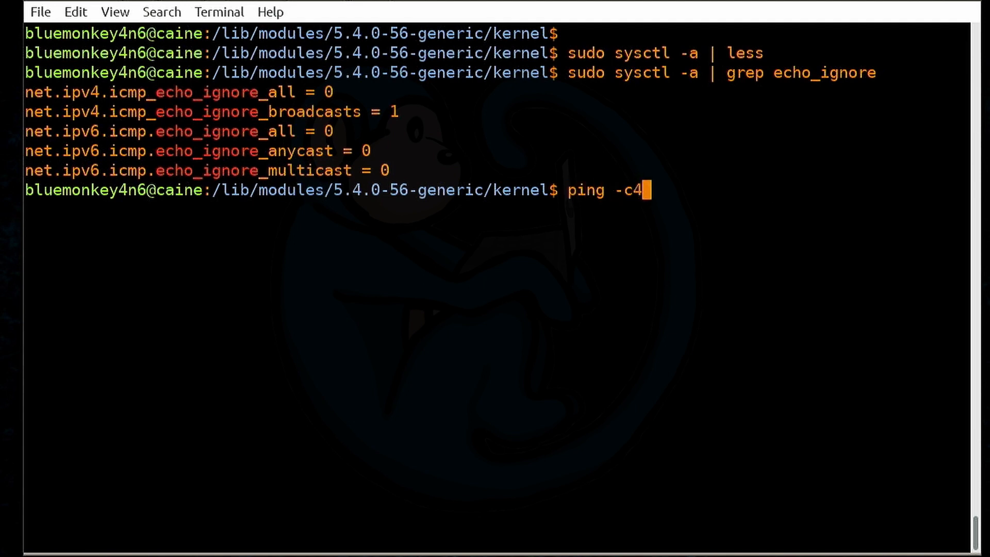
pyautogui.write('localhost')
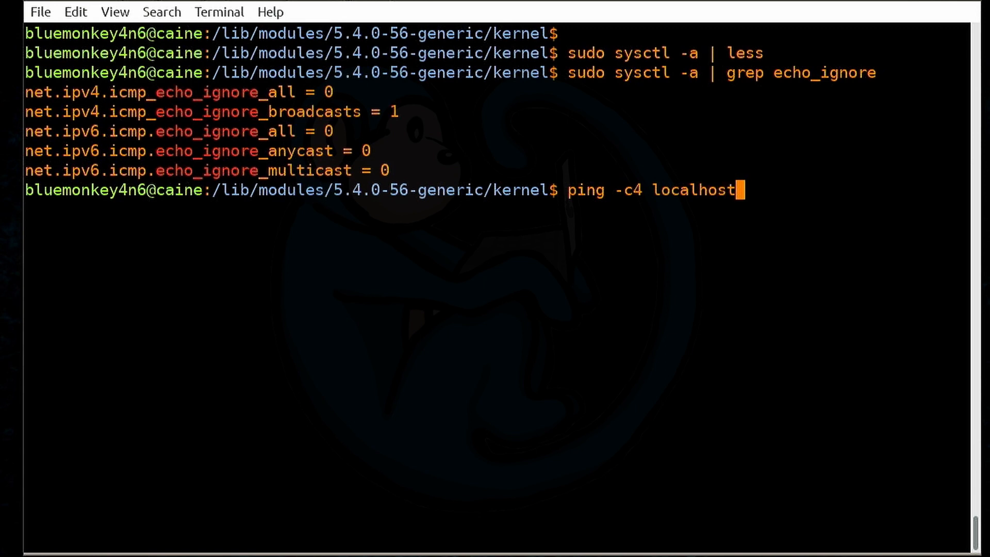
pyautogui.press('Return')
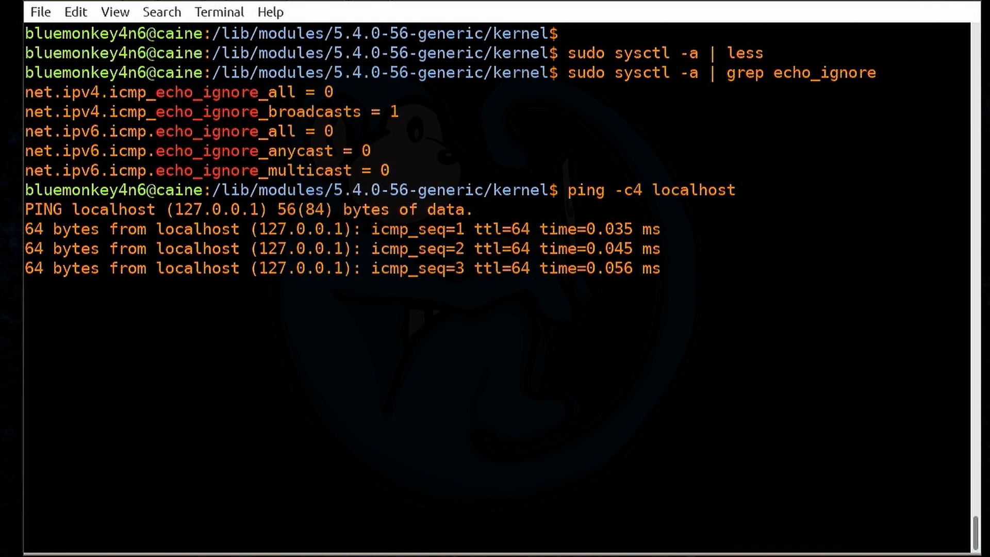
pyautogui.write('sudo s')
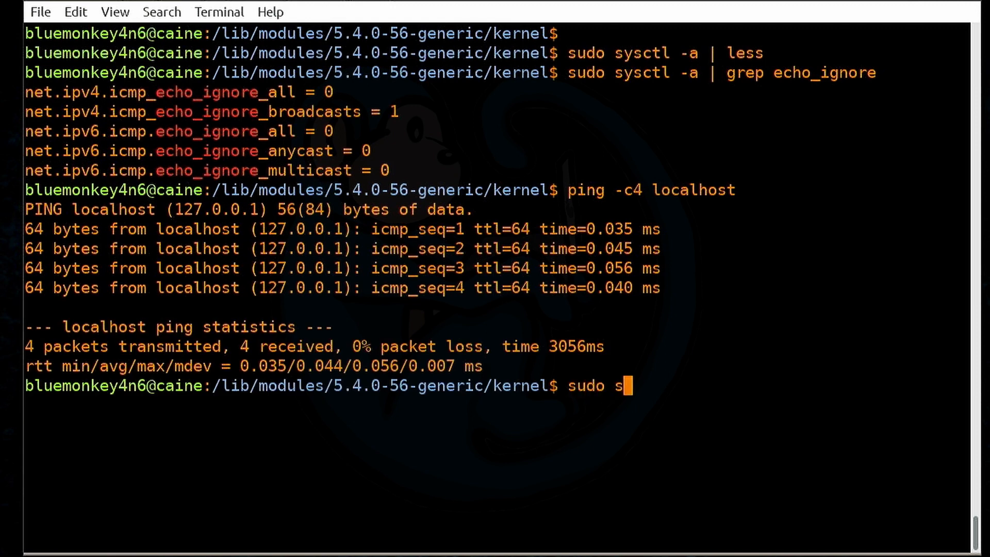
# Step: Attempt sysctl -w with the mistyped parameter net.ipv4.icmp.echo_ignore=1, which fails
pyautogui.write('ysctl -w ne')
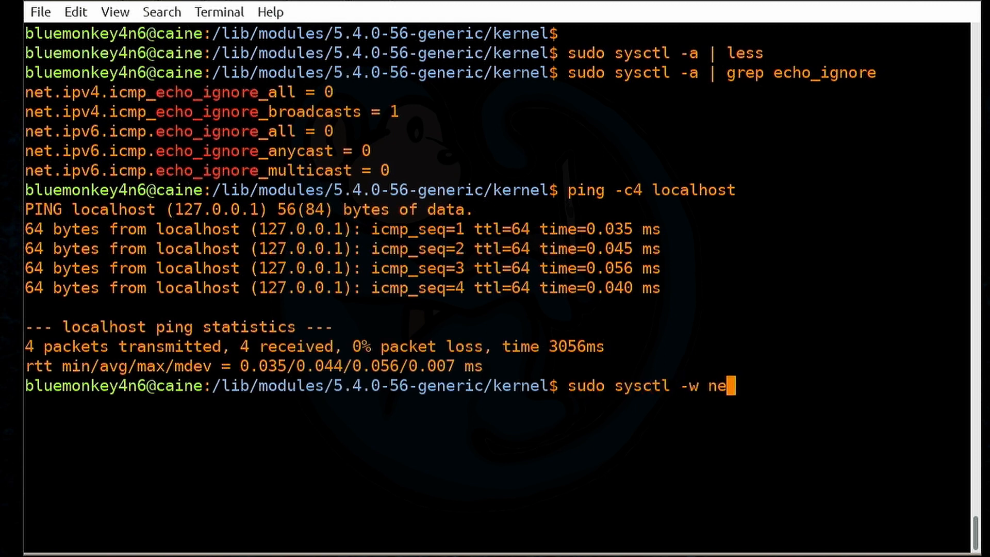
pyautogui.write('t.ip')
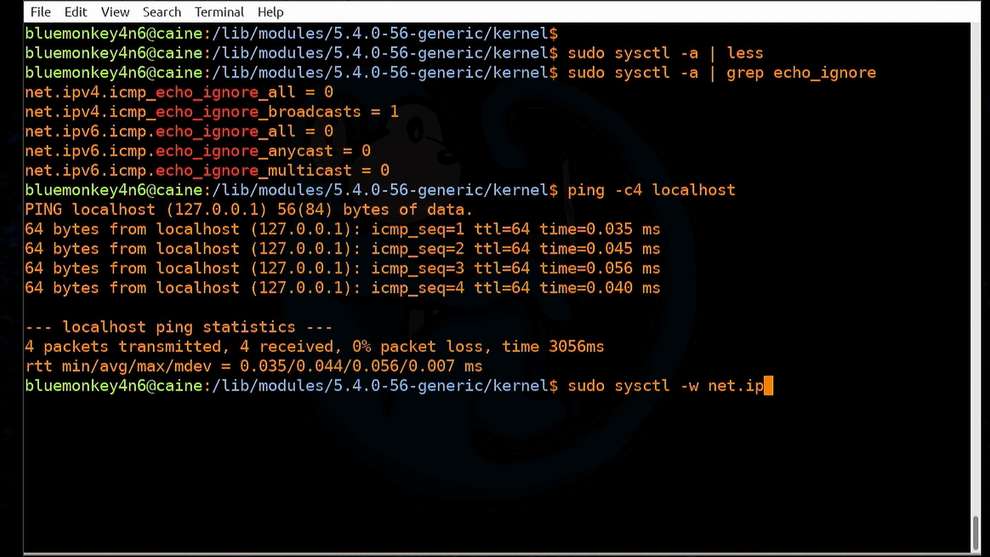
pyautogui.write('v4')
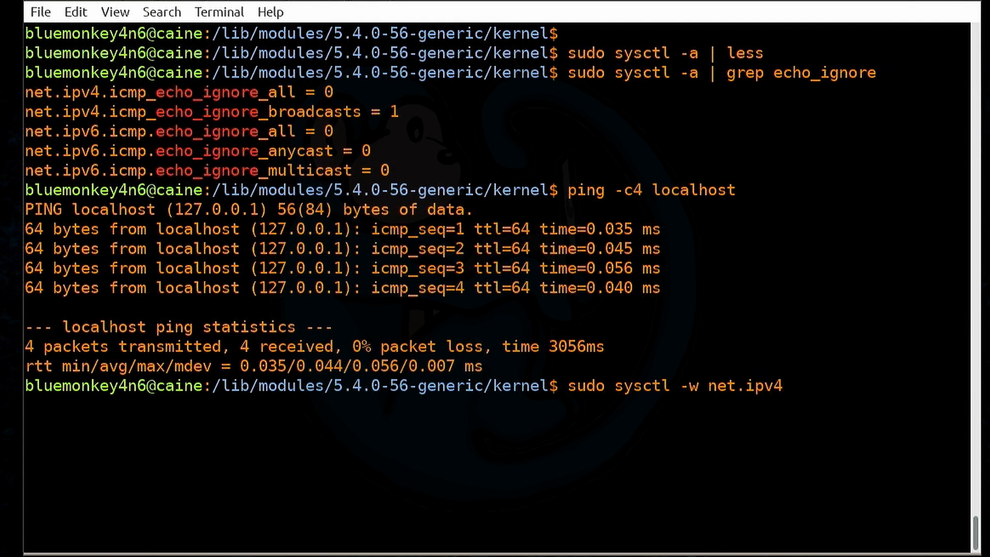
pyautogui.write('.icmp')
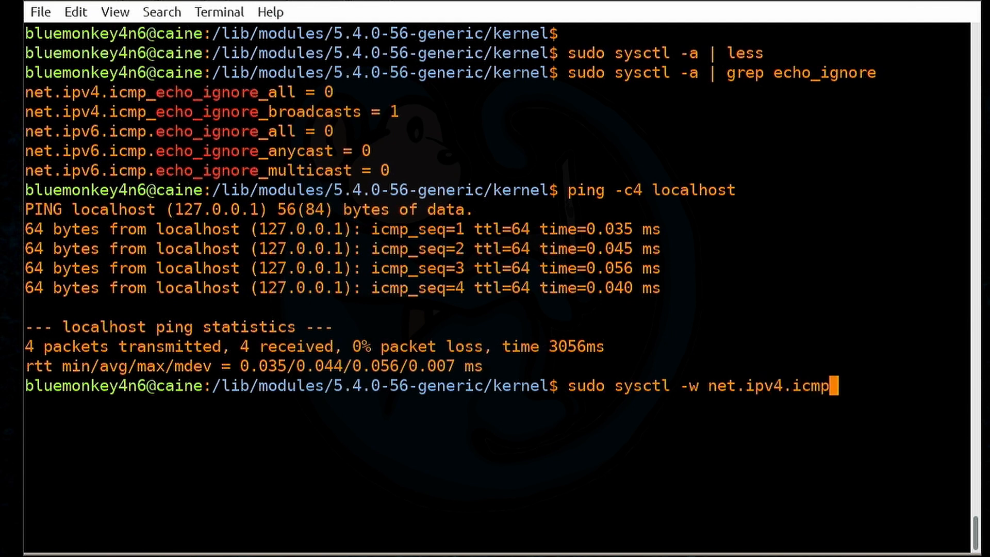
pyautogui.write('.ech')
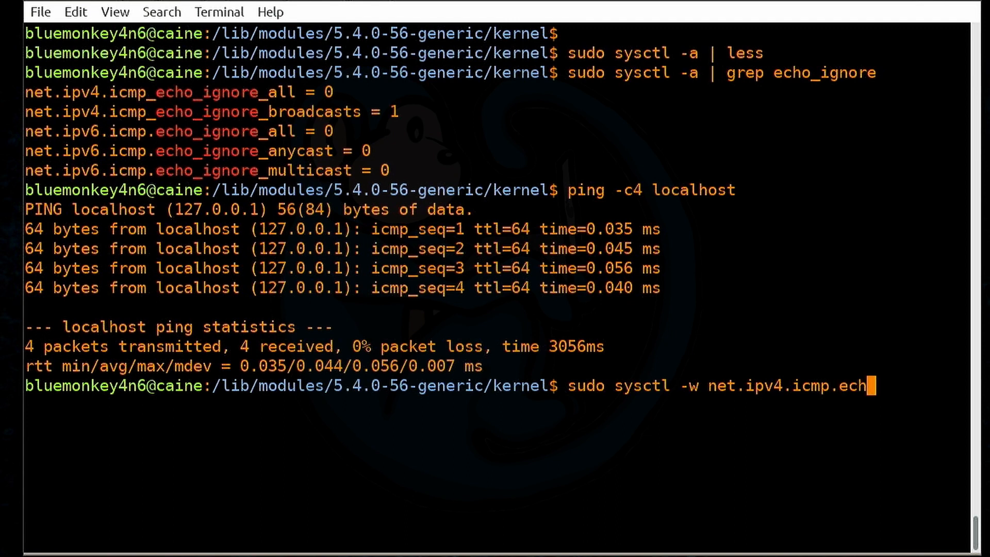
pyautogui.write('o_ignore_all')
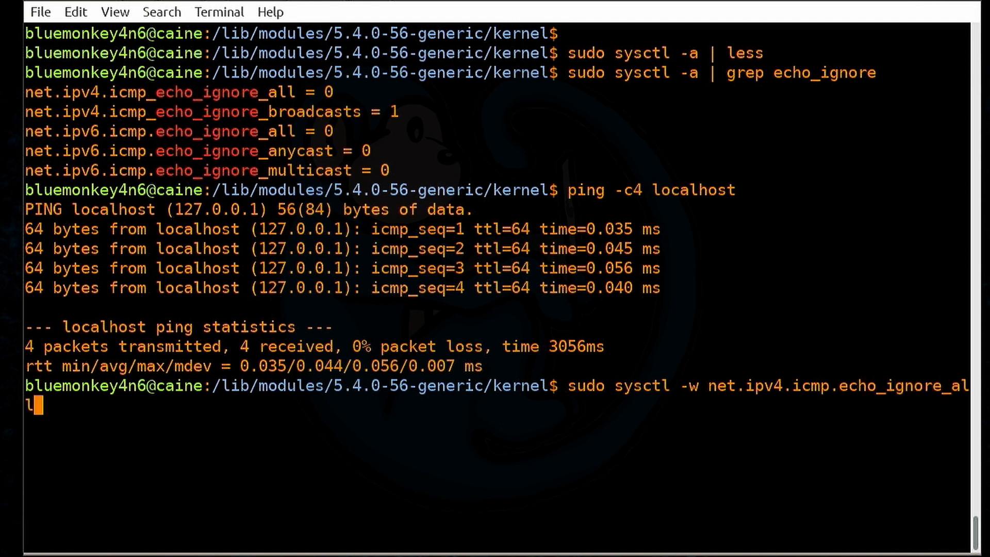
pyautogui.write('=1')
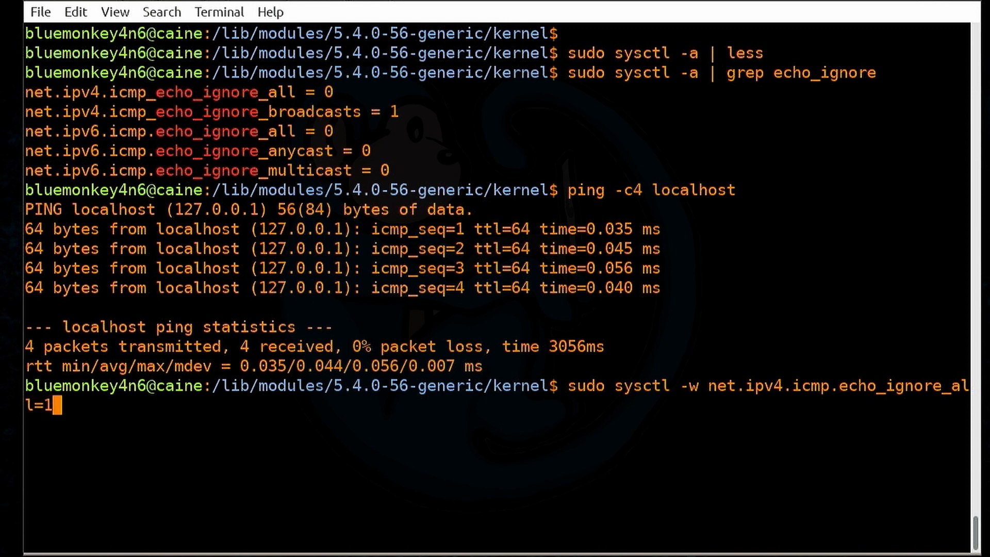
pyautogui.press('Return')
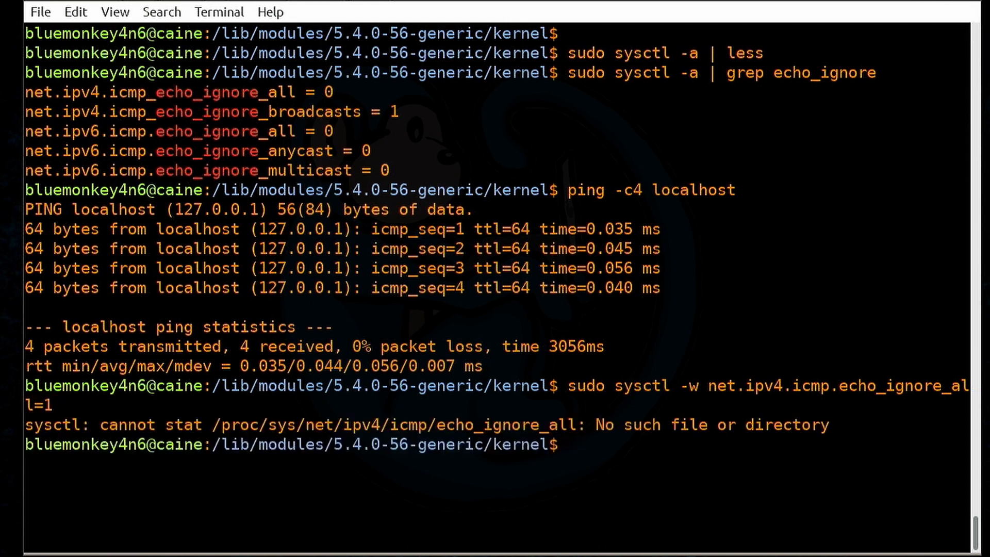
# Step: Set net.ipv4.icmp_echo_ignore_all=1 with sudo sysctl -w, then repeat the localhost ping
pyautogui.write('sudo sysctl -w net.ipv4.icmp_echo_ignore_all=1')
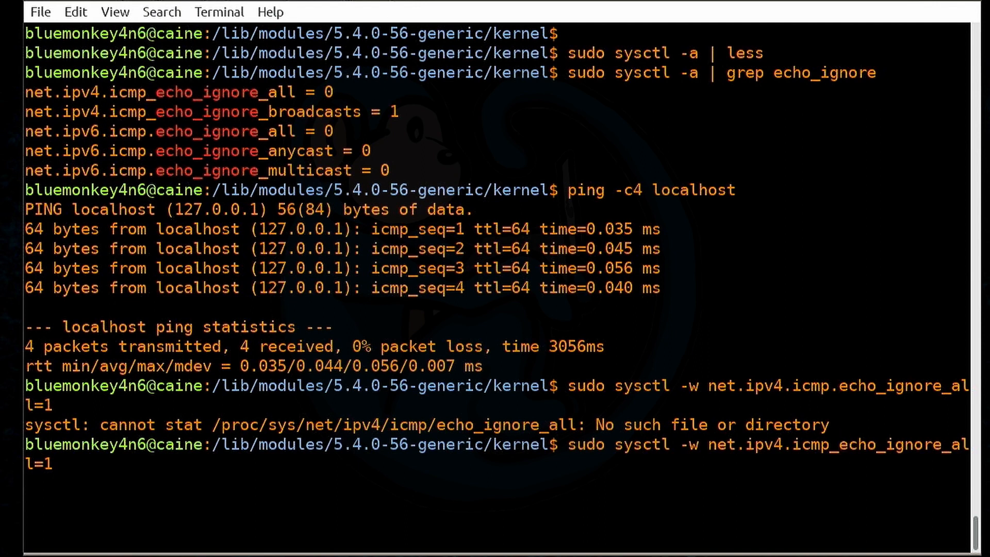
pyautogui.press('Return')
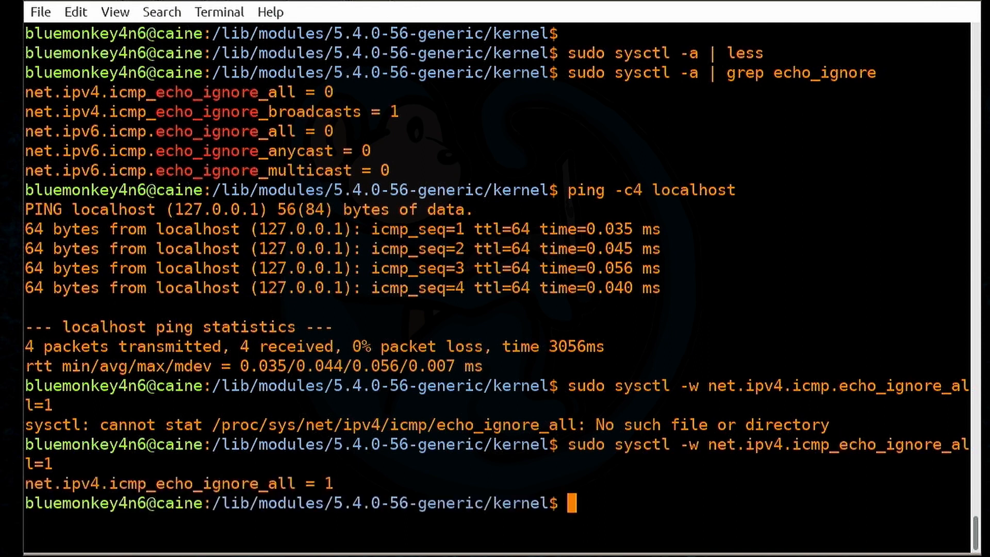
pyautogui.write('!')
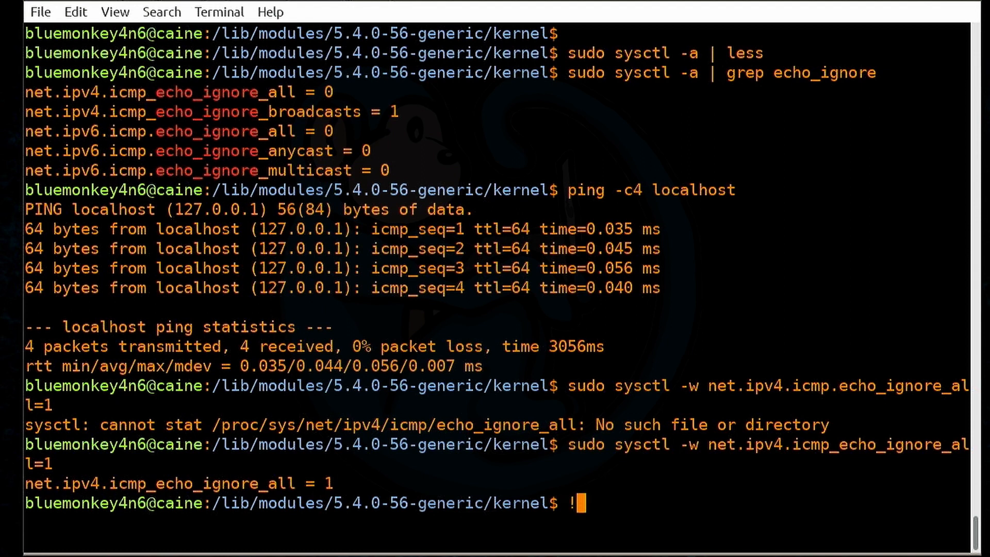
pyautogui.write('ping')
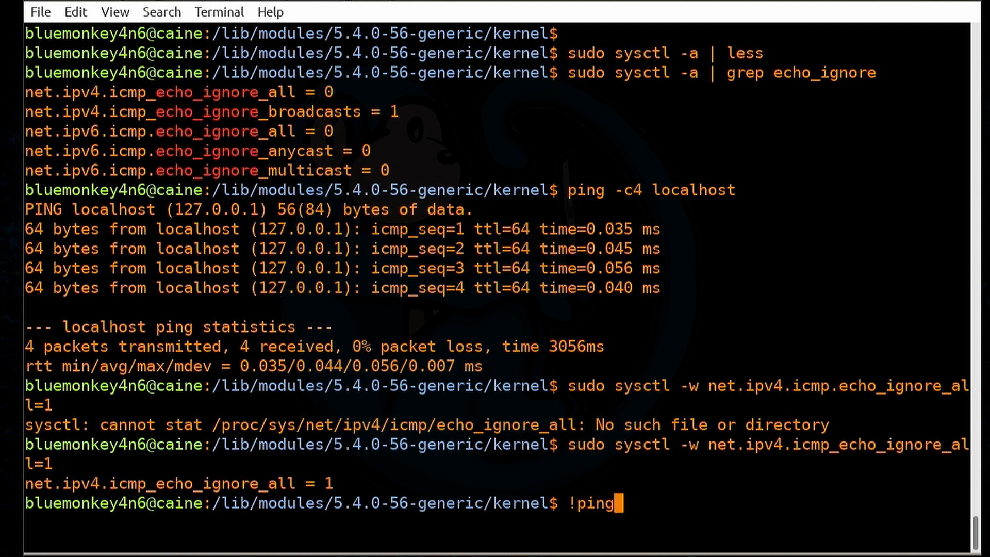
pyautogui.press('Return')
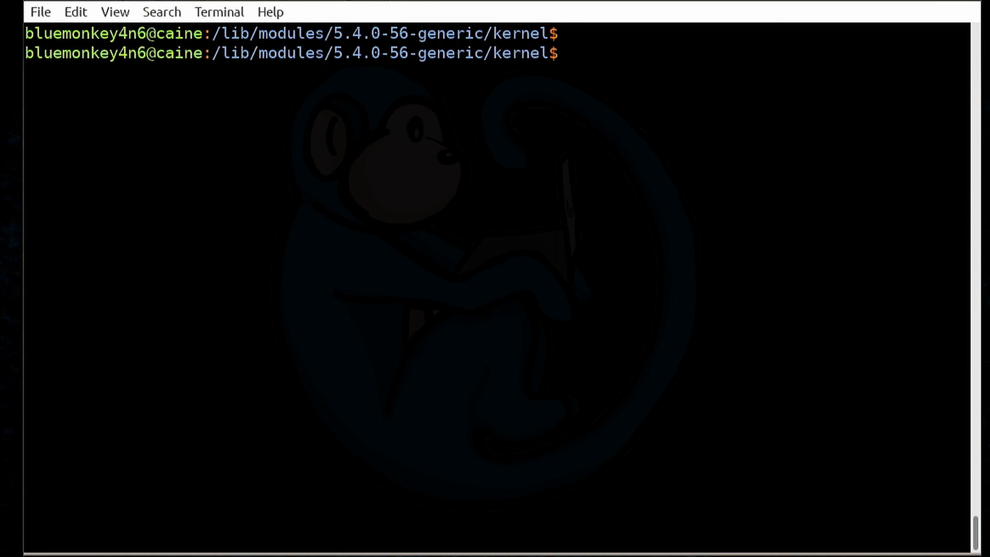
# Step: Open /tmp/ipv6-icmp.conf in vi
pyautogui.write('vi /tmp')
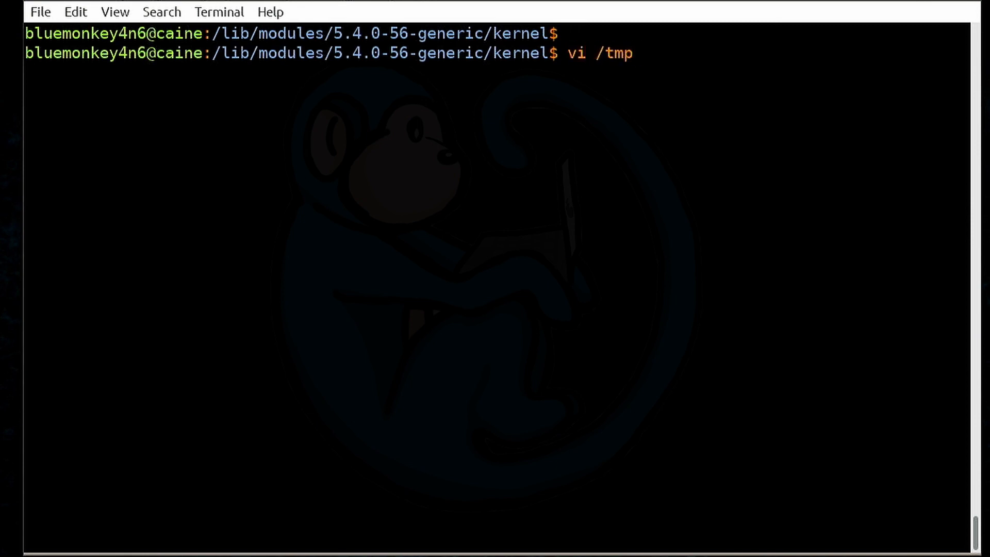
pyautogui.write('/ipv6')
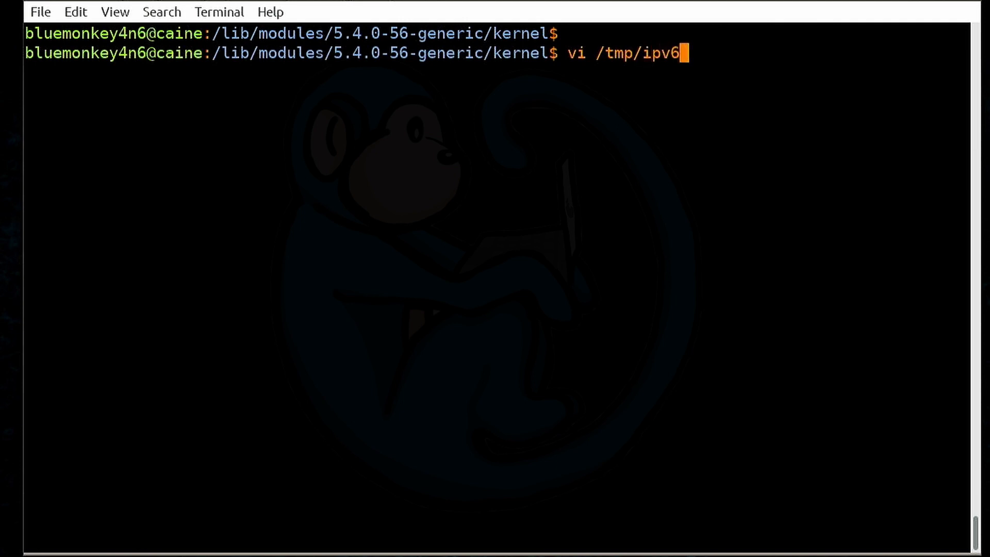
pyautogui.write('-icmp.')
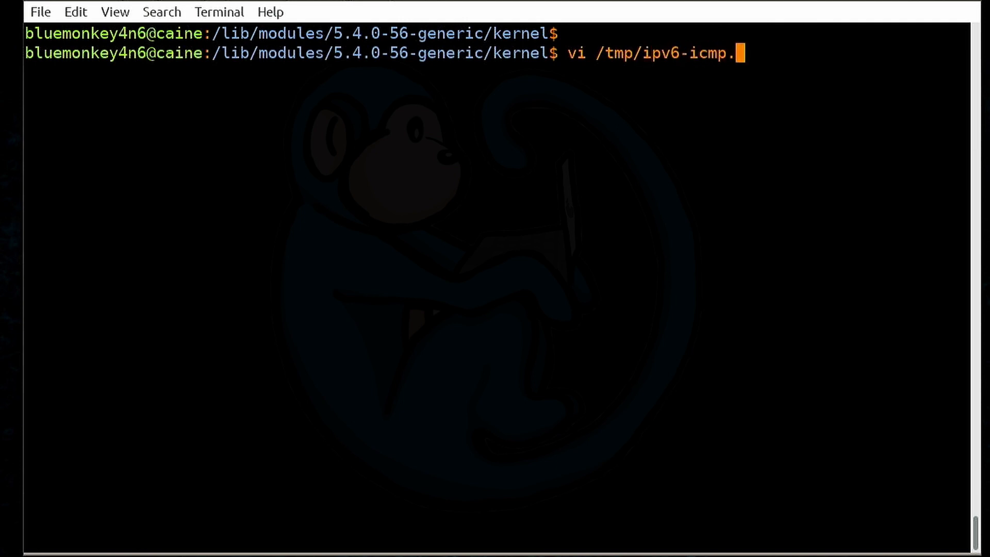
pyautogui.write('conf')
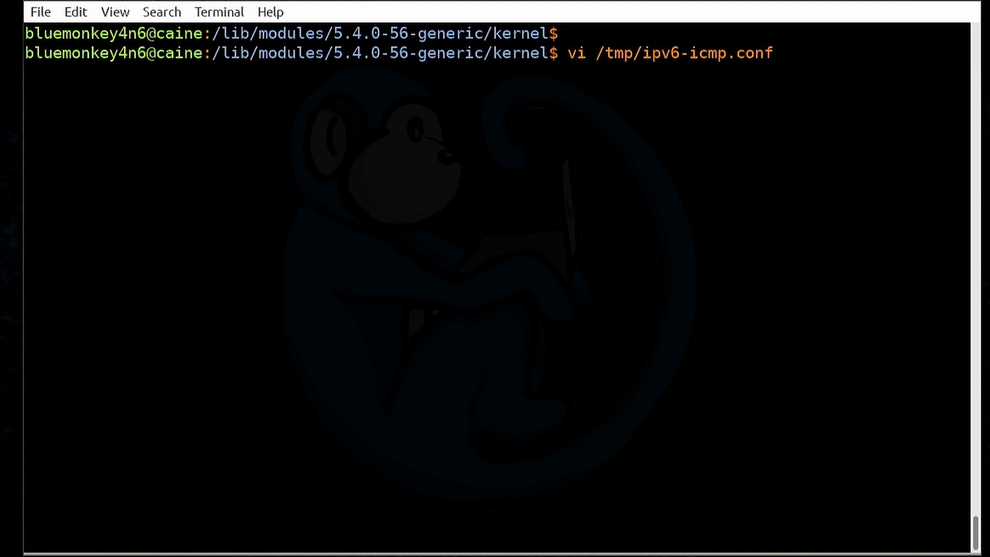
# Step: Enter the line net.ipv6.icmp.echo_ignore_all=1 and leave insert mode
pyautogui.write('net')
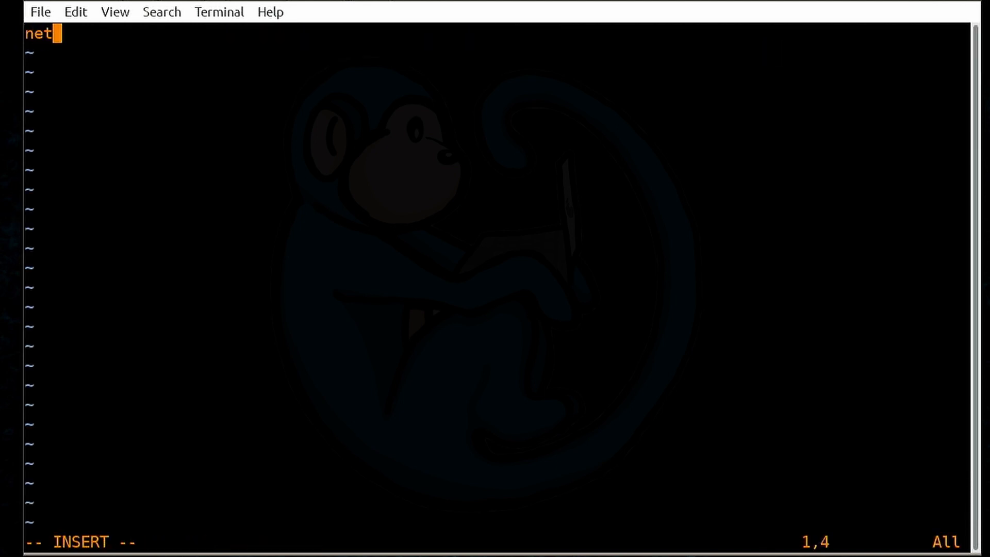
pyautogui.write('.ipv')
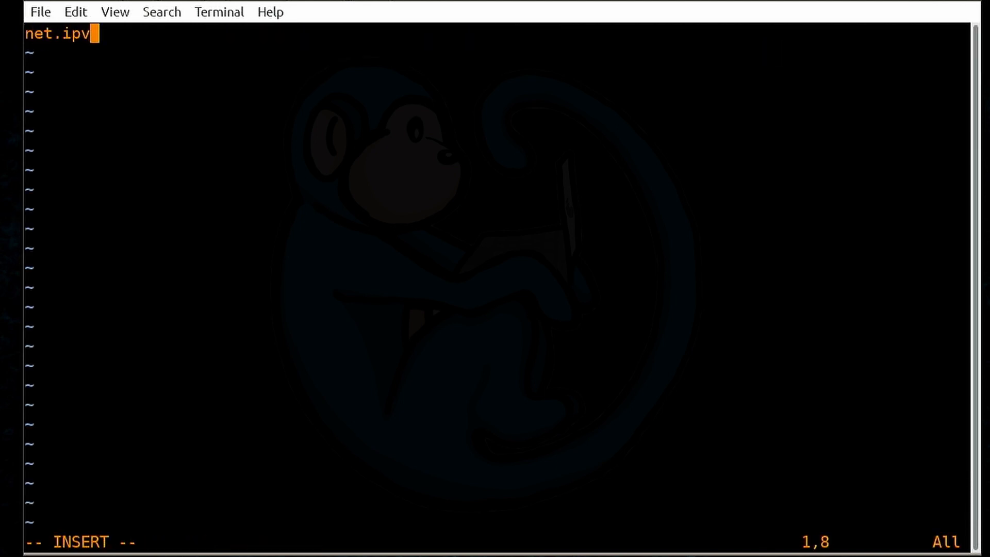
pyautogui.write('6')
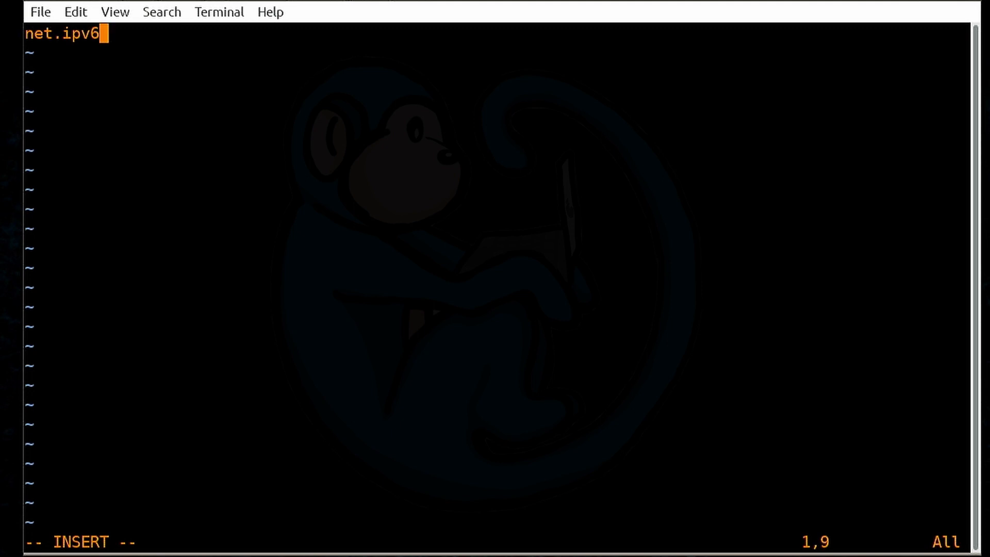
pyautogui.write('.icmp')
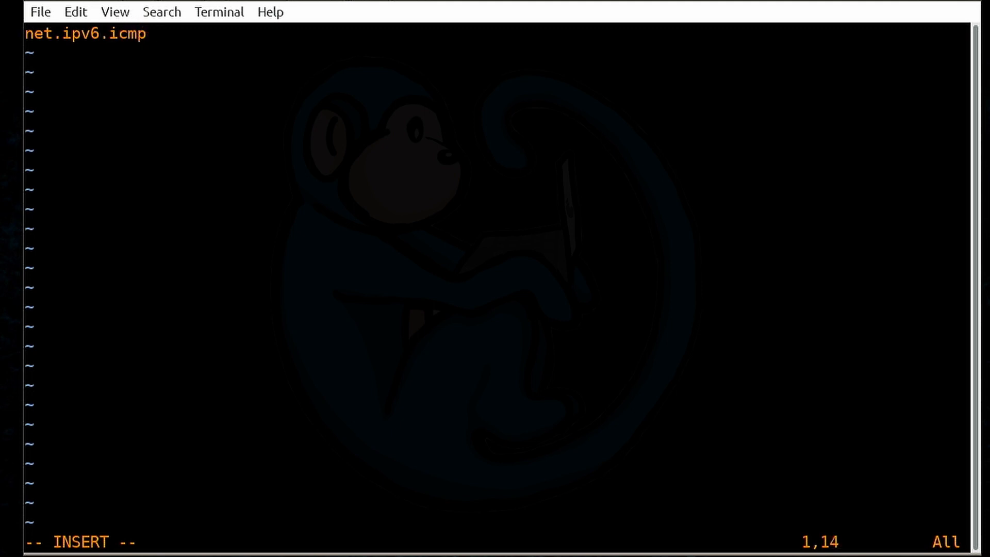
pyautogui.write('.echo_i')
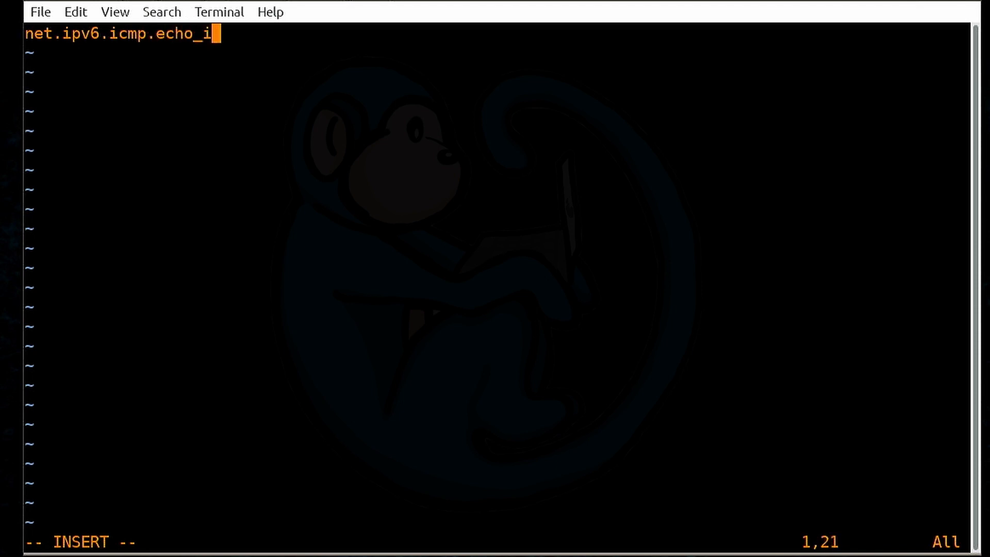
pyautogui.write('gnore_all=1')
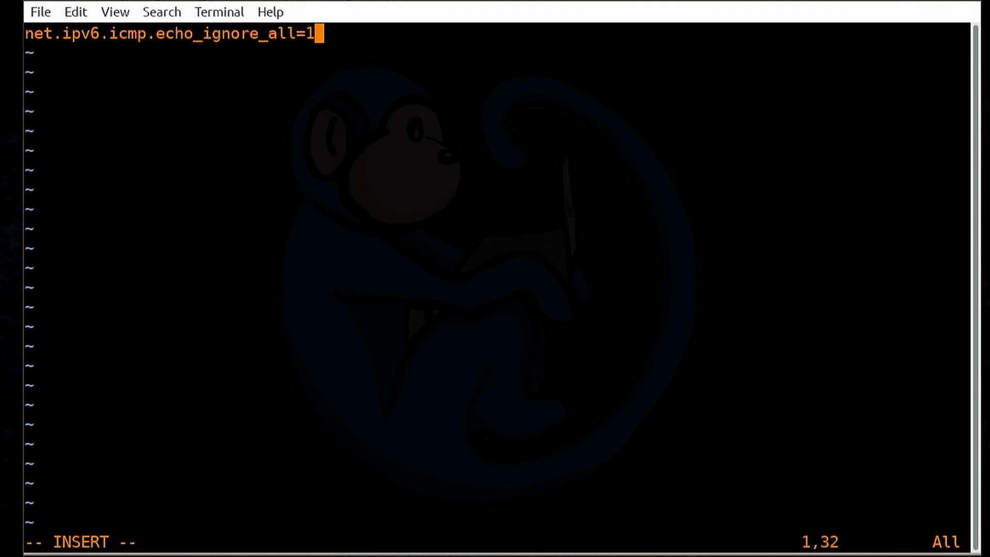
pyautogui.press('Escape')
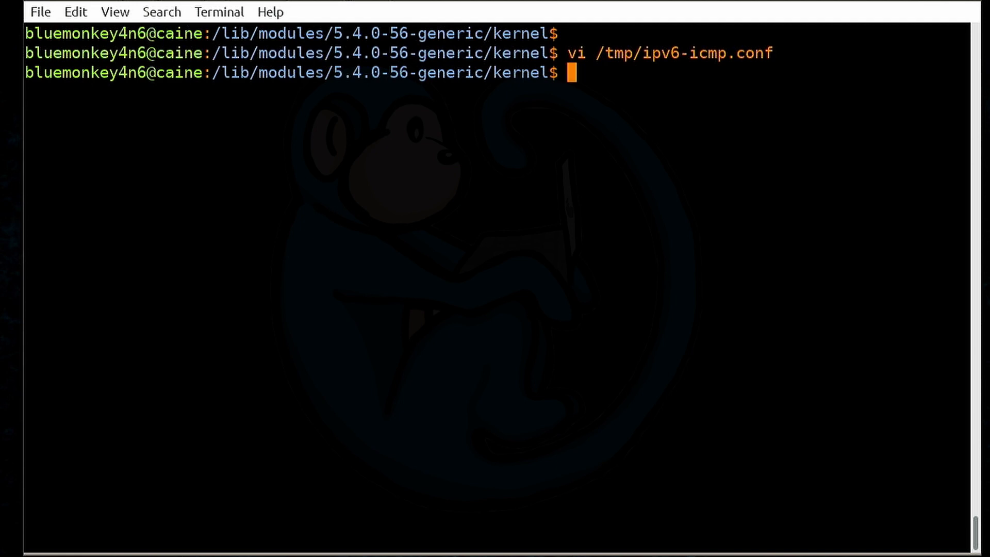
# Step: Run ping6 -c4 localhost, getting 4 of 4 replies with 0% packet loss
pyautogui.write('ping')
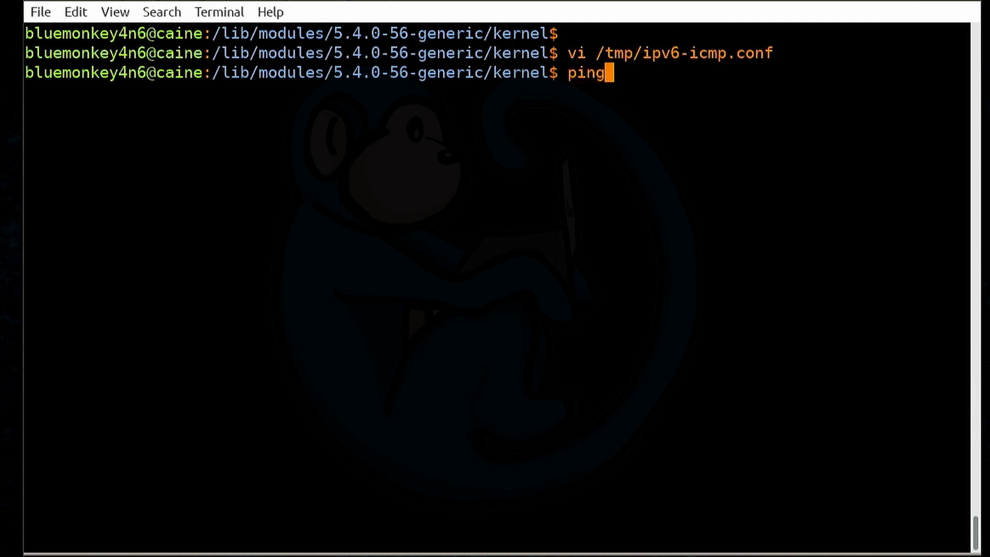
pyautogui.write('6 -c4 loca')
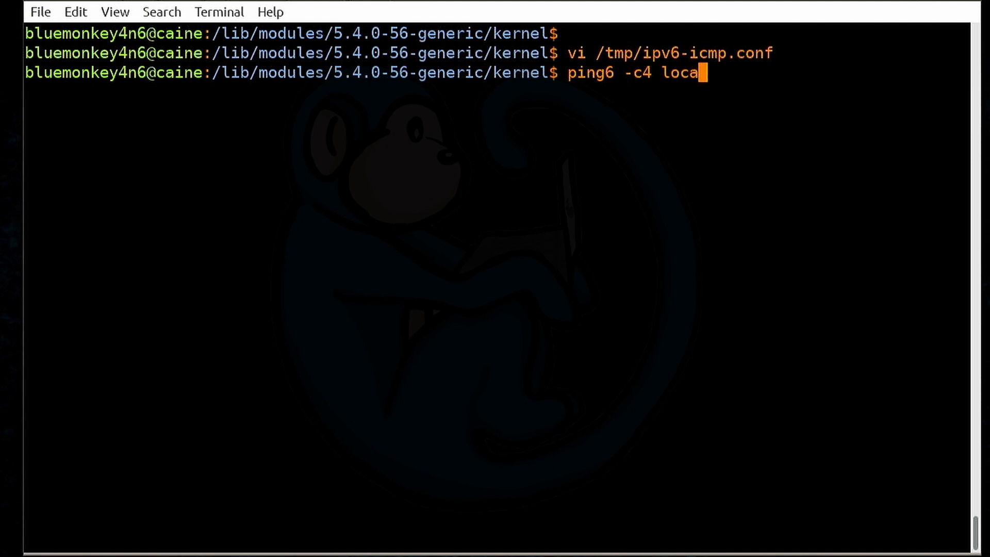
pyautogui.press('Return')
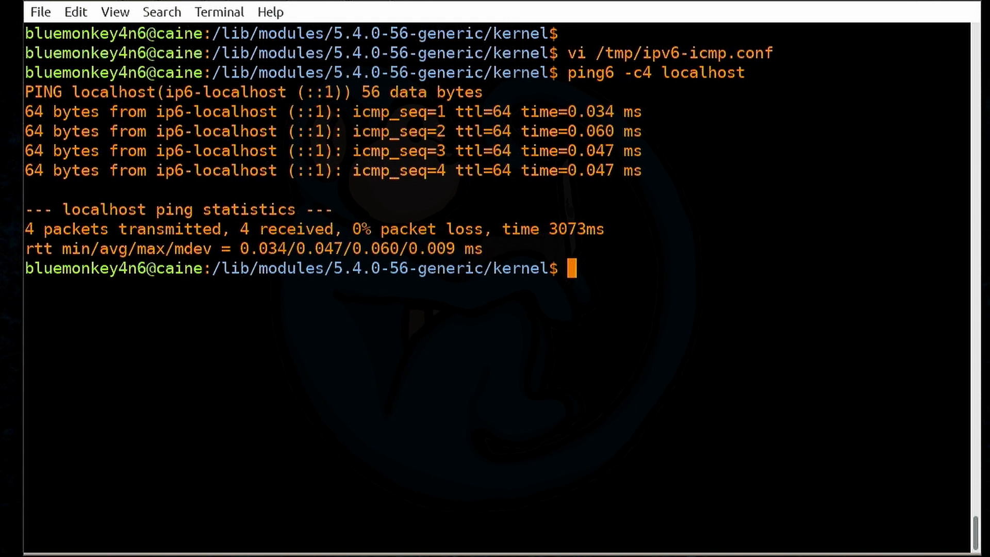
# Step: Load /tmp/ipv6-icmp.conf with sysctl -p, then start ping6 -c4 localhost
pyautogui.write('sysctl -p')
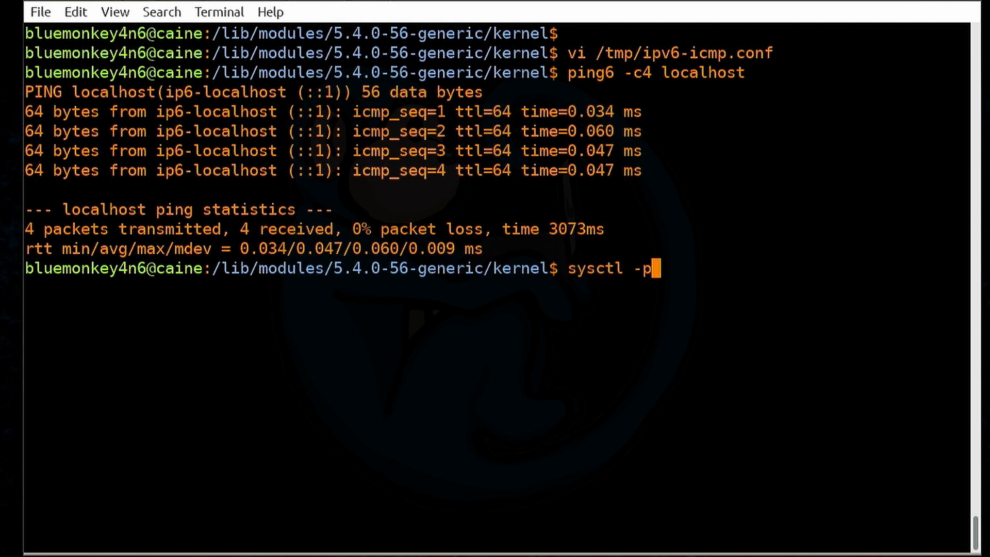
pyautogui.write('/tmp/i')
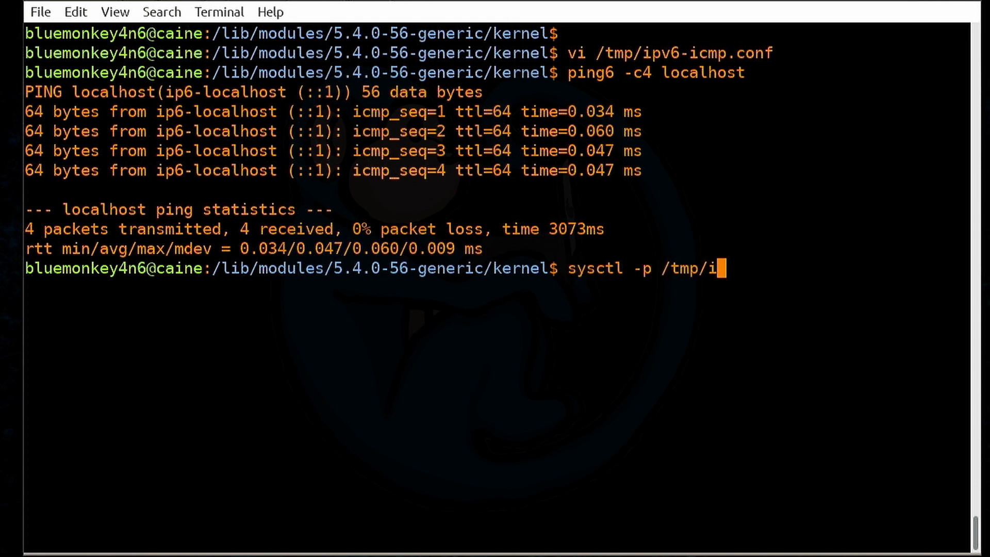
pyautogui.write('pv6-icmp.conf')
pyautogui.write('sudo !!')
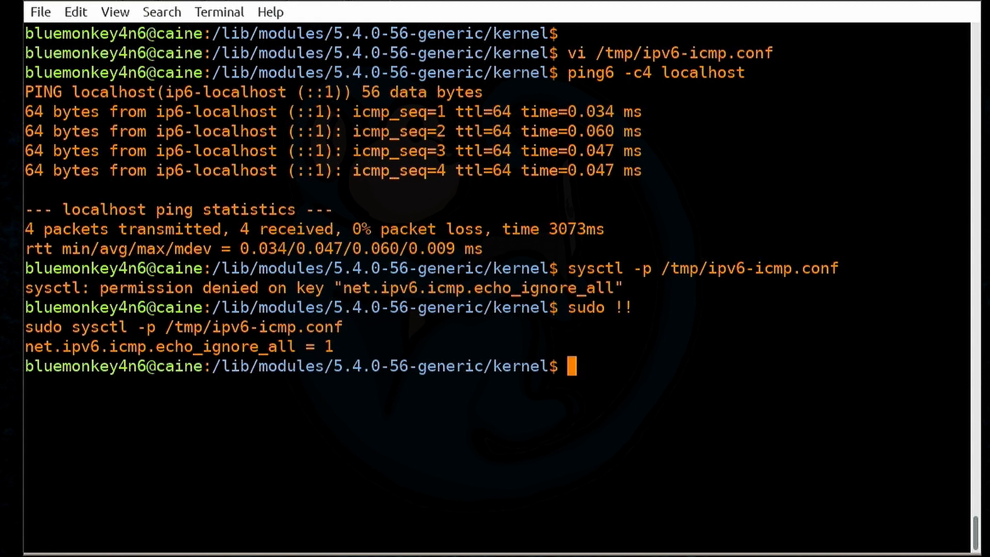
pyautogui.write('ping6 -c4 localhost')
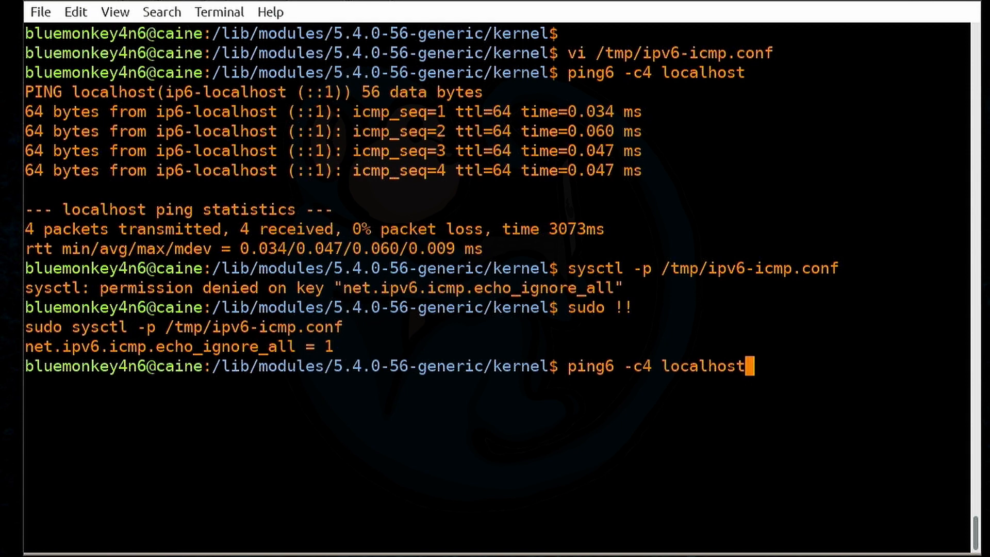
pyautogui.press('Return')
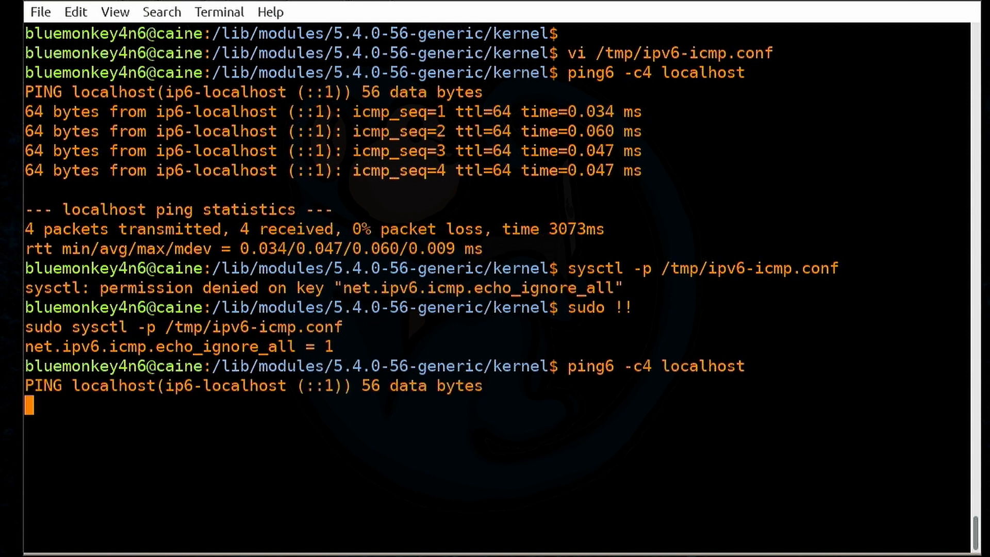